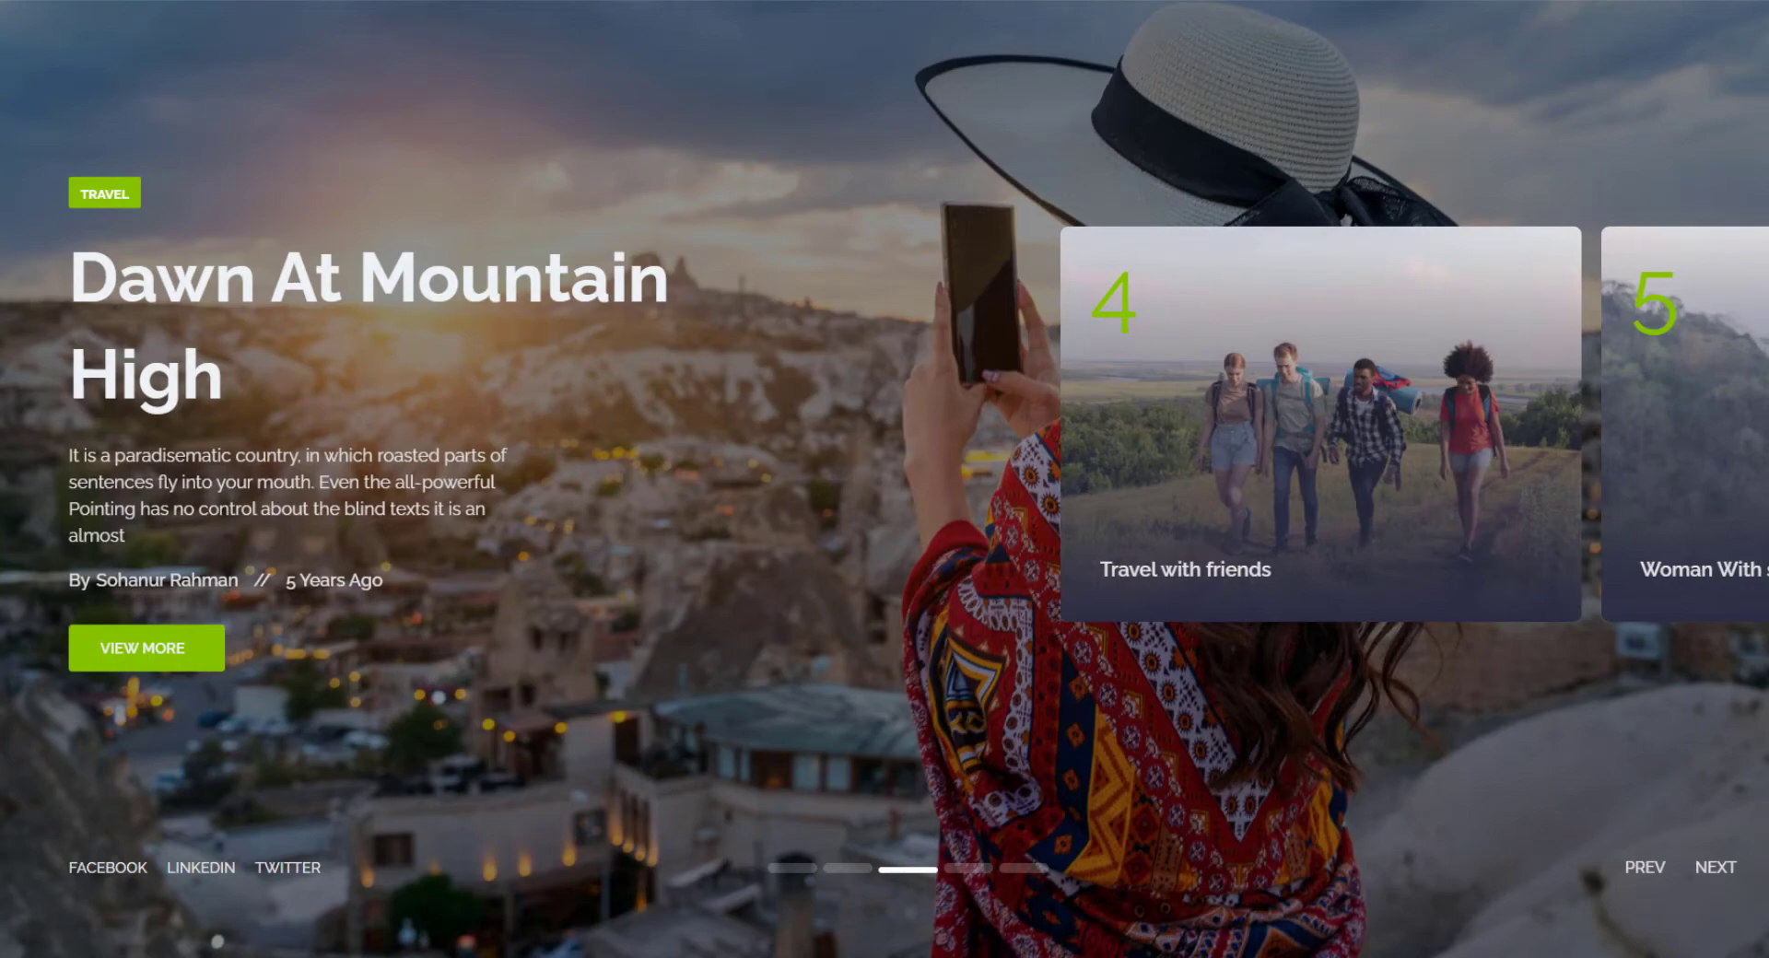
Step through the preview slides and raise the slider Height to about 969
click(1716, 867)
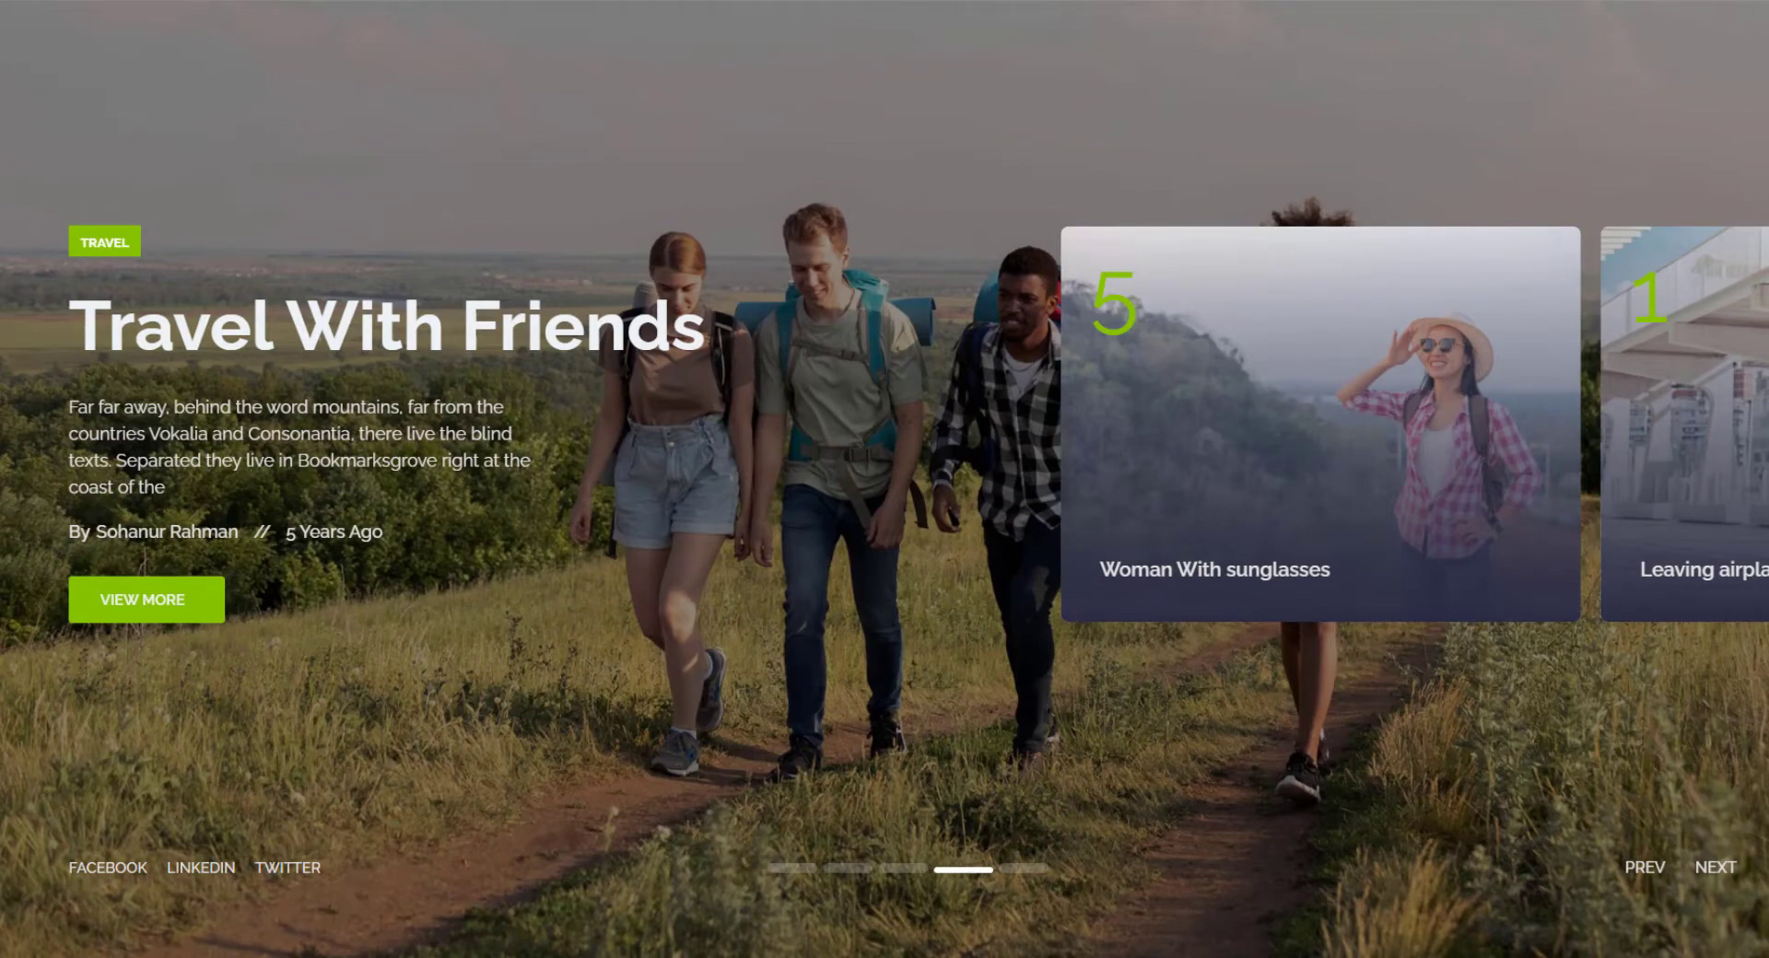
click(1715, 866)
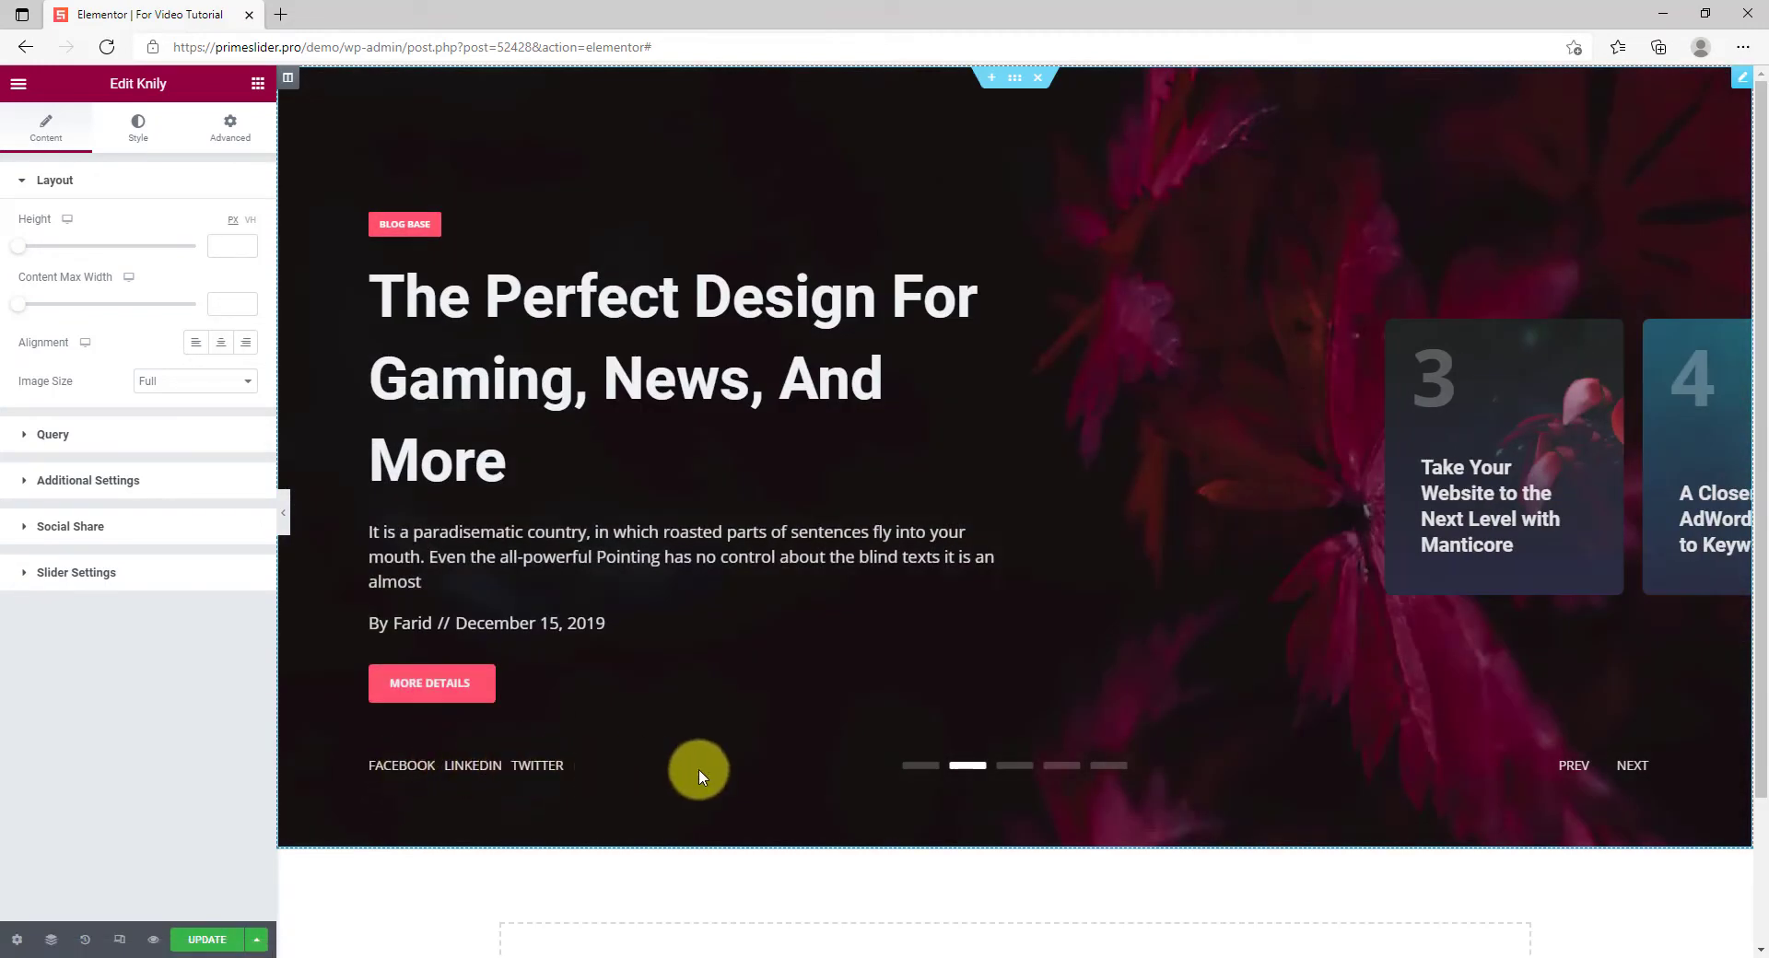
mouse_move(1473, 599)
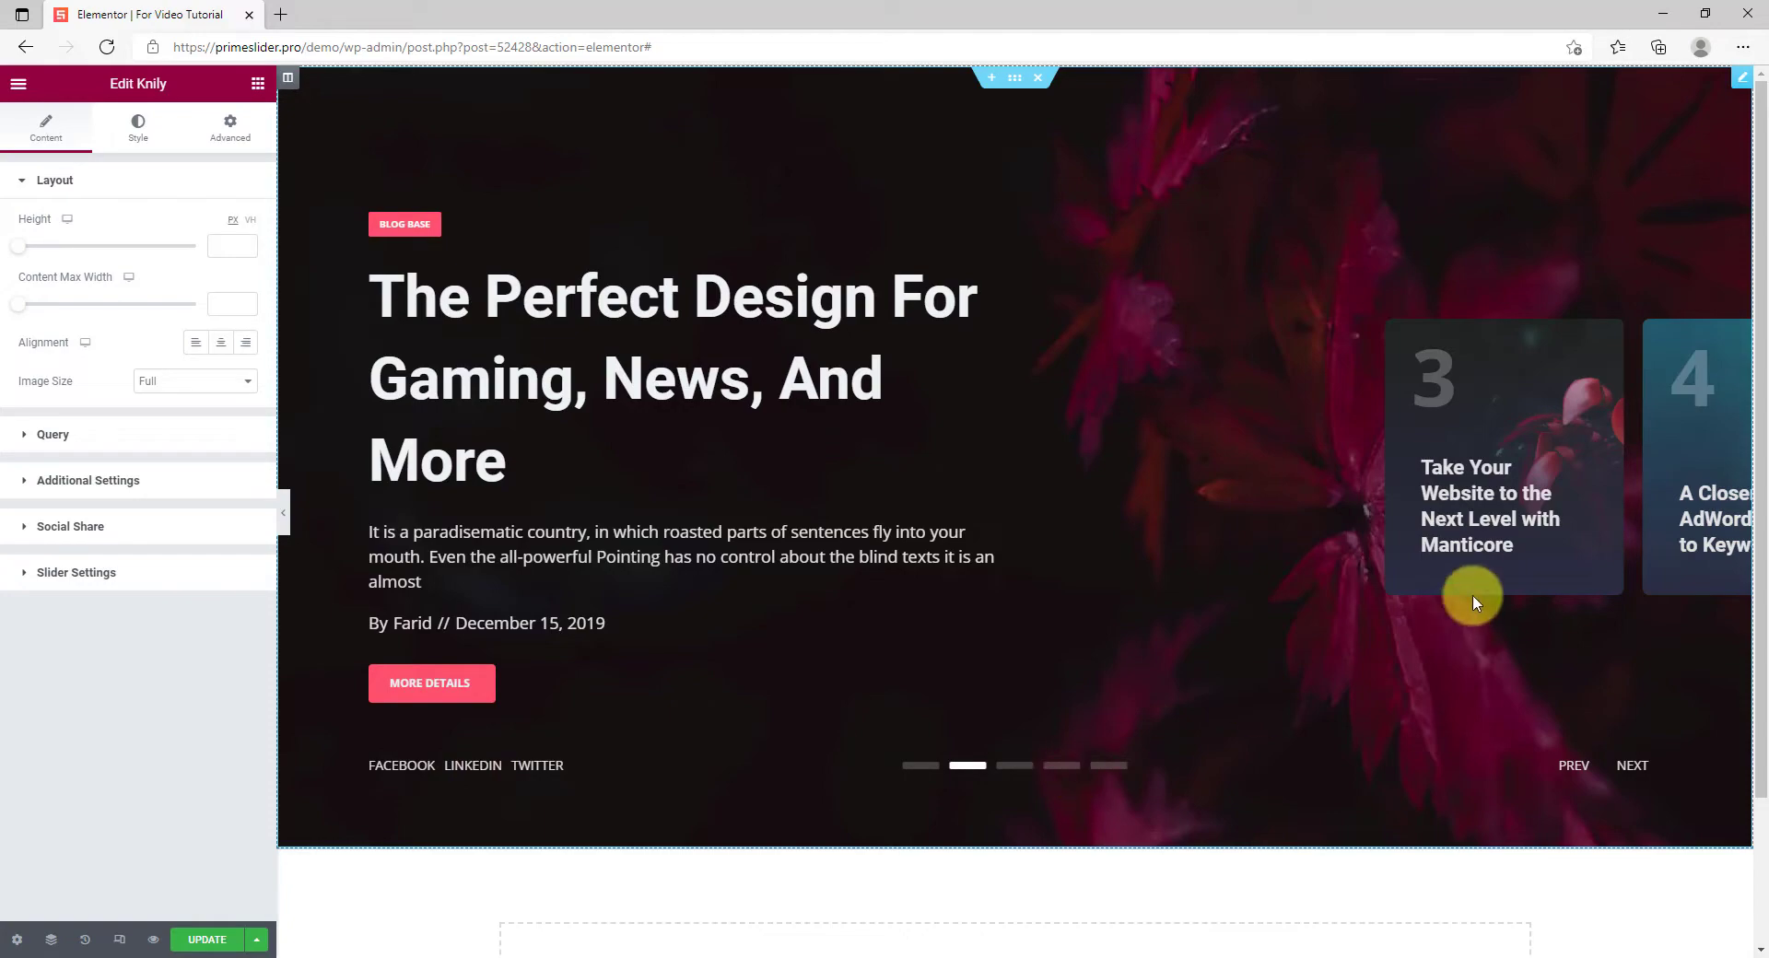
click(1631, 765)
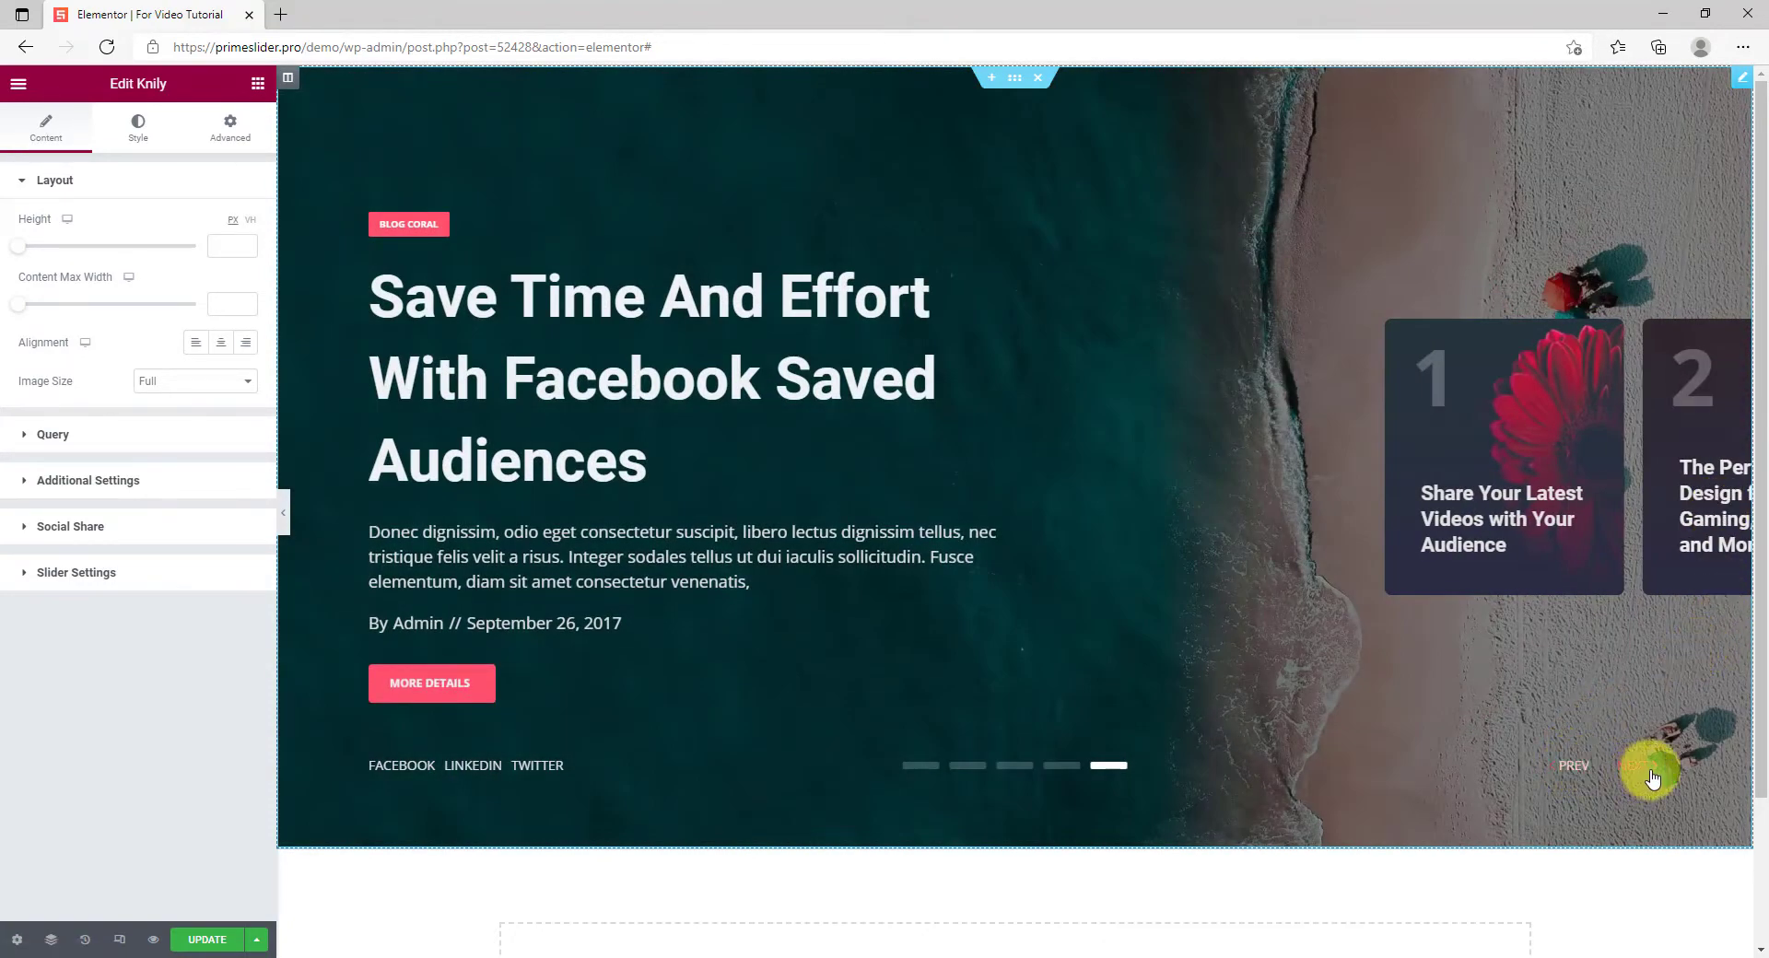
click(1572, 765)
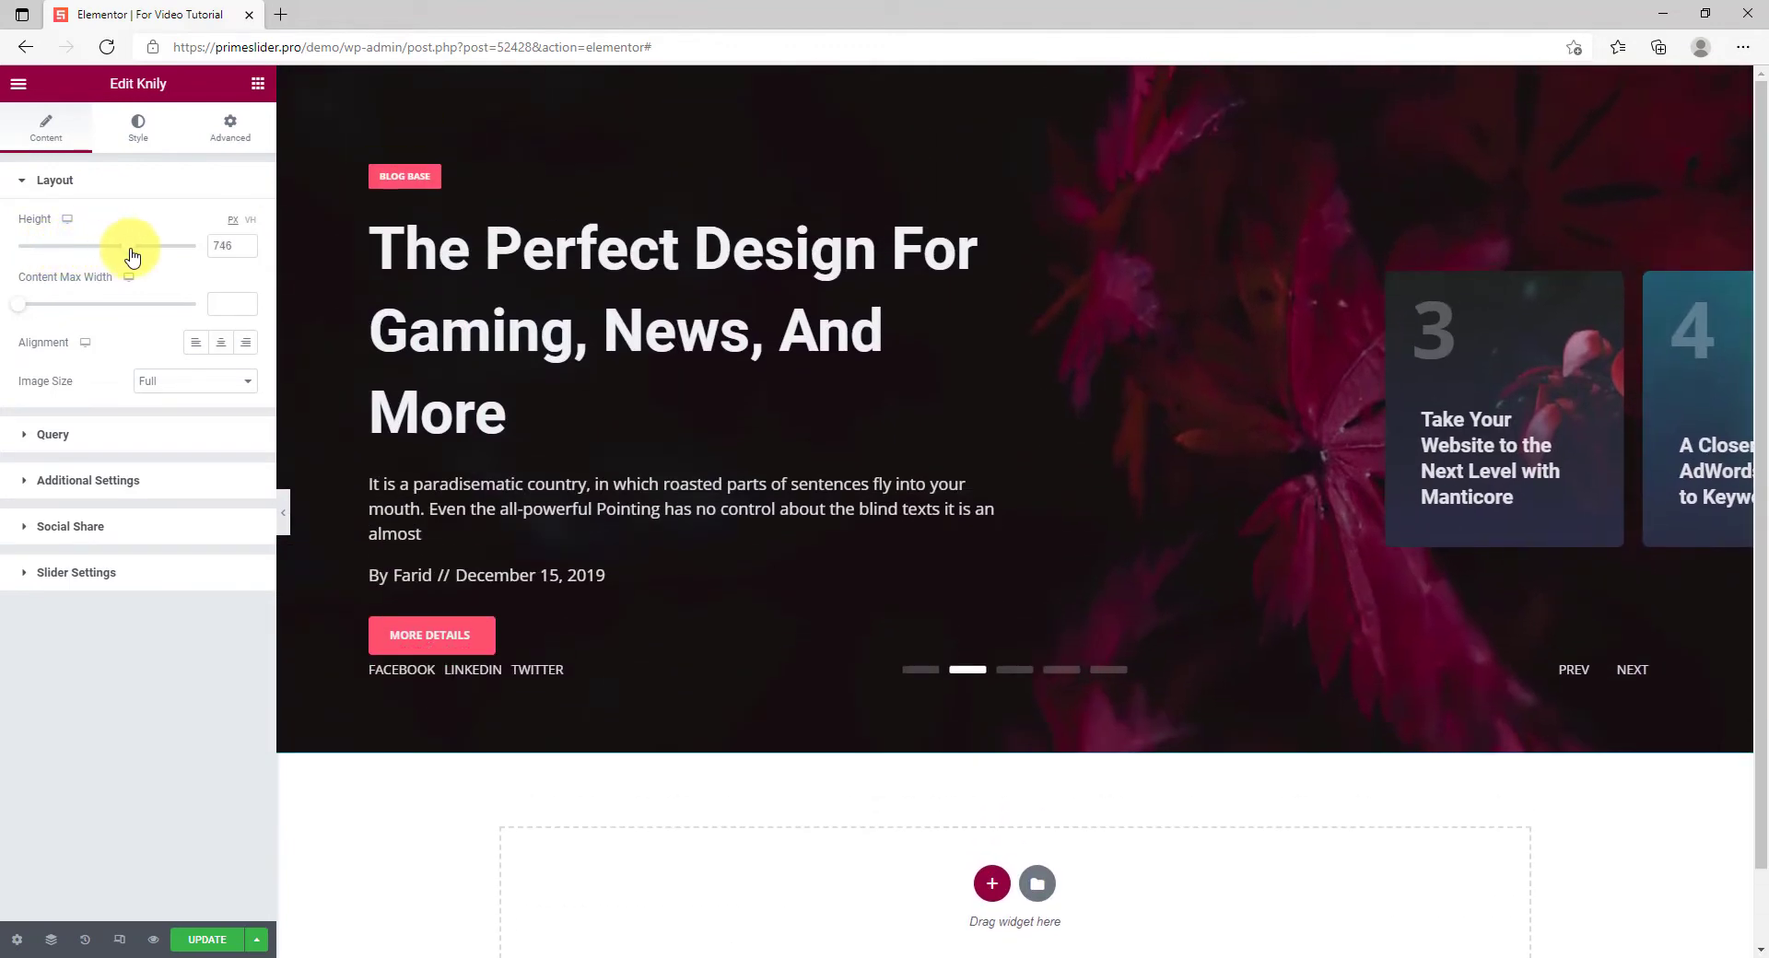
drag(133, 245, 179, 245)
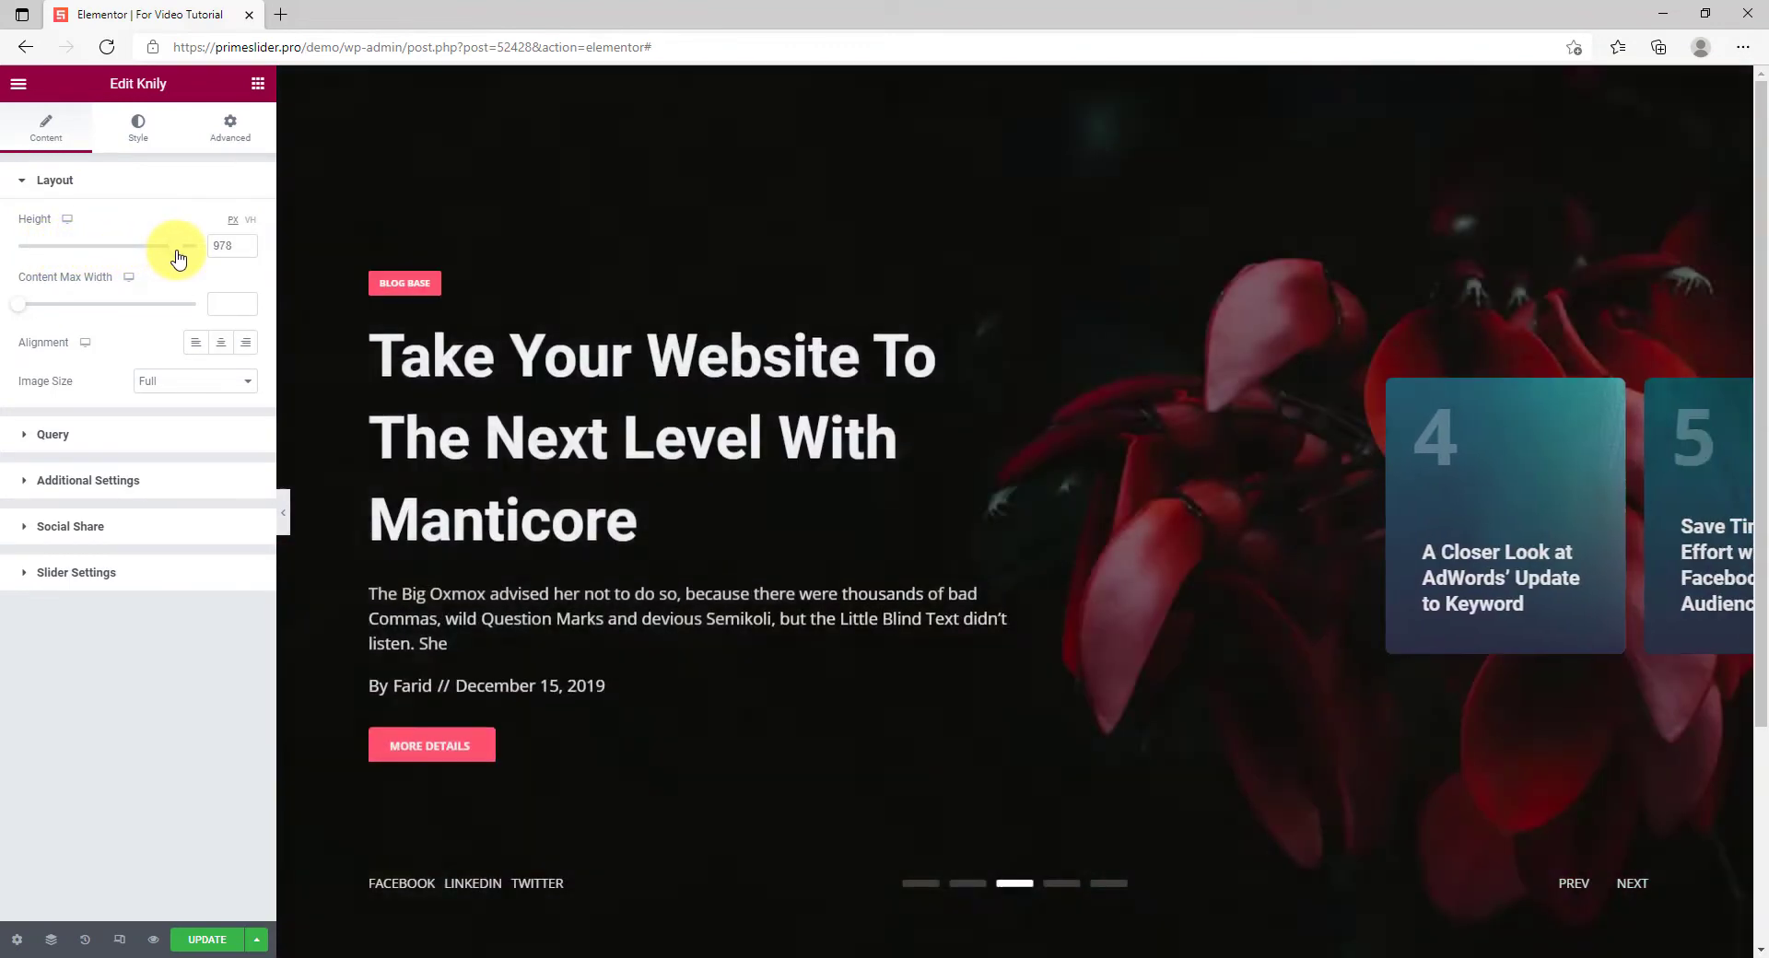
drag(180, 245, 175, 245)
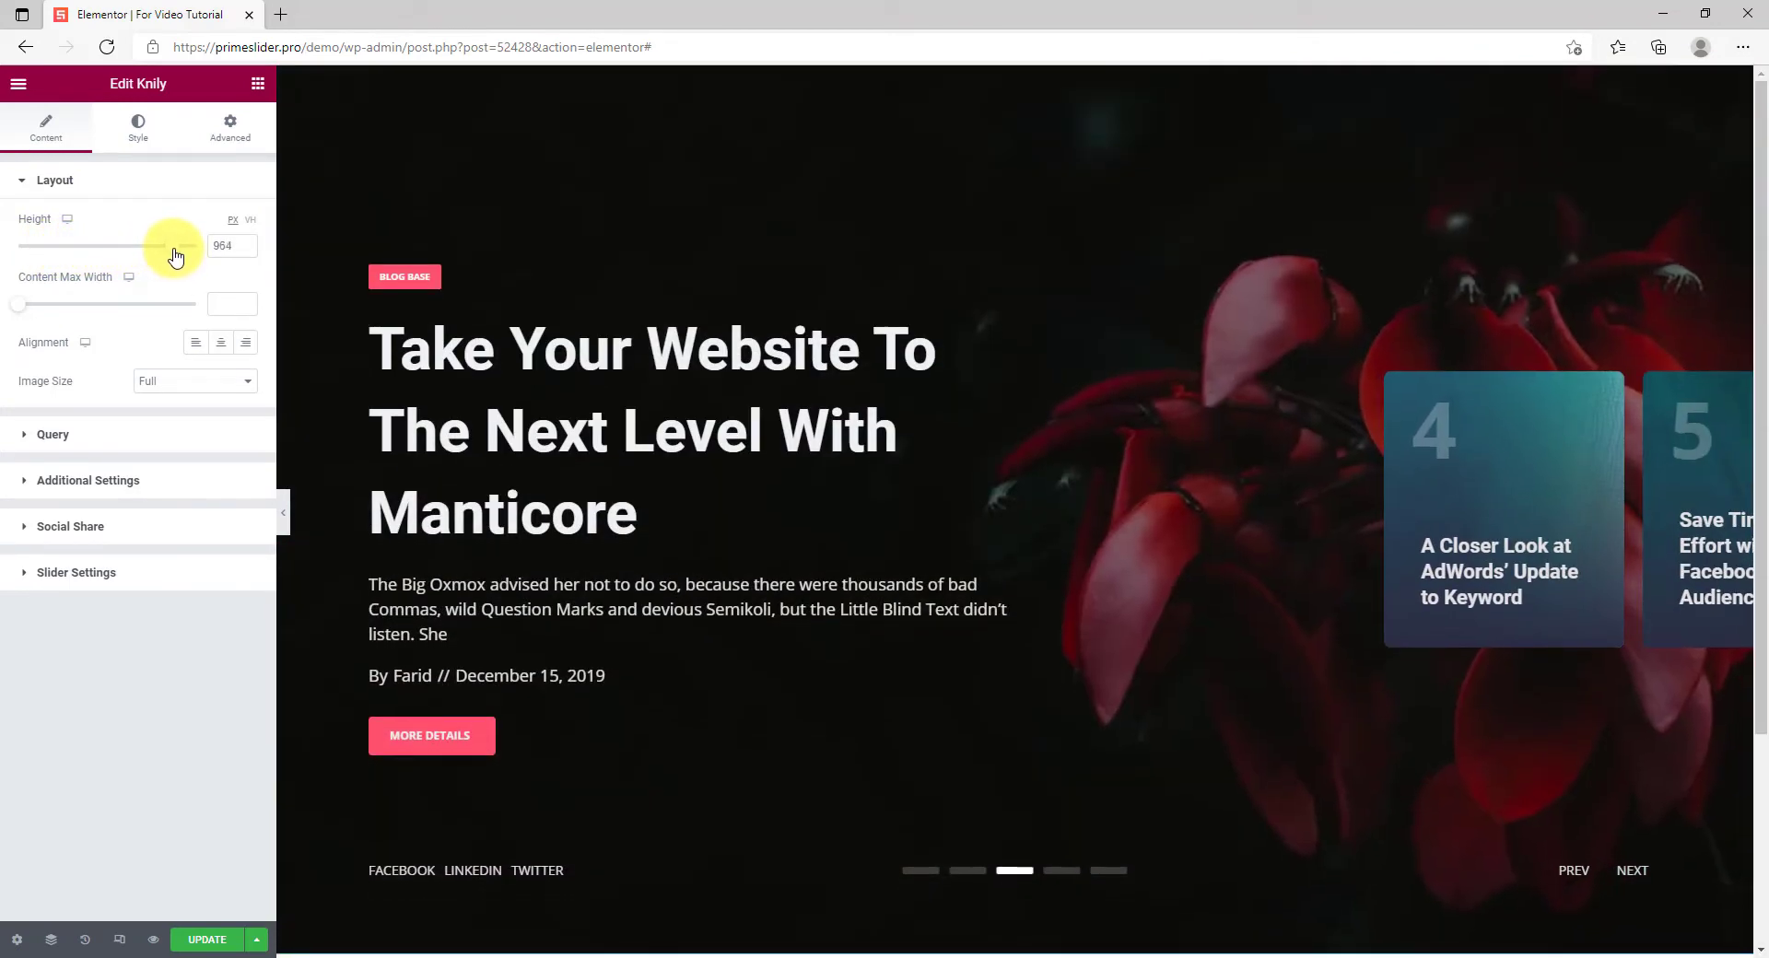
click(1631, 870)
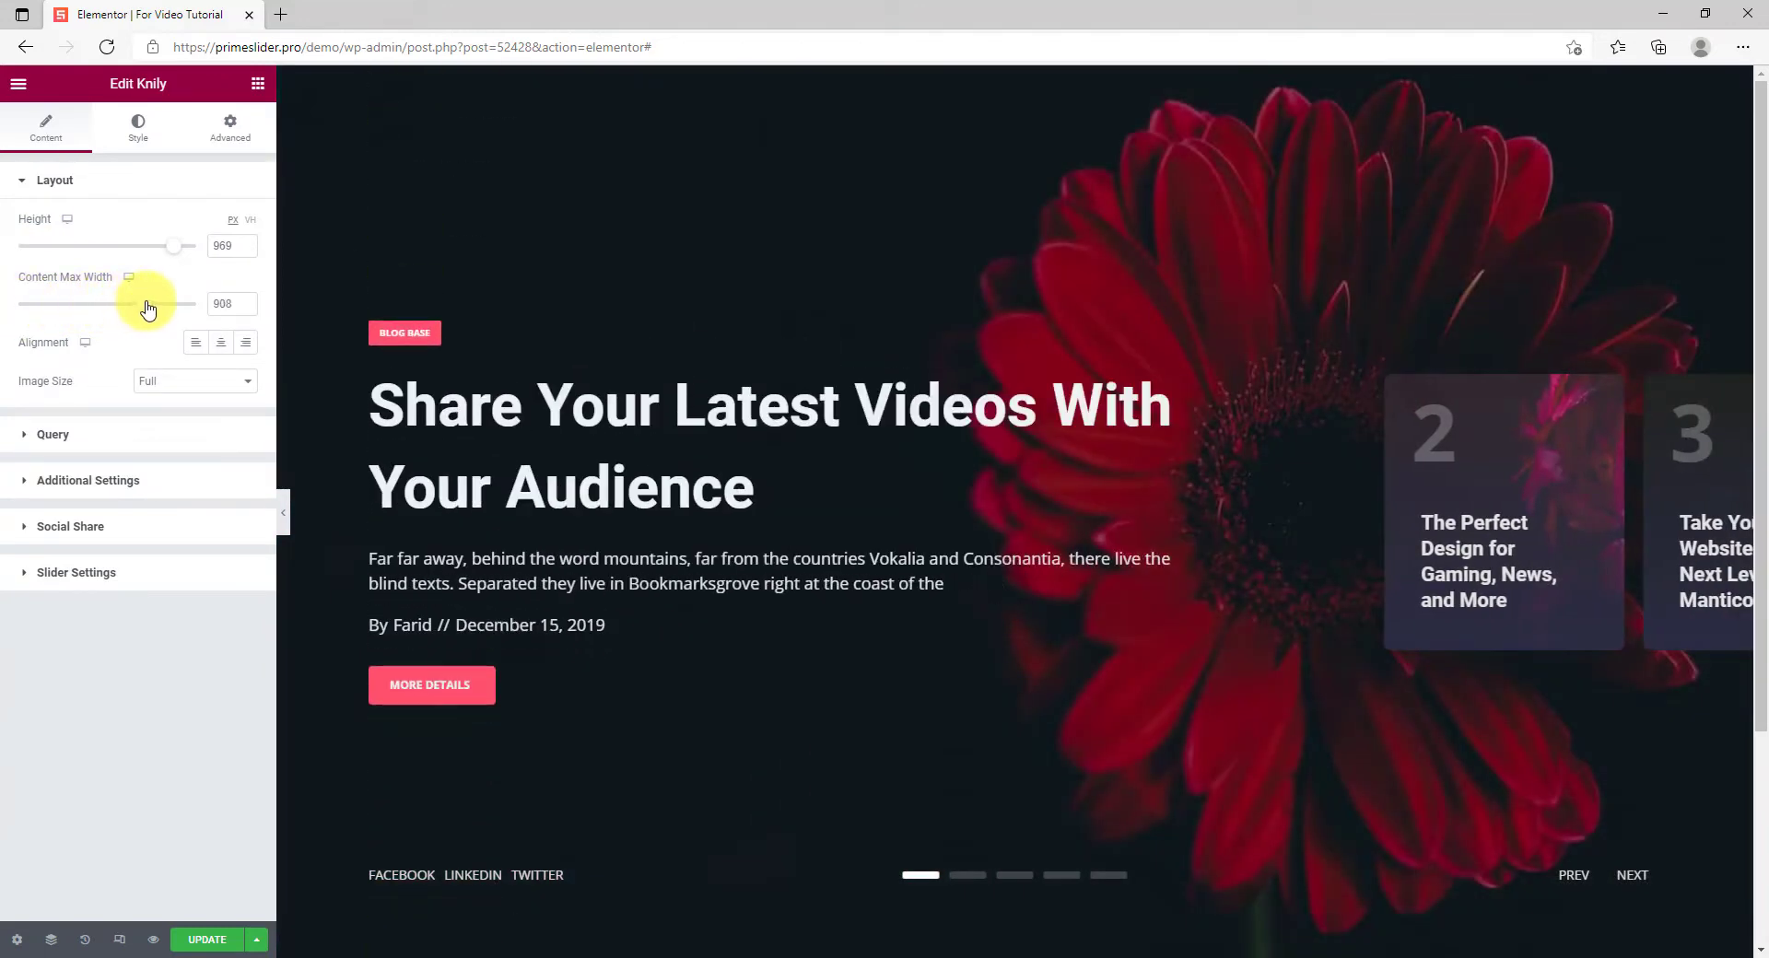
Narrow Content Max Width to about 784 and align the slide content to the right
drag(170, 304, 123, 304)
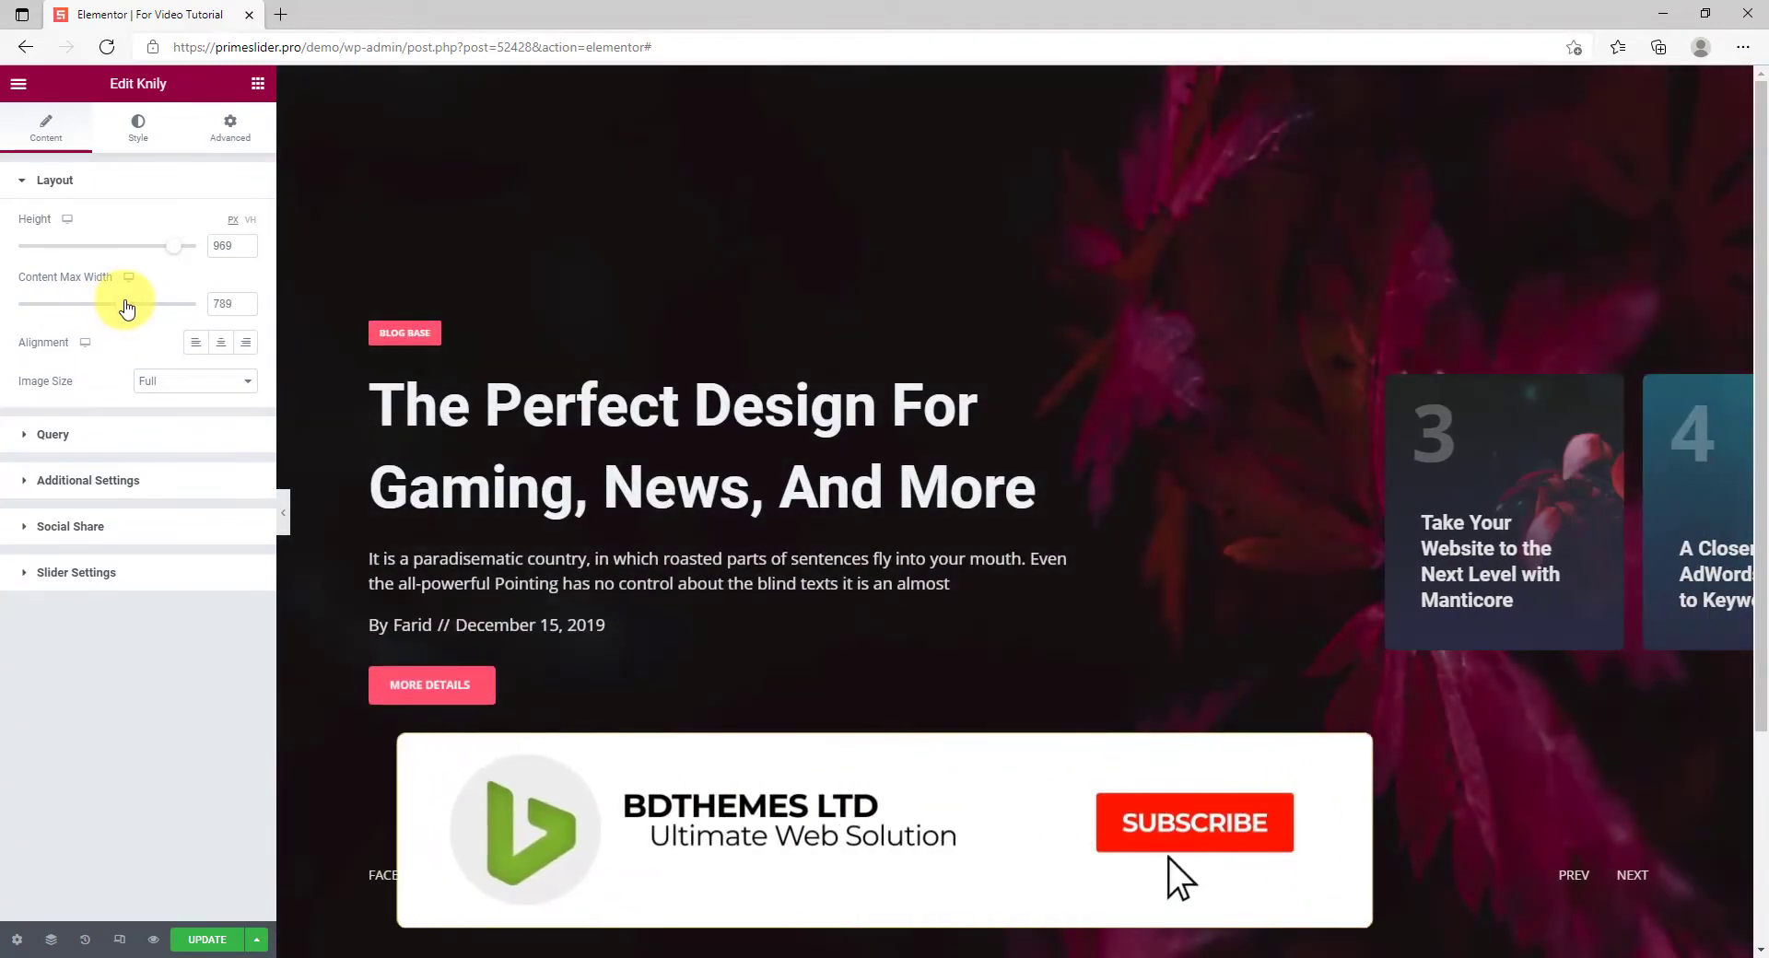
drag(173, 304, 123, 304)
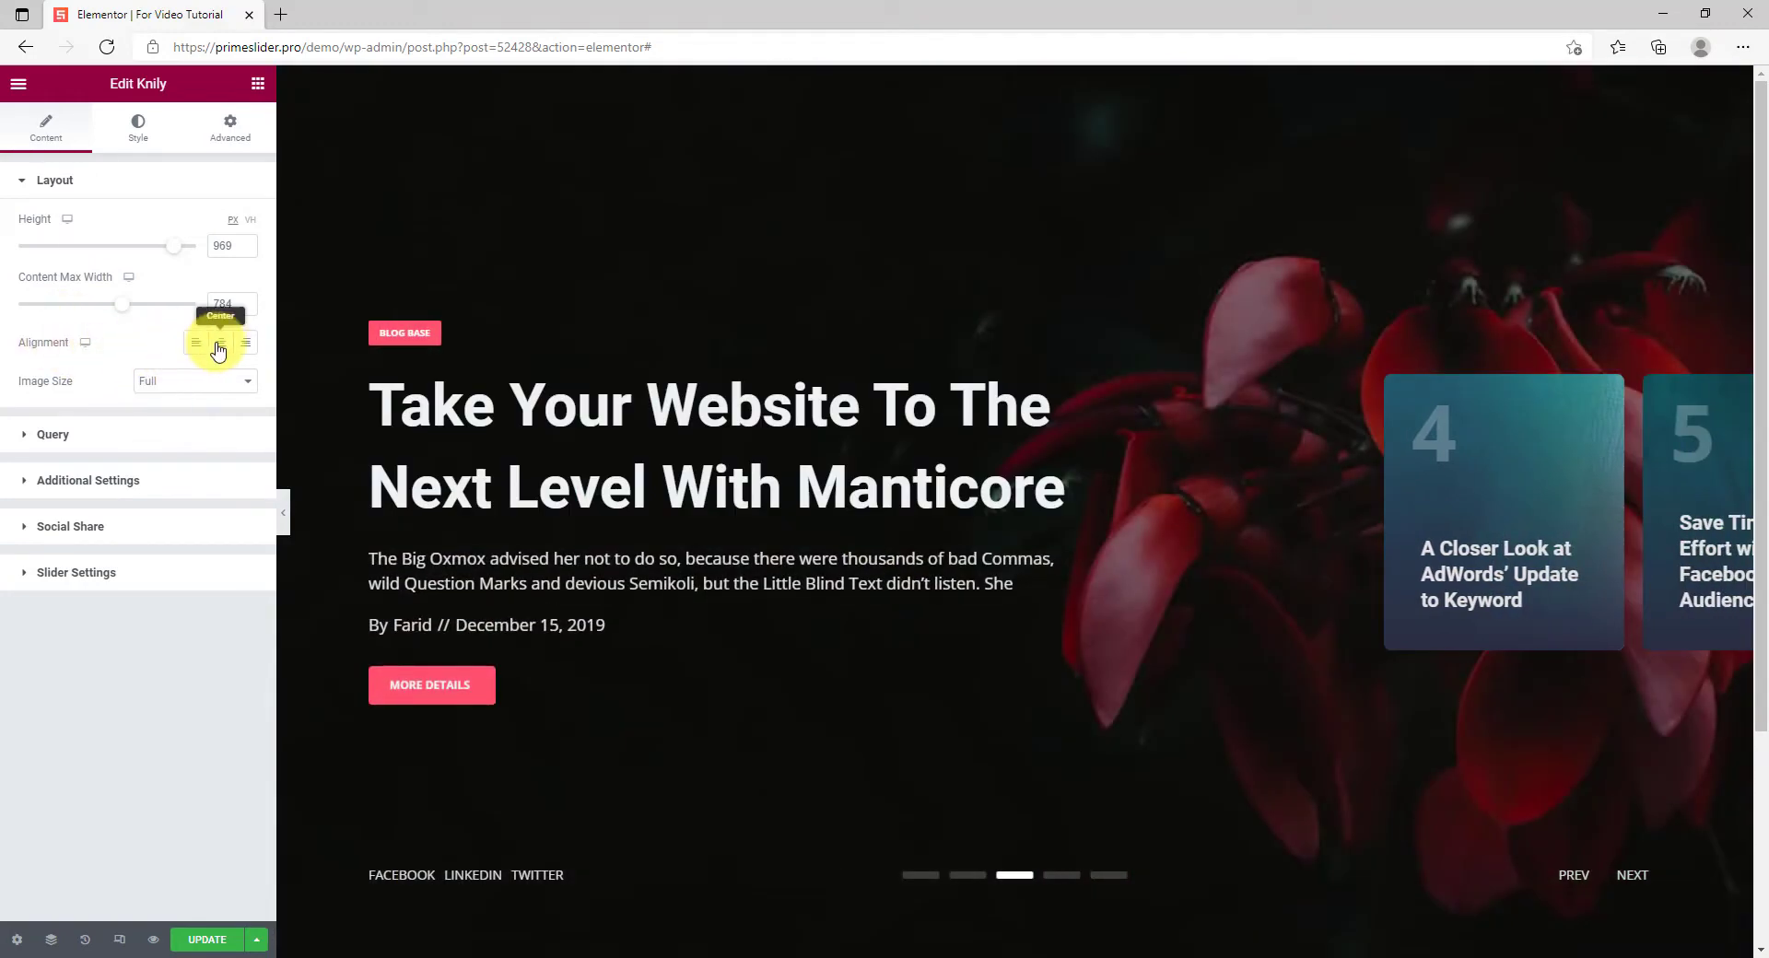
mouse_move(225, 351)
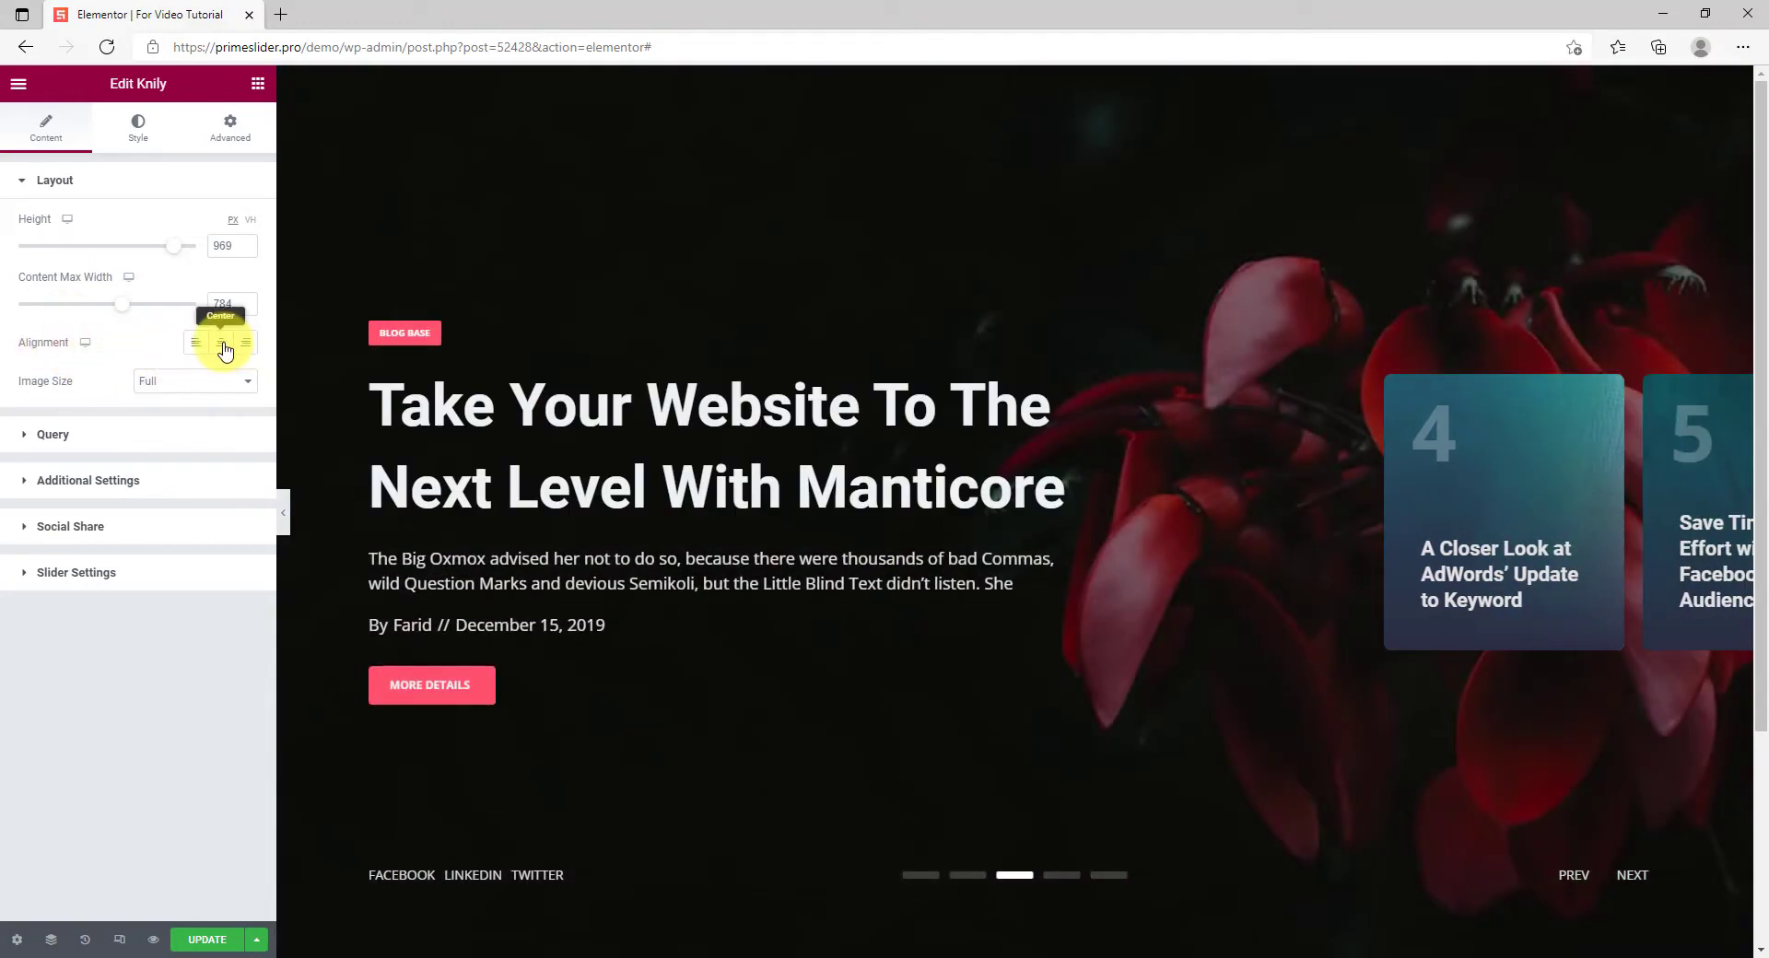
click(221, 343)
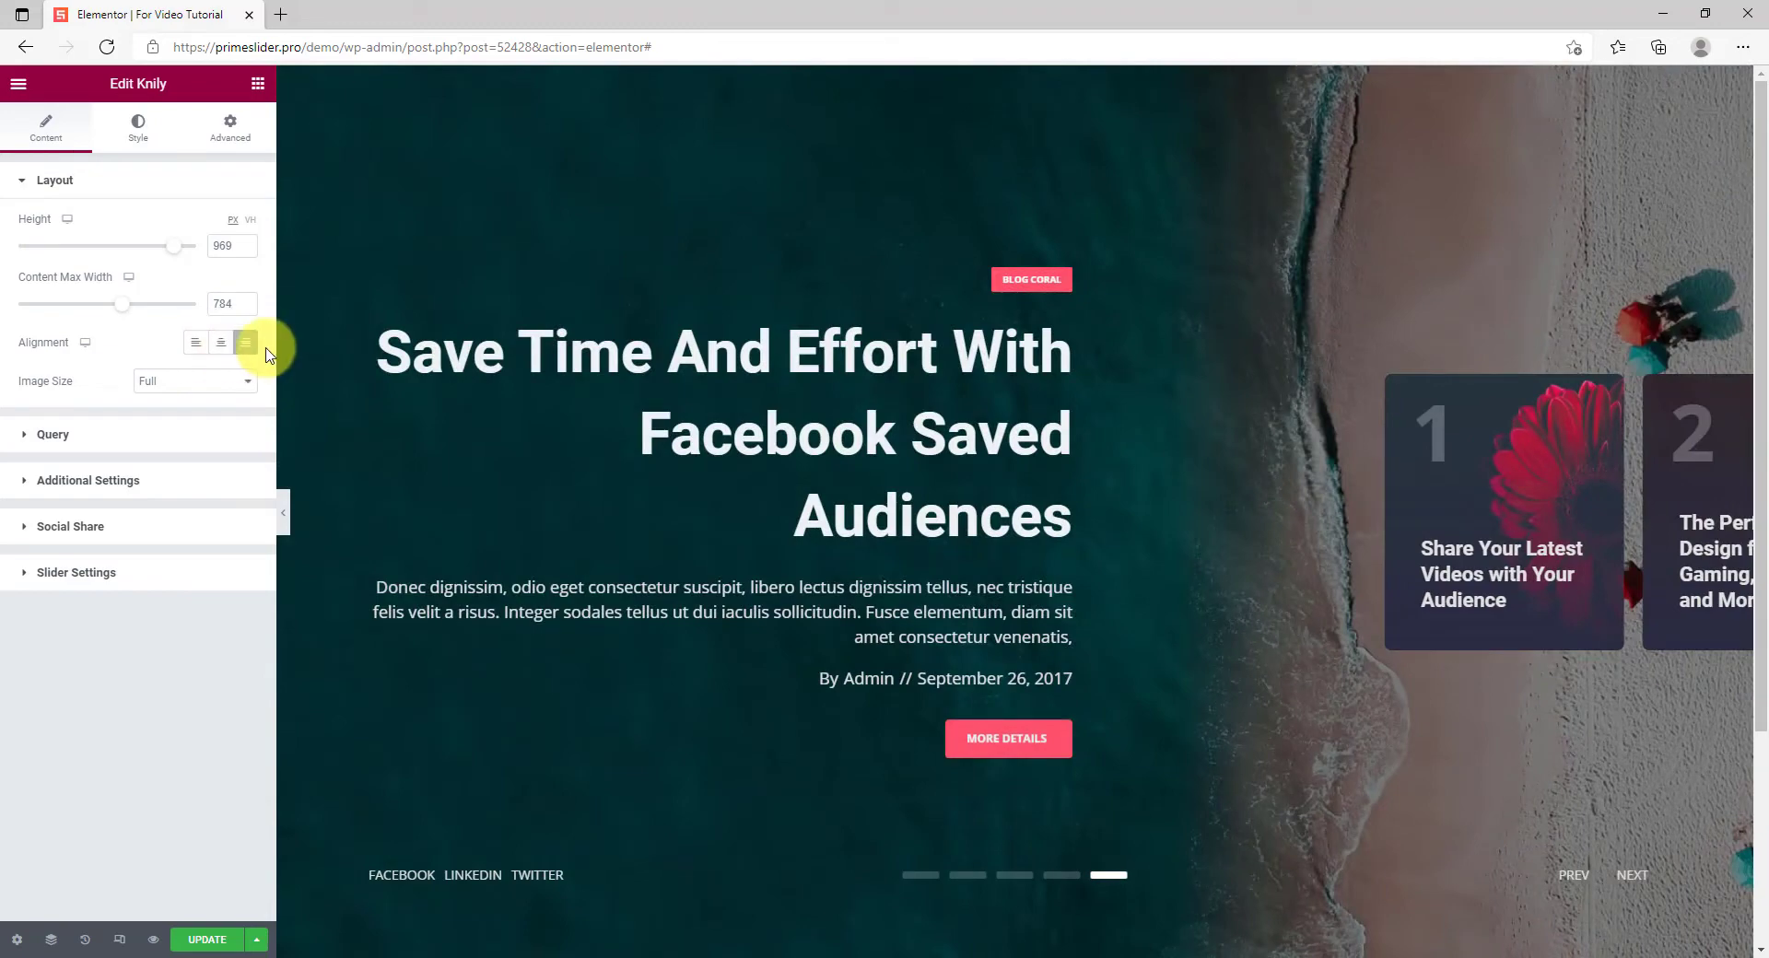
click(194, 380)
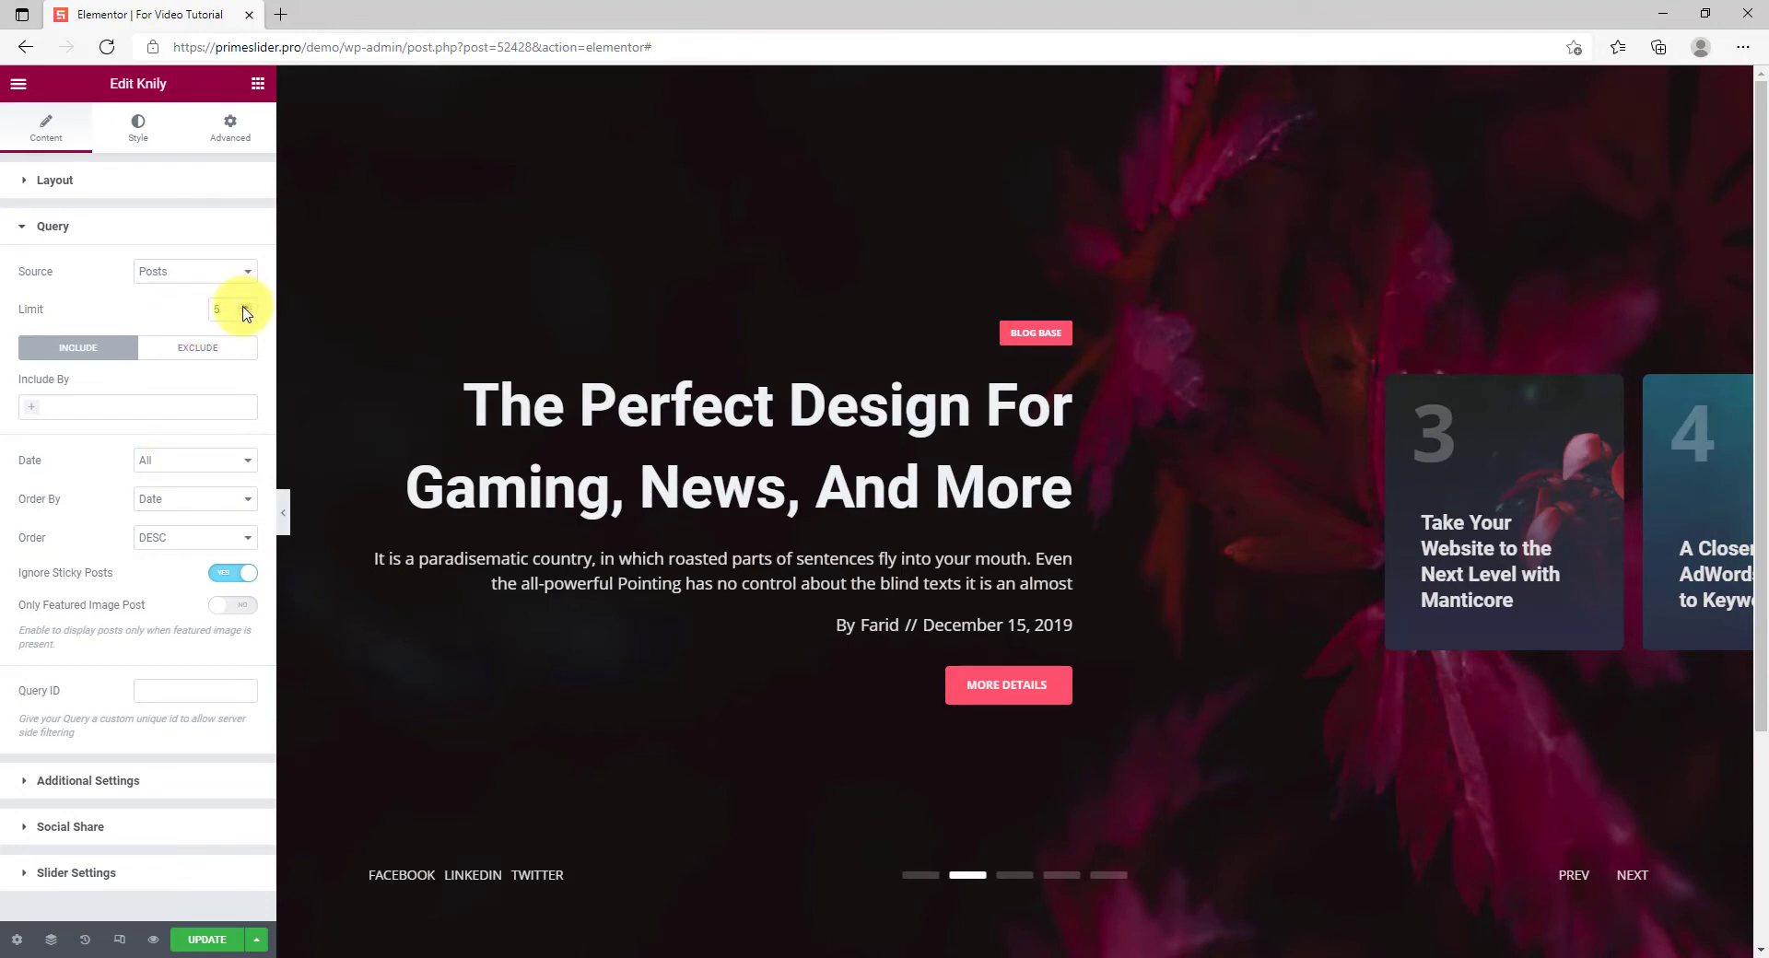
Include posts by Terms and search 'travel' to limit the slider to the Travel category
click(1631, 876)
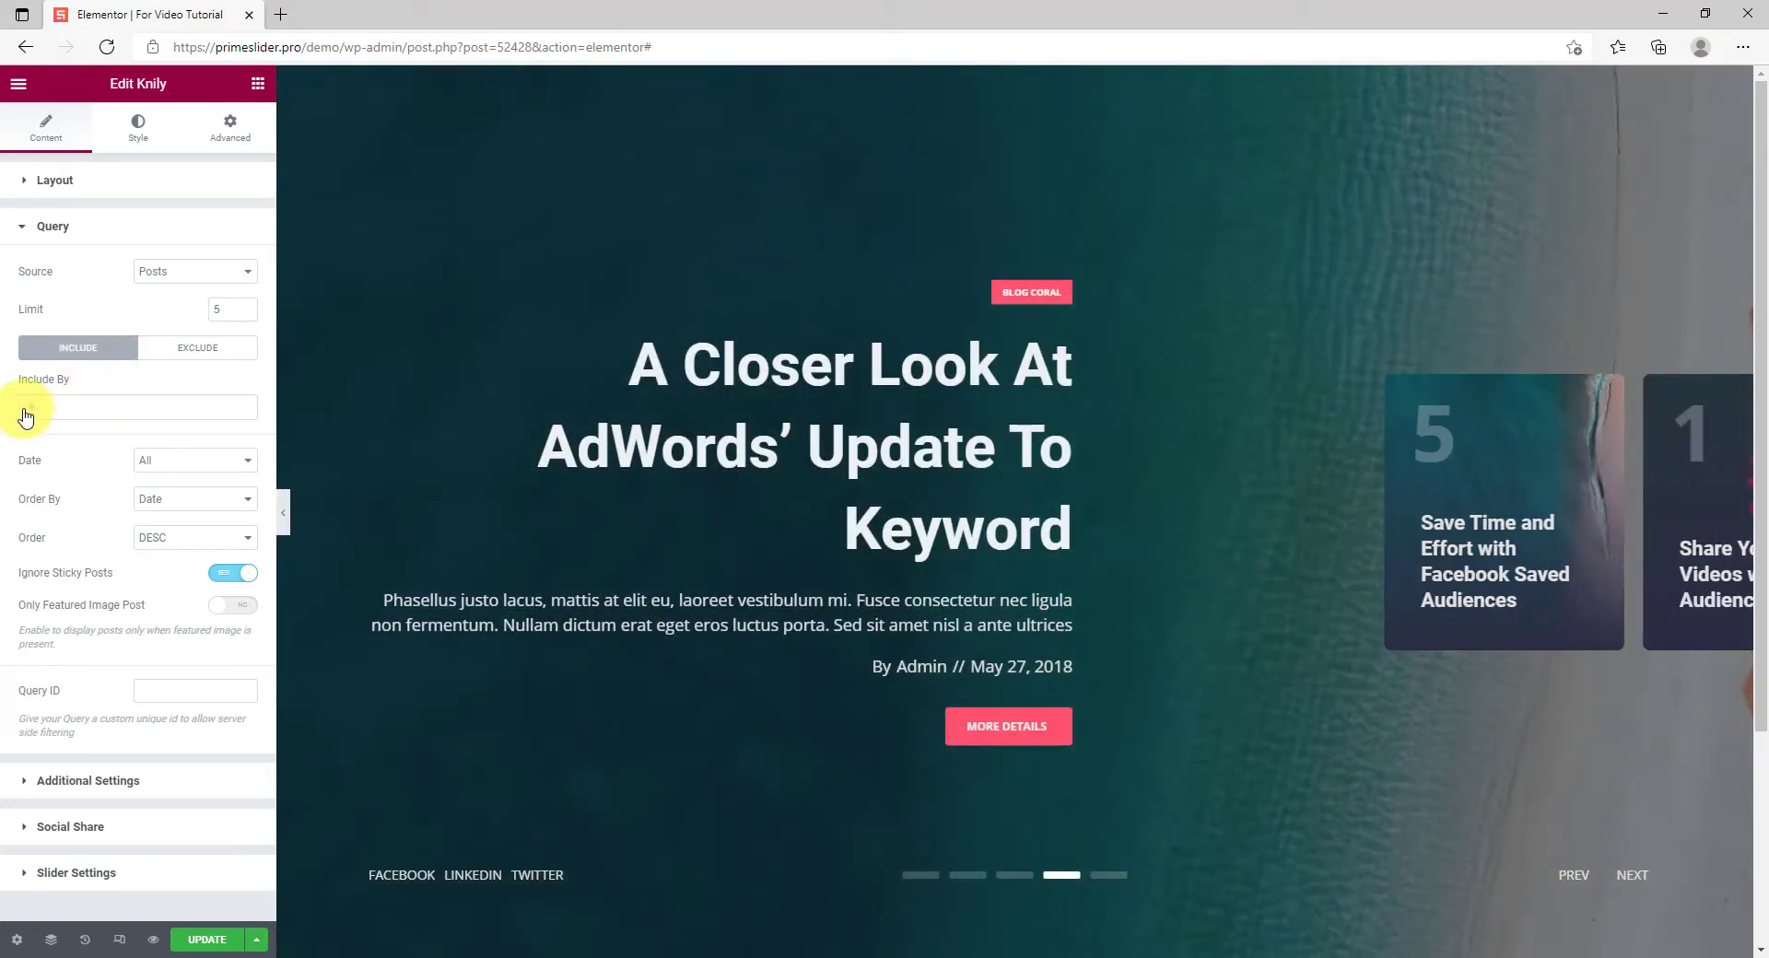
click(135, 405)
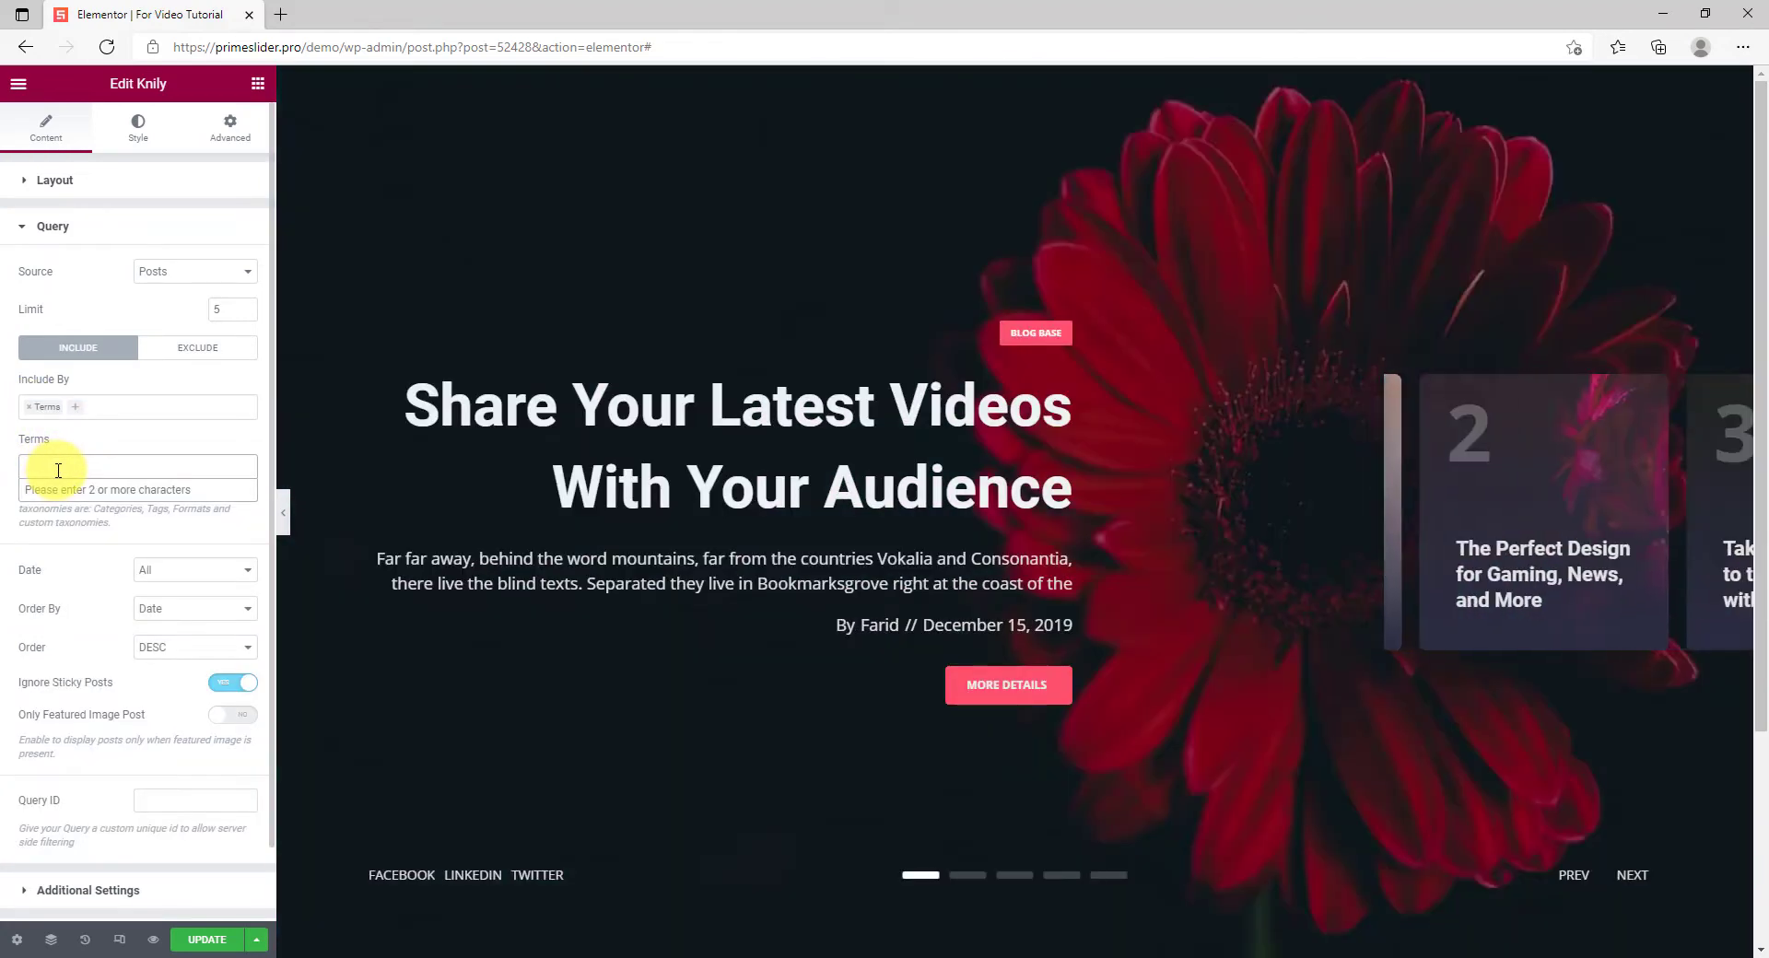
text(1)
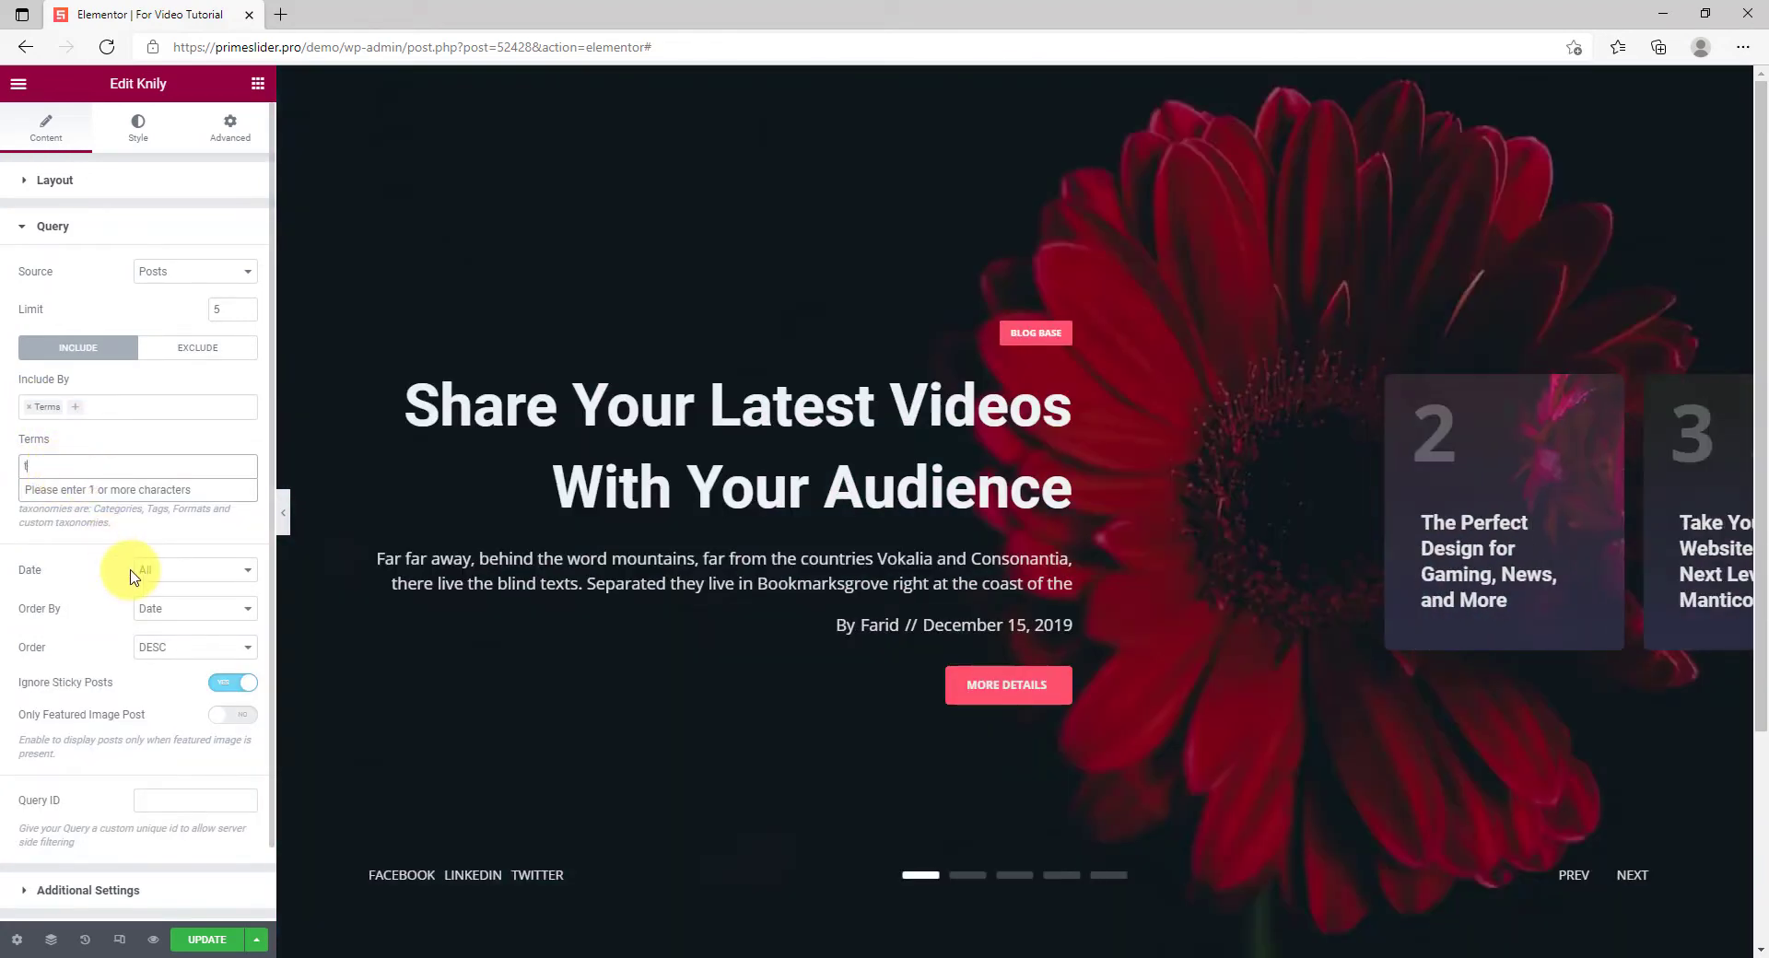
text(travel)
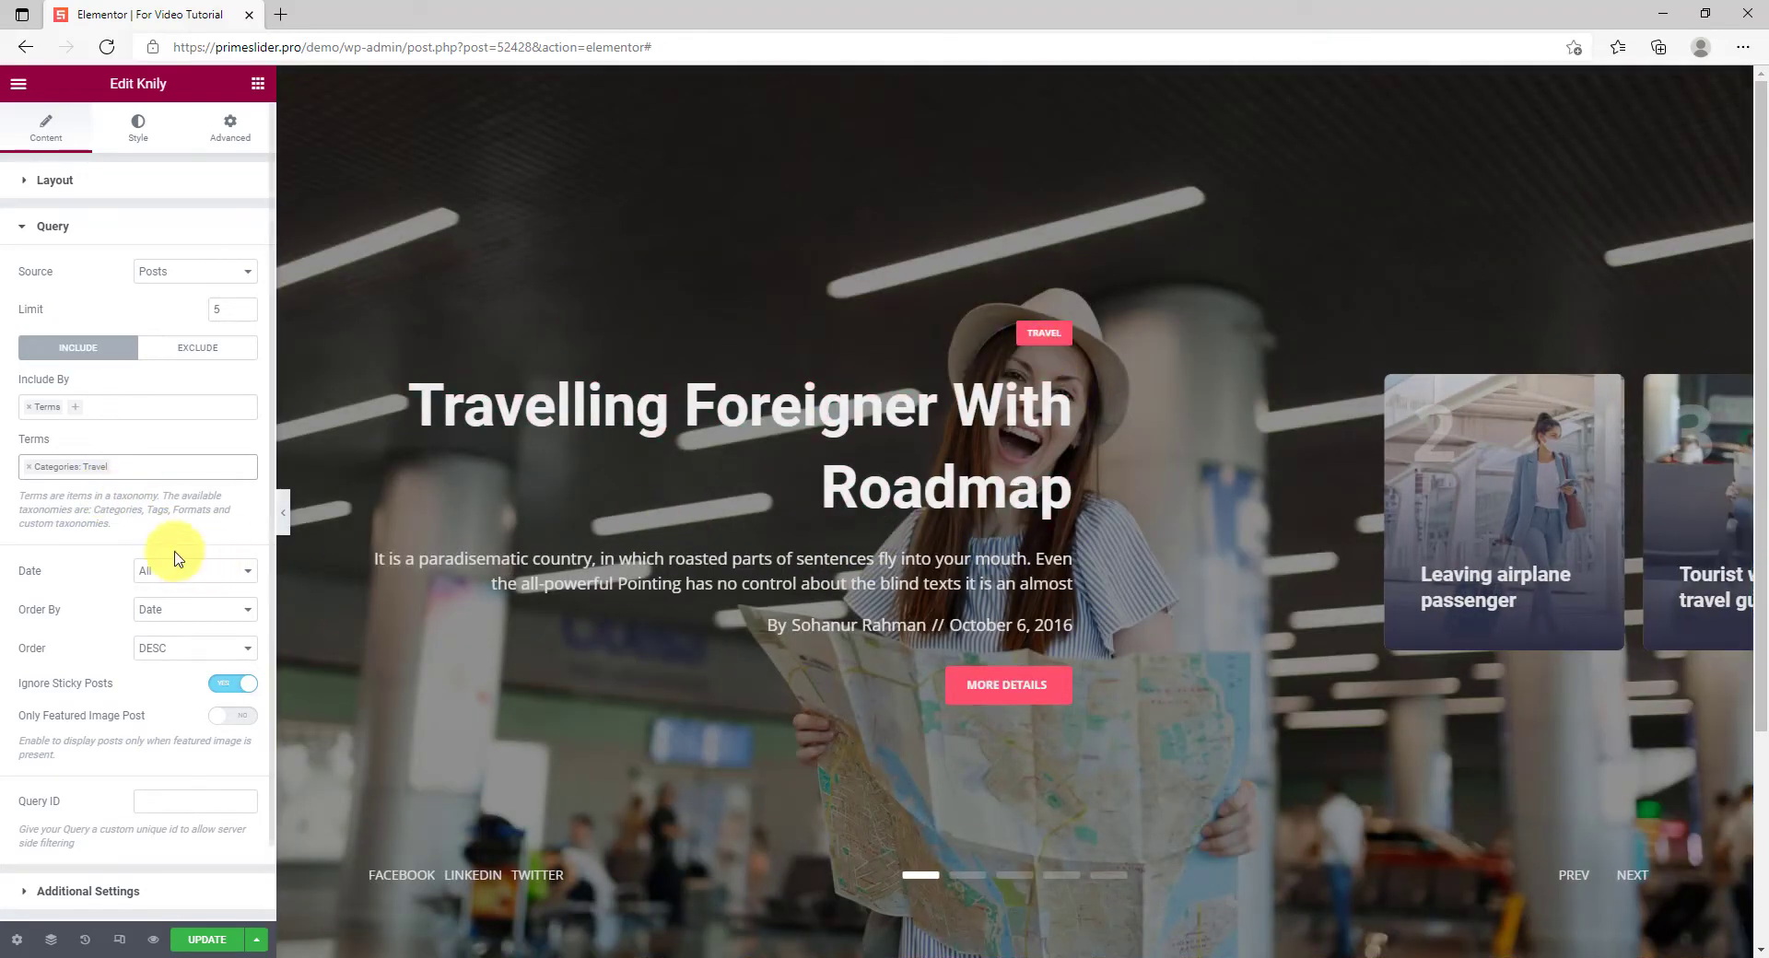
click(1631, 875)
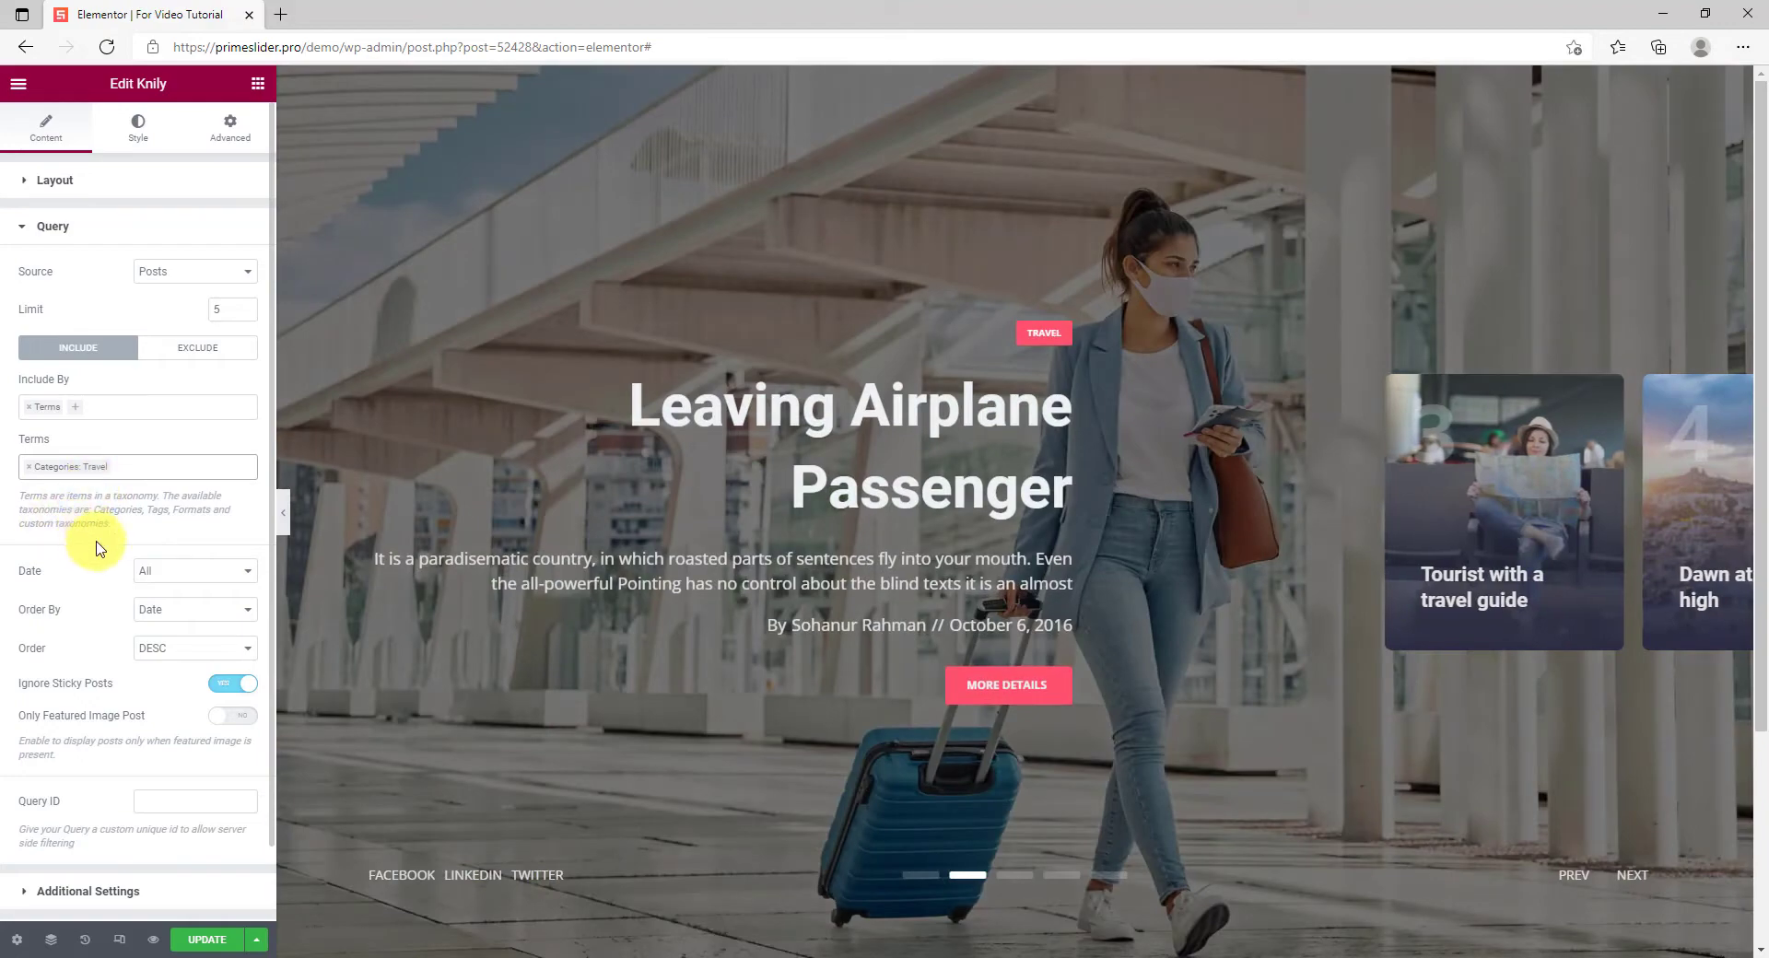
mouse_move(159, 537)
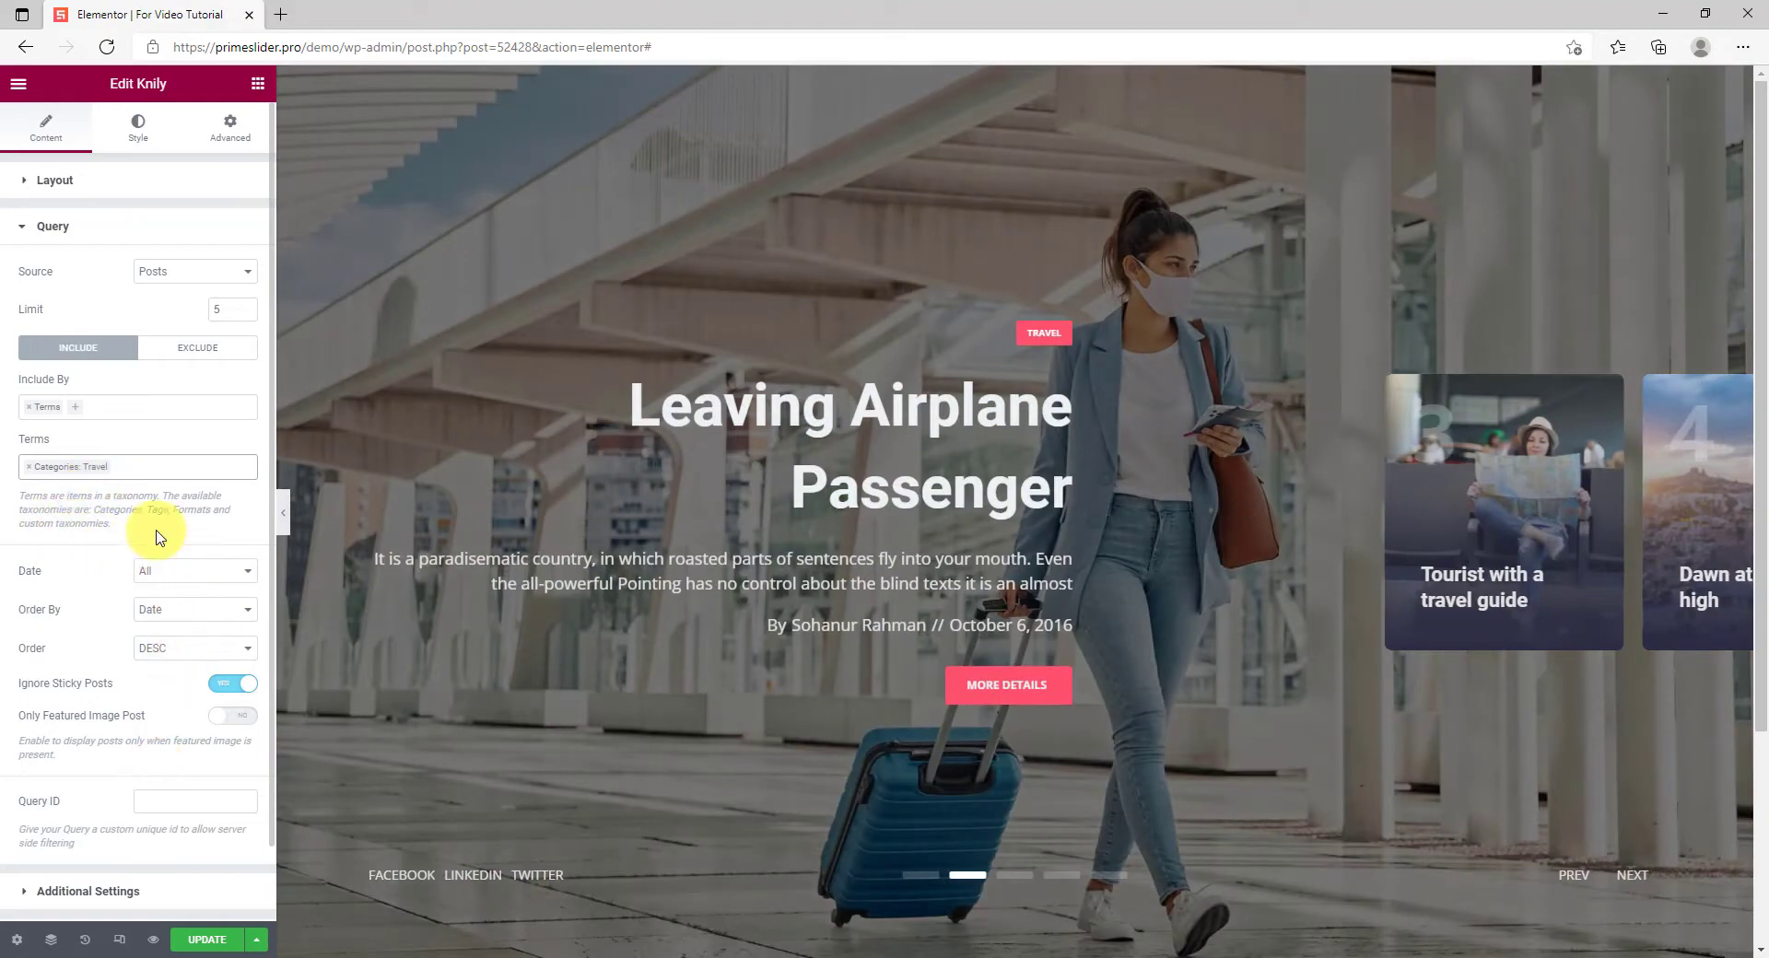
Expand Additional Settings and toggle Show Category off and back on
scroll(down, 3)
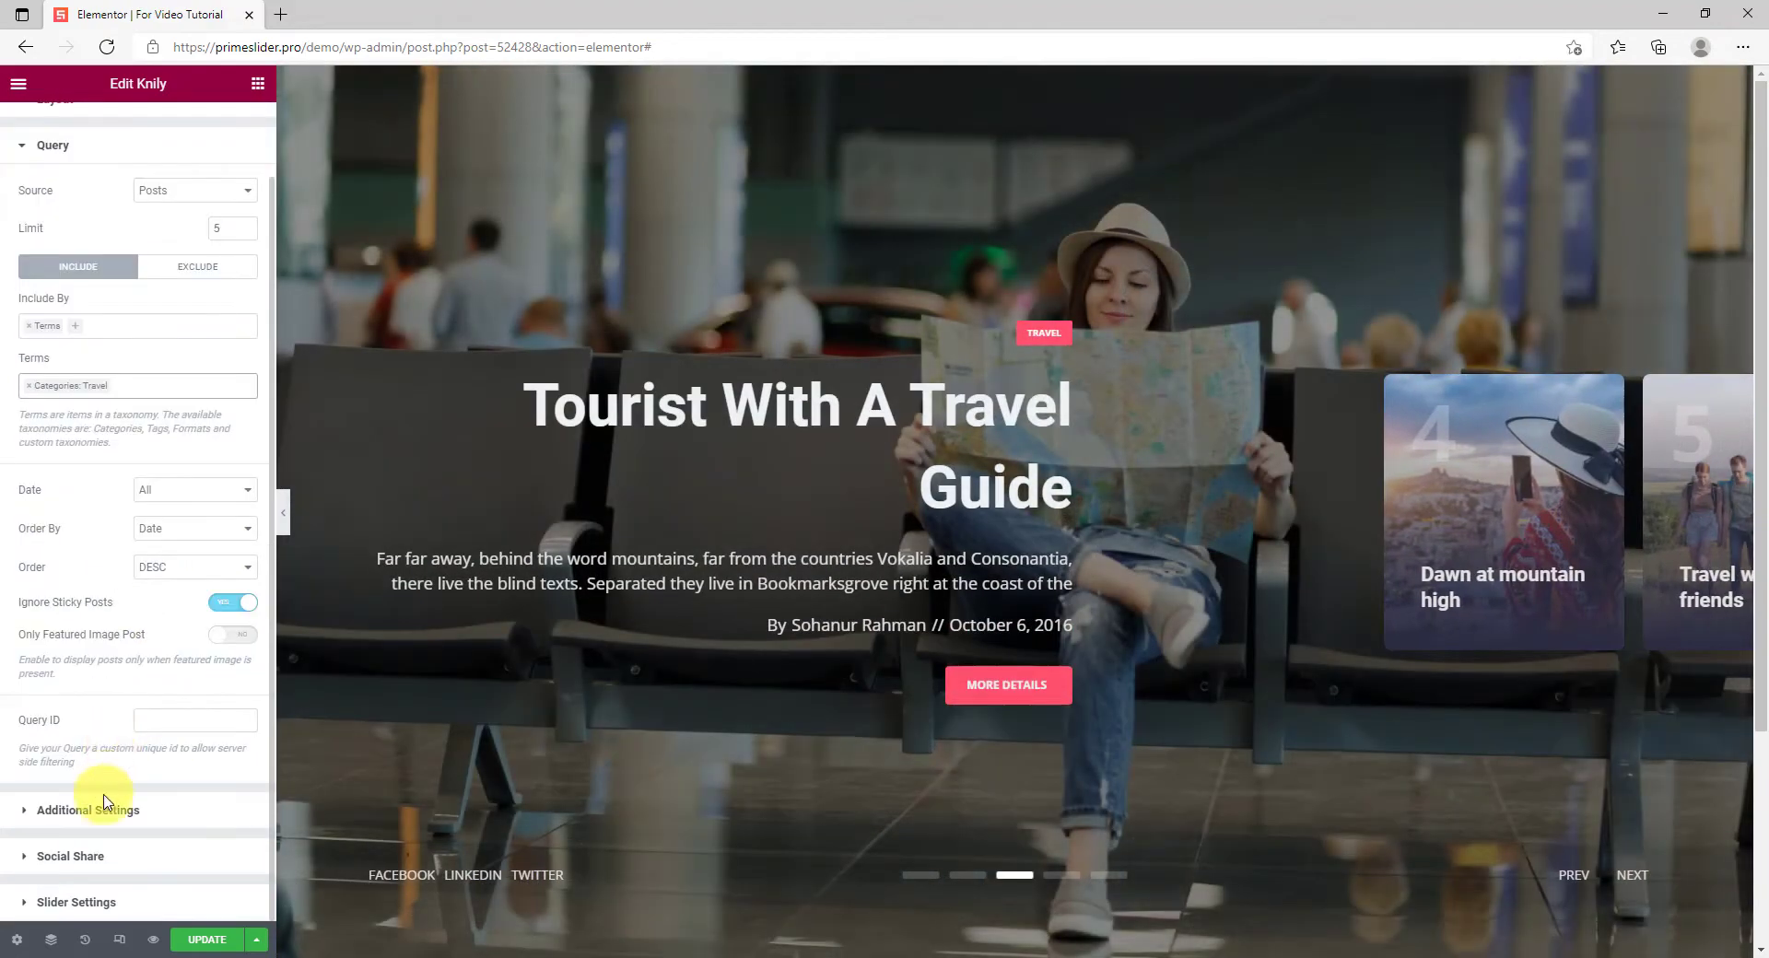
click(86, 809)
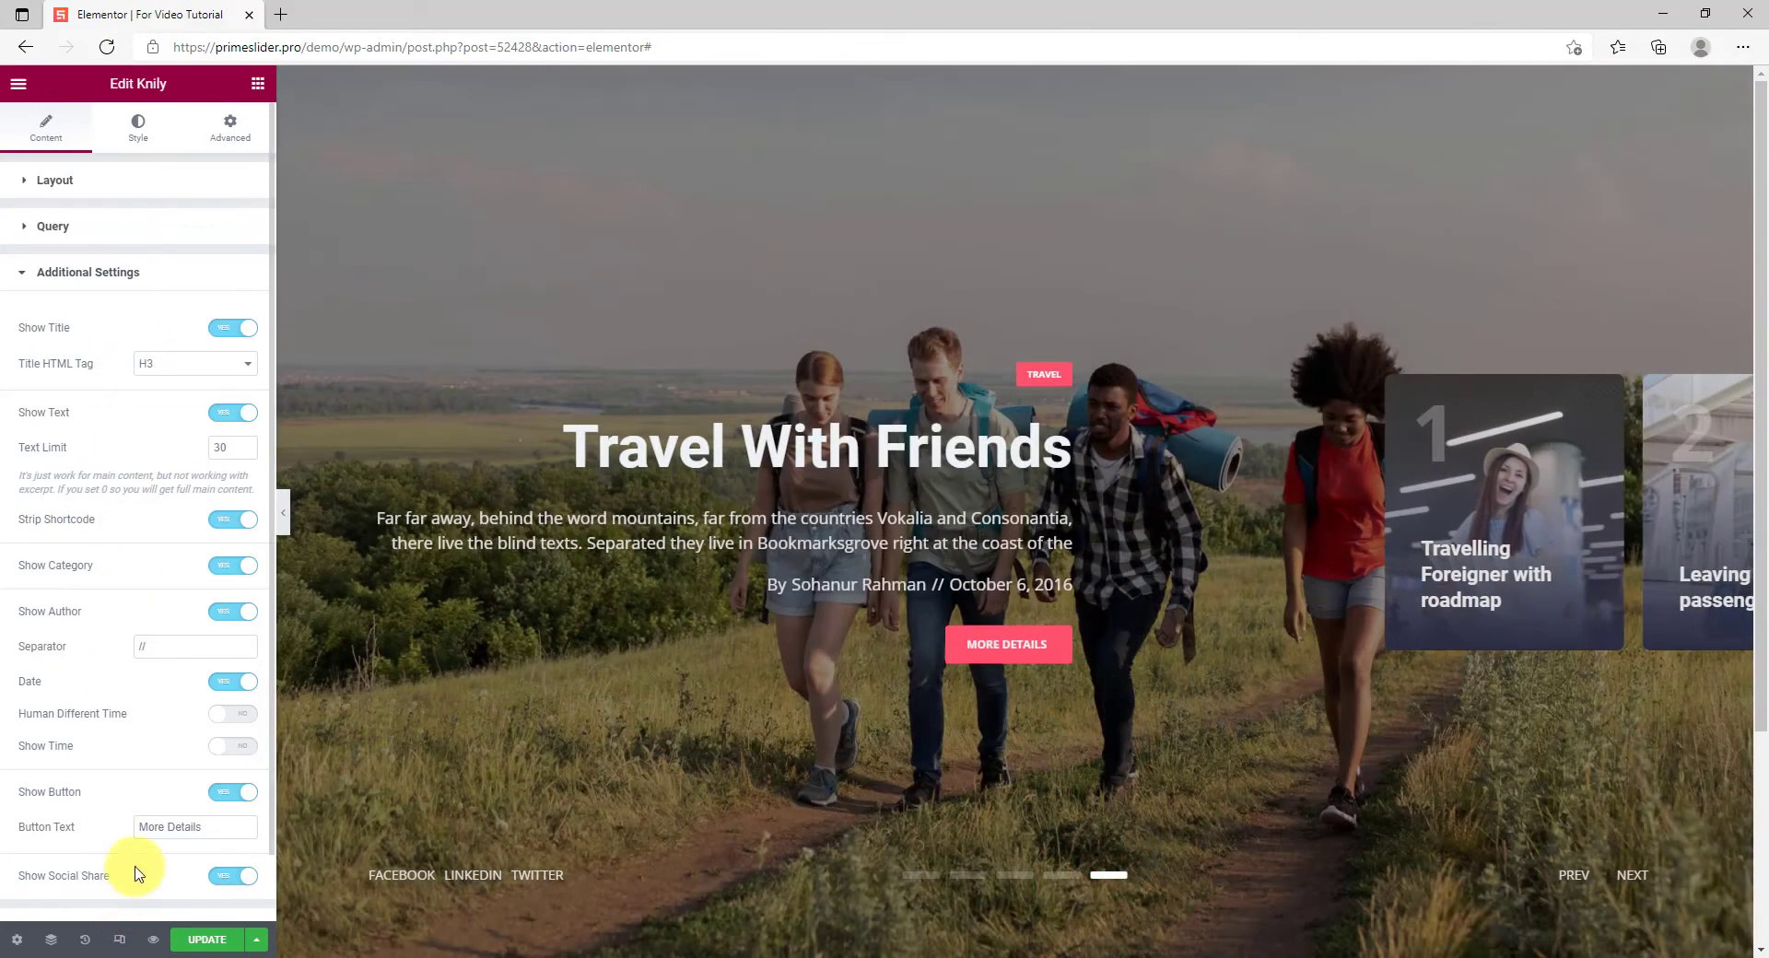
mouse_move(158, 421)
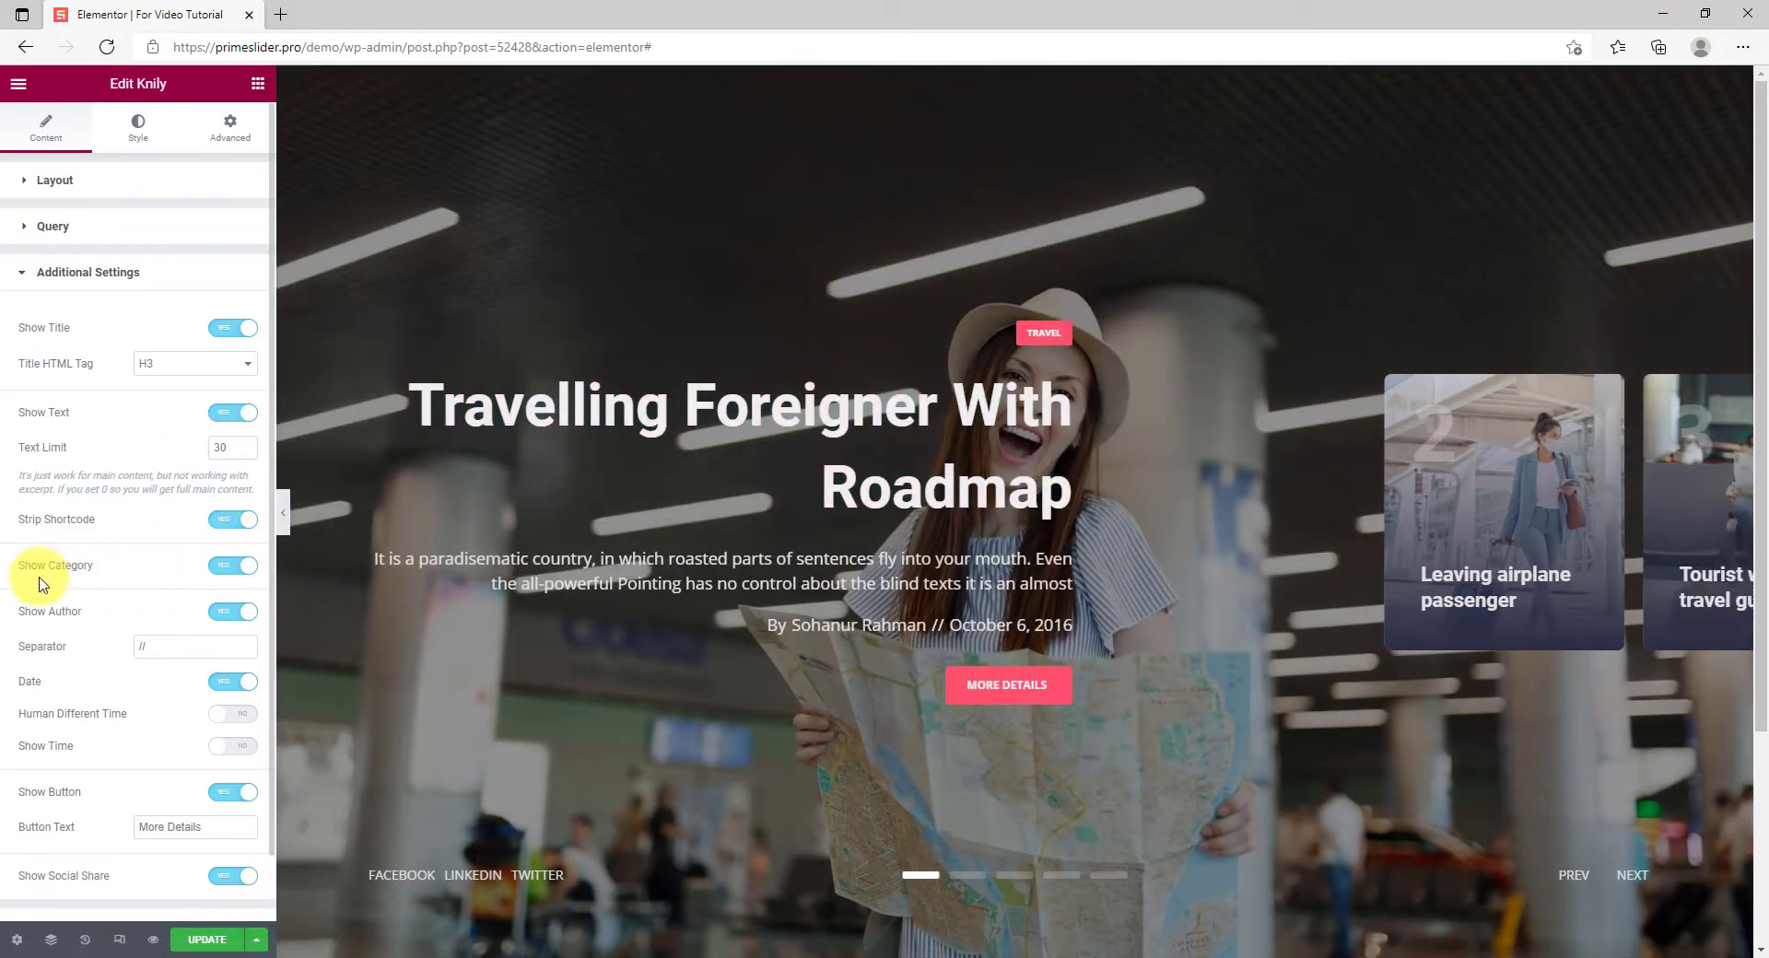
click(234, 566)
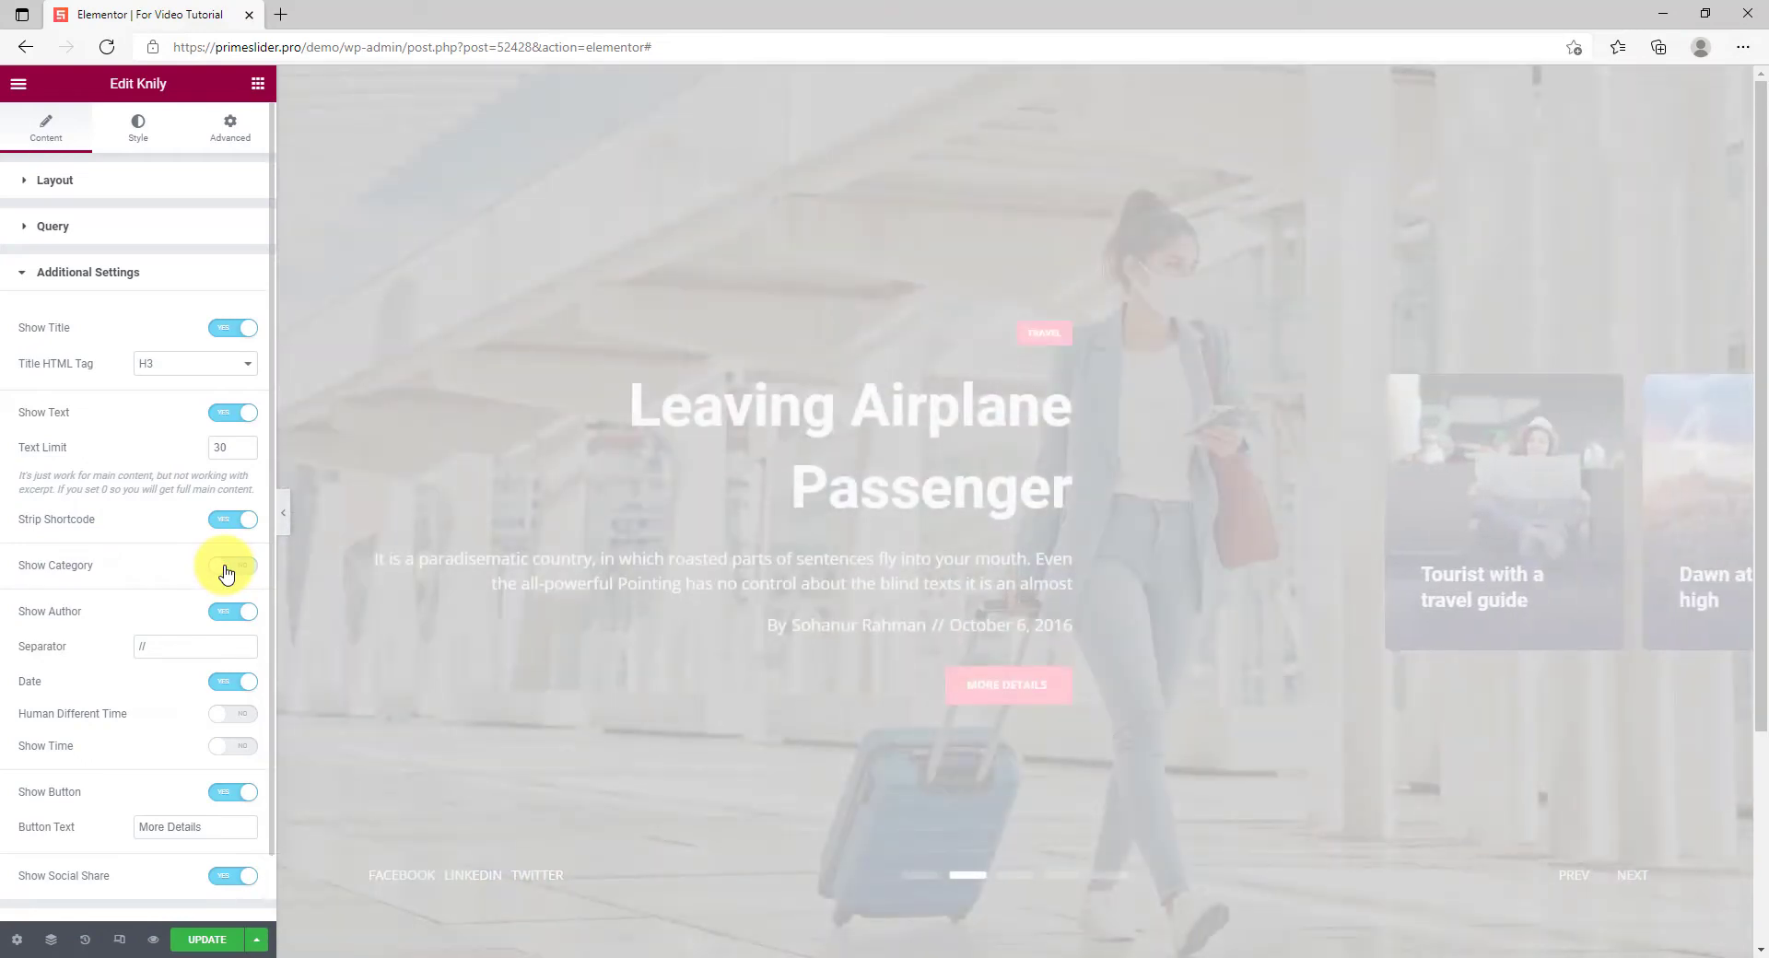
click(232, 564)
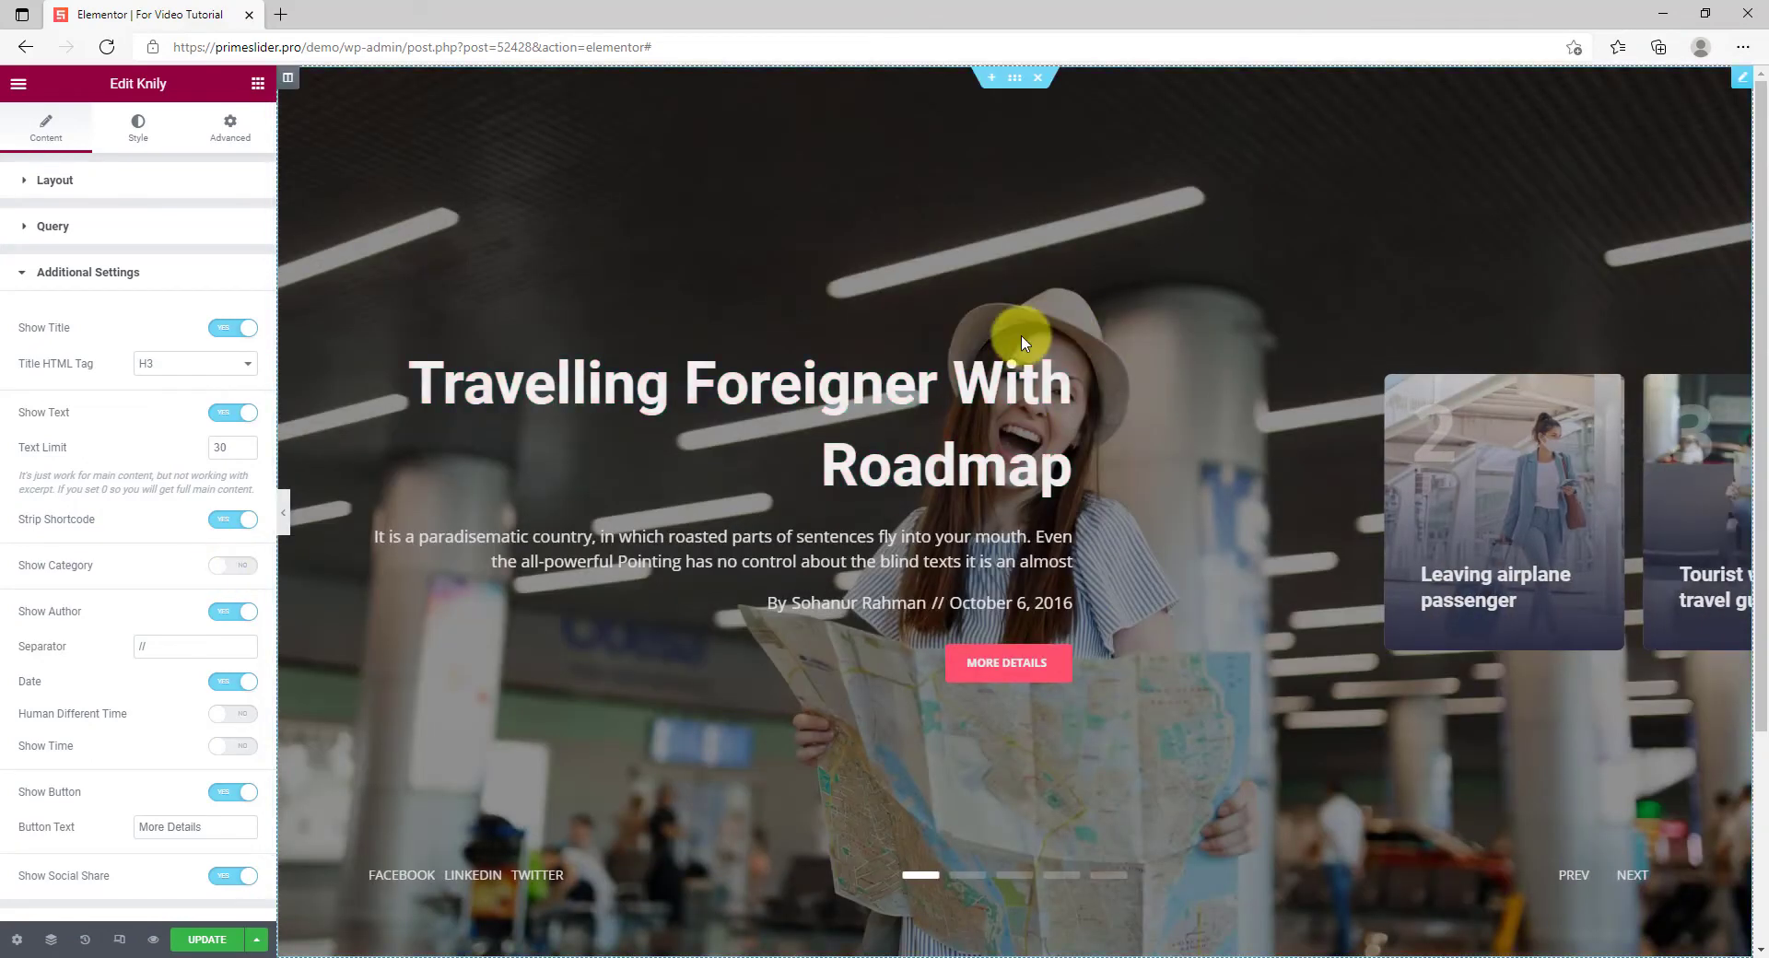
click(232, 566)
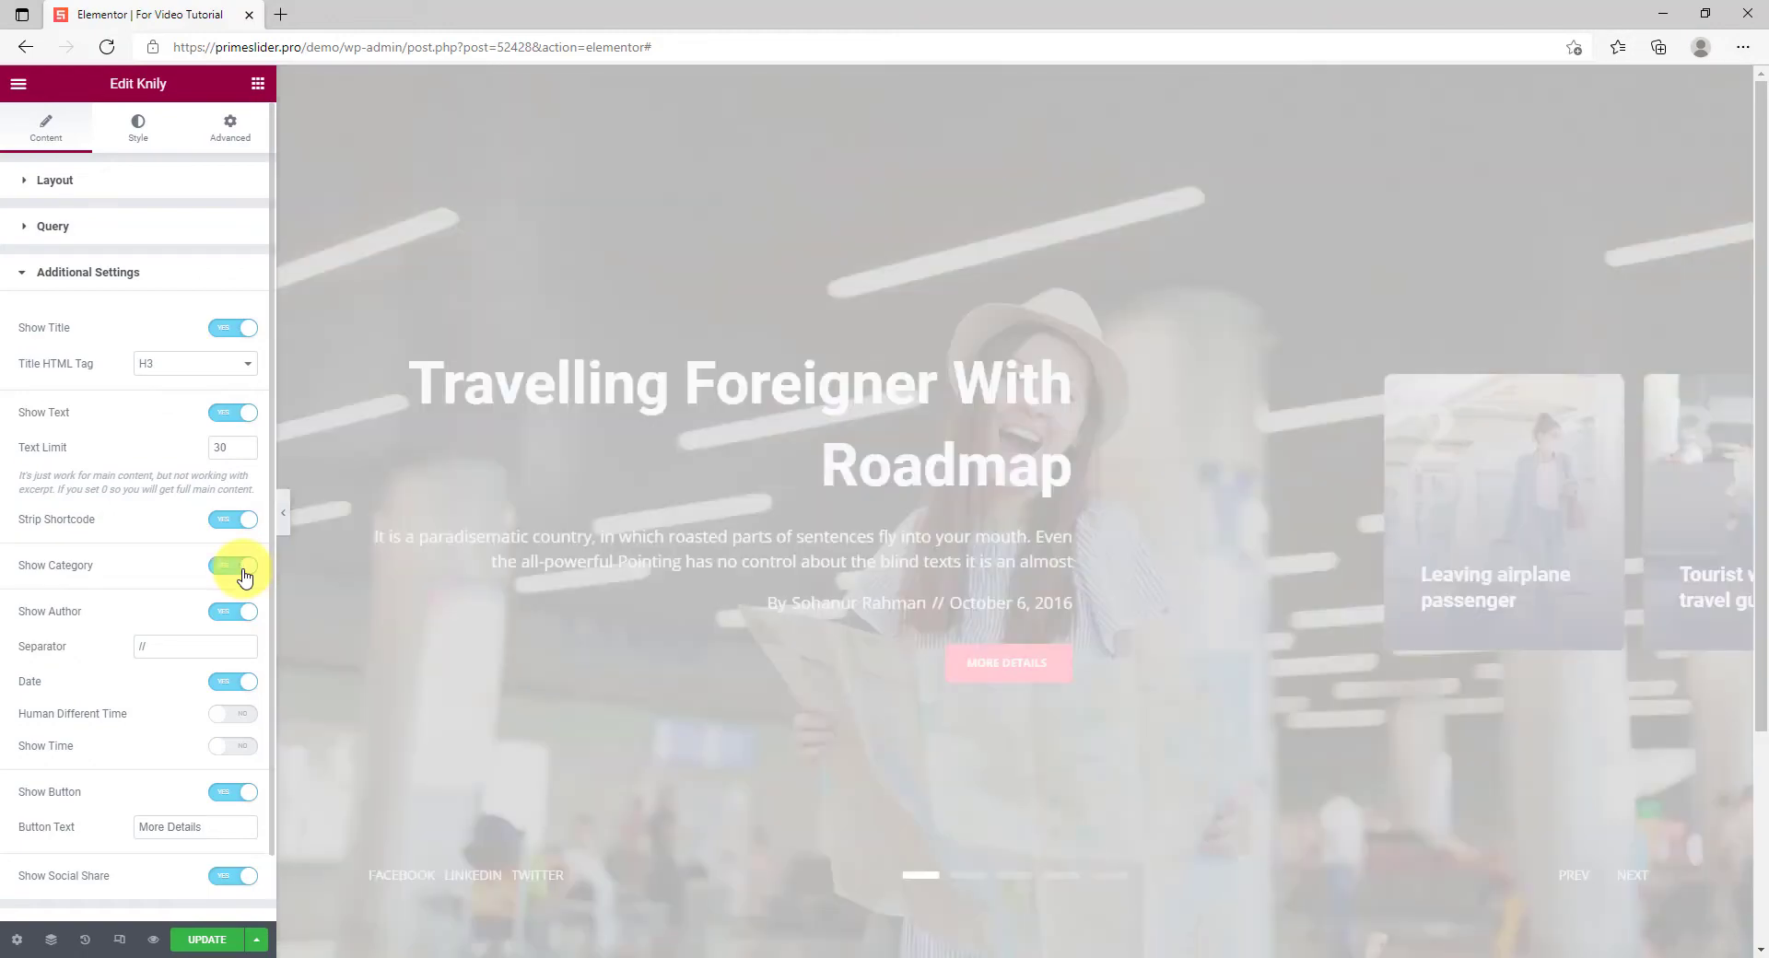
click(234, 566)
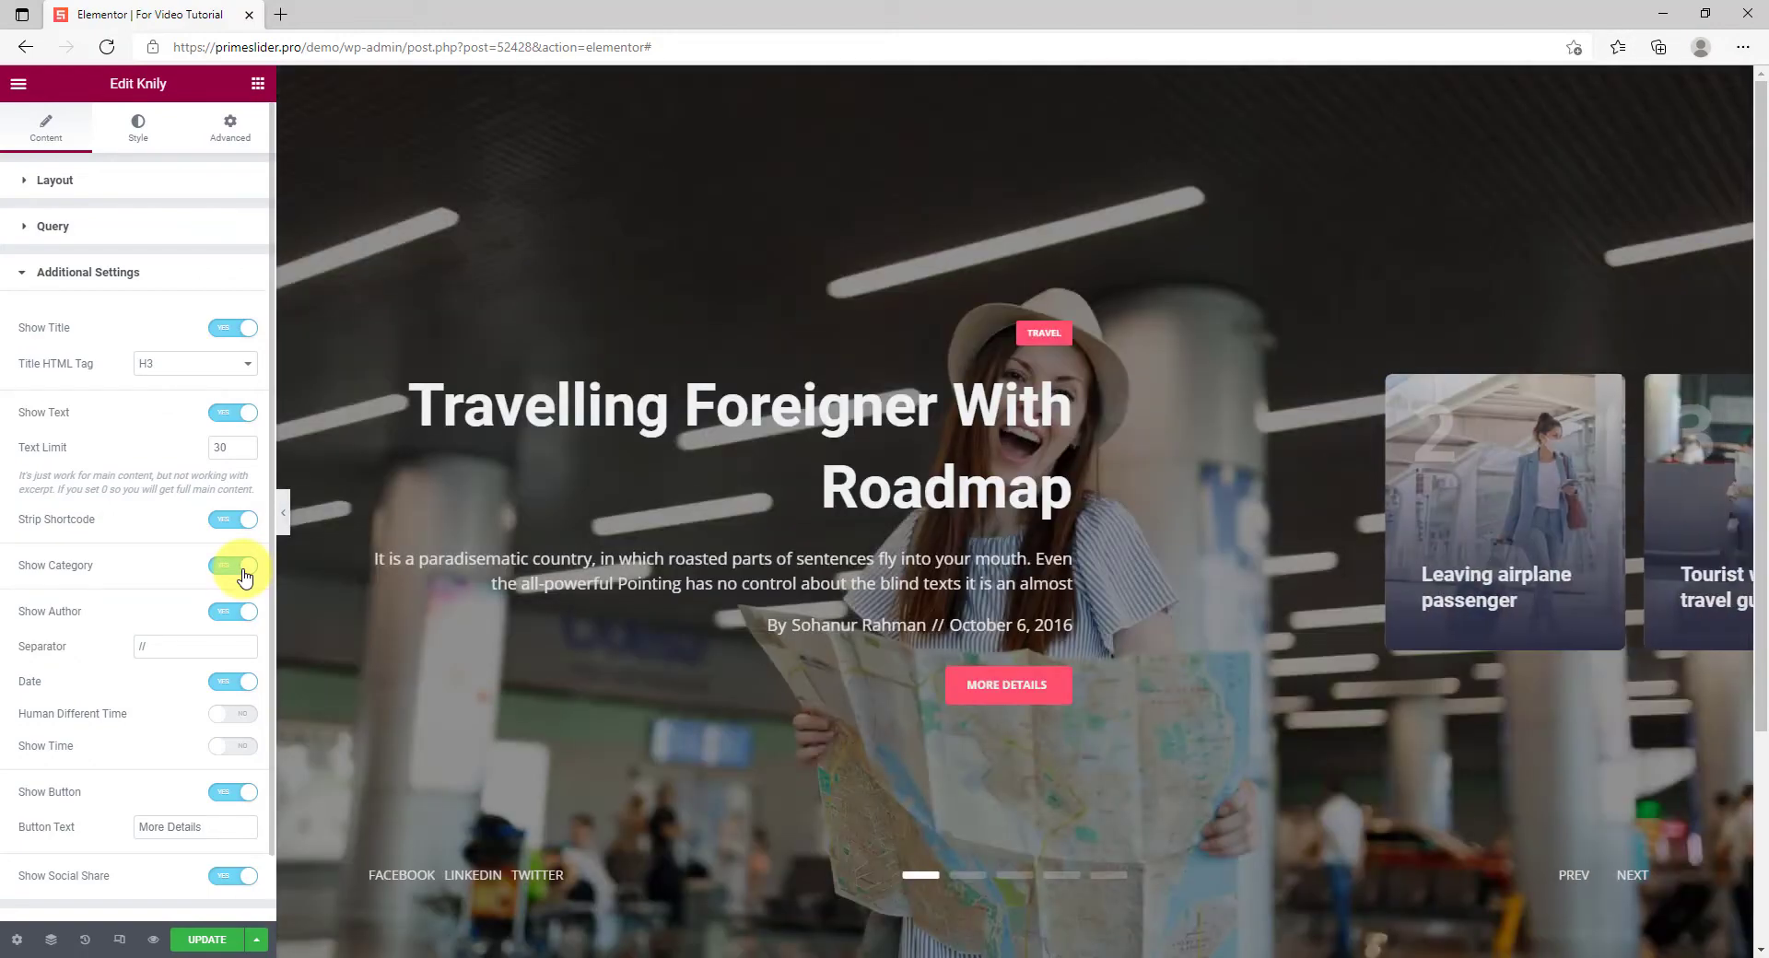
Replace the button label with 'More Details'
triple_click(194, 825)
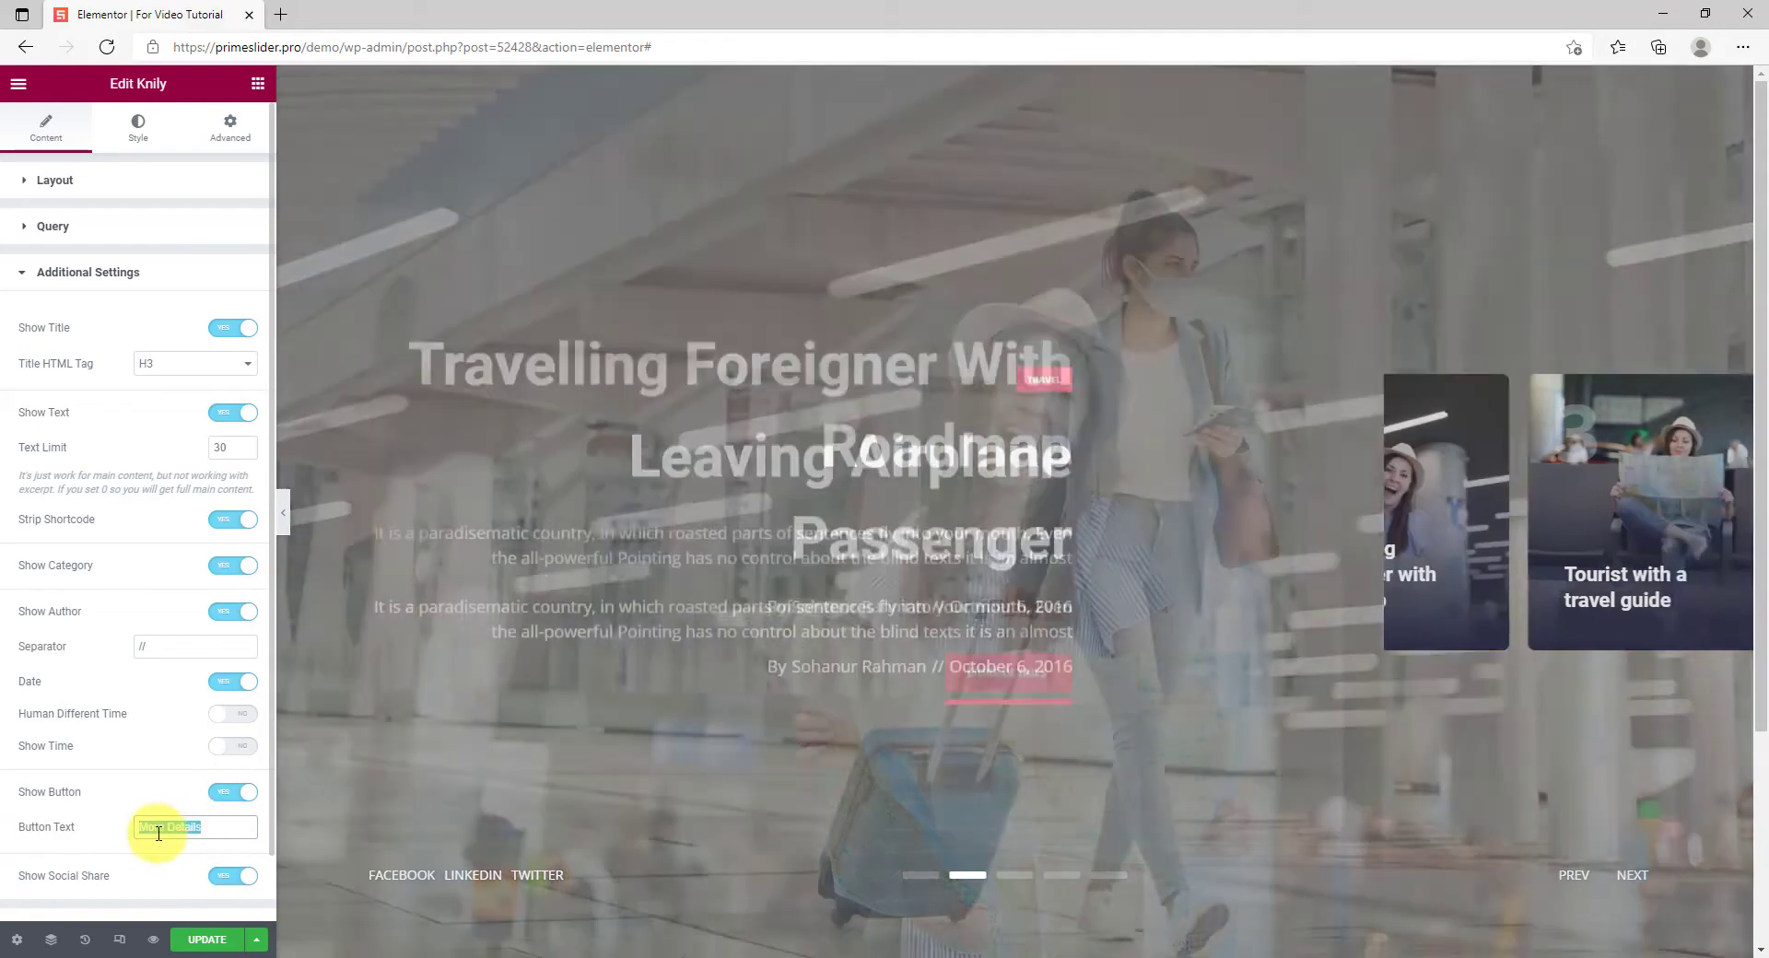
text(More Details)
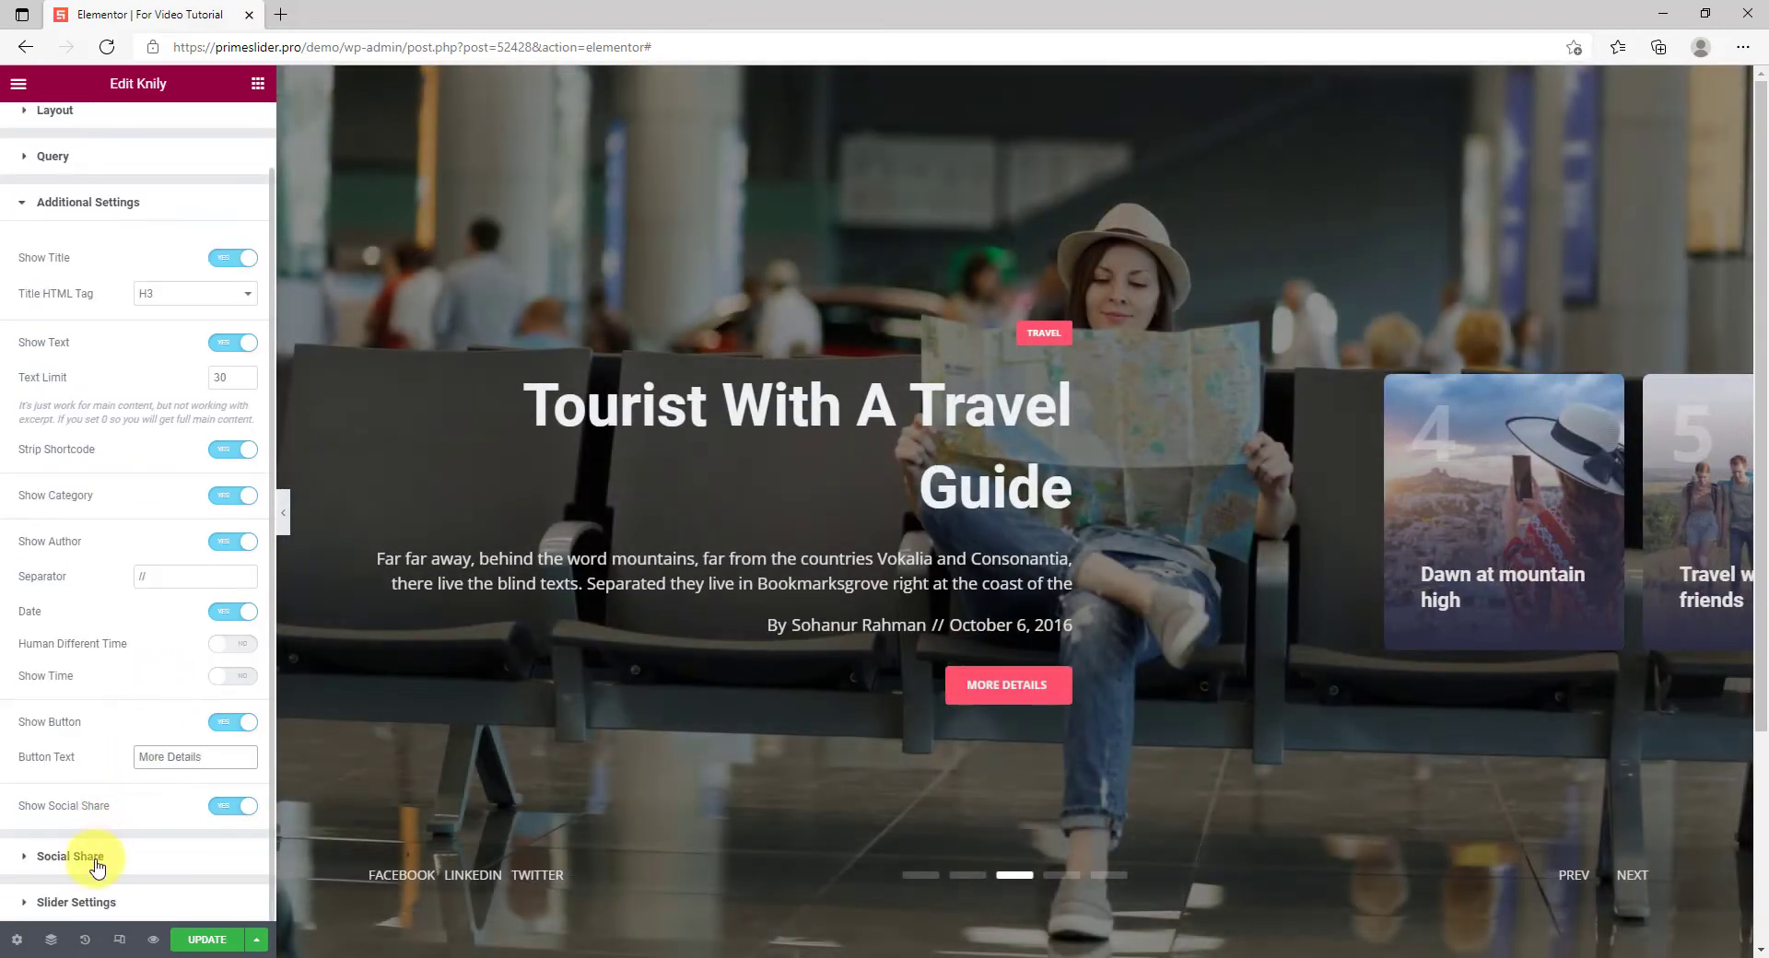
Review the facebook share item under Social Share, then expand Slider Settings
click(70, 855)
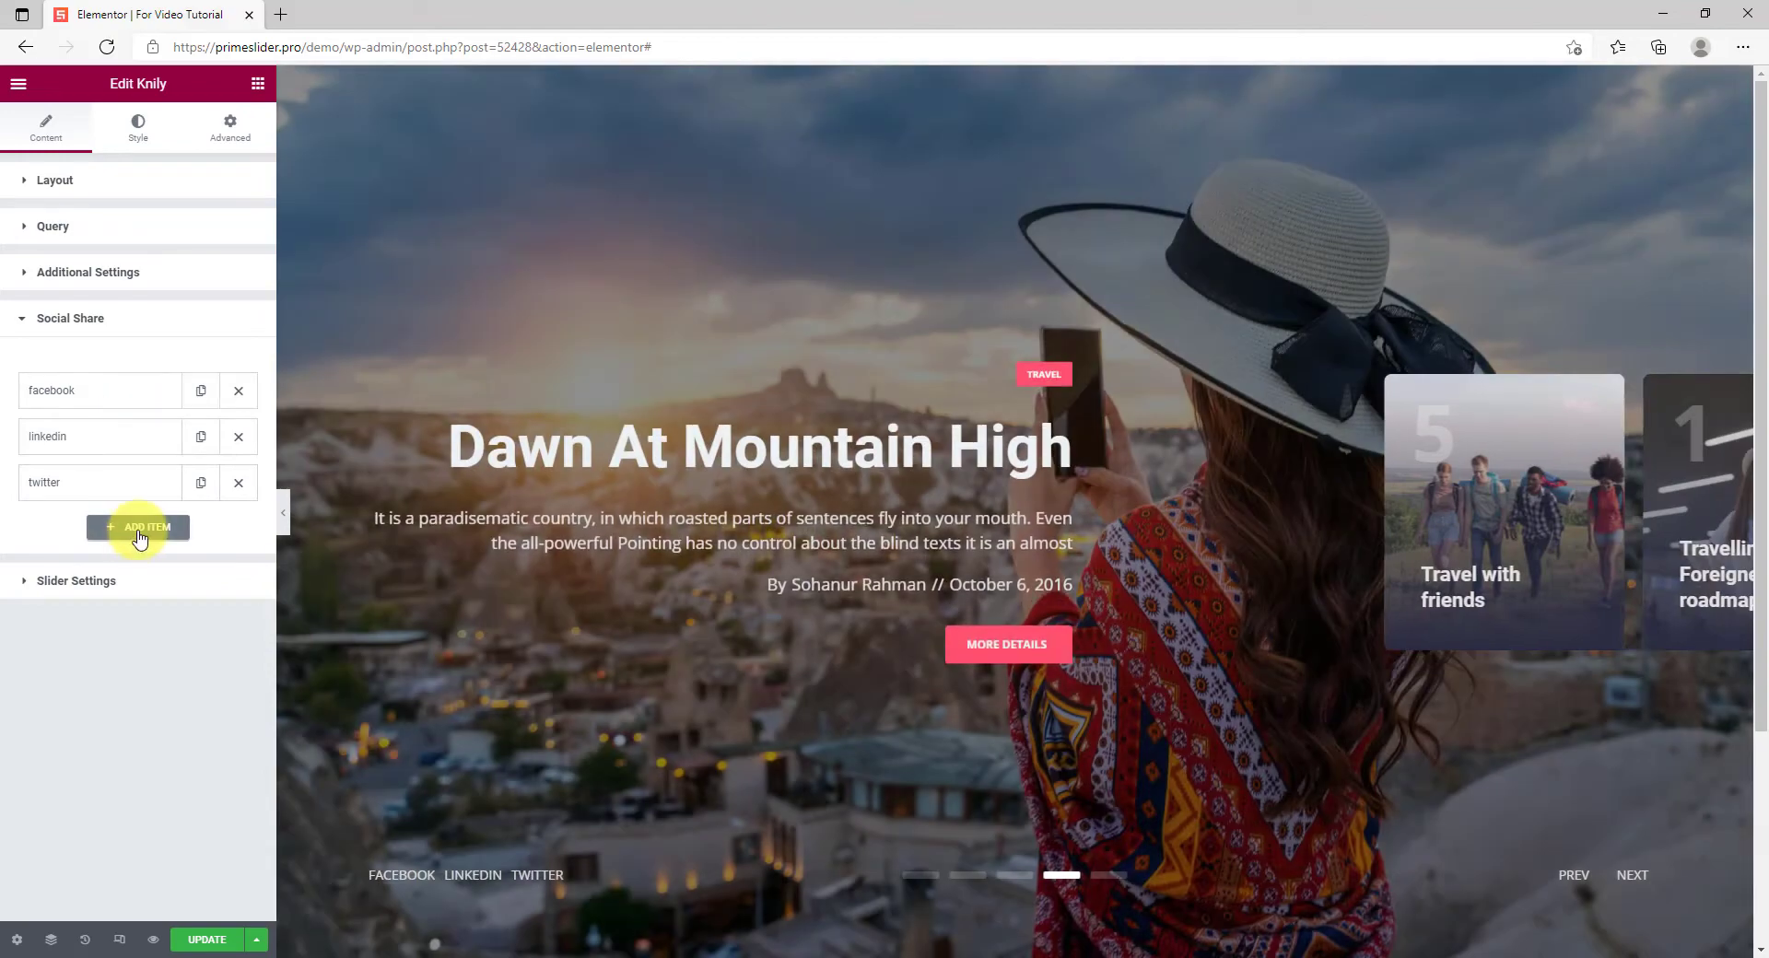
click(52, 389)
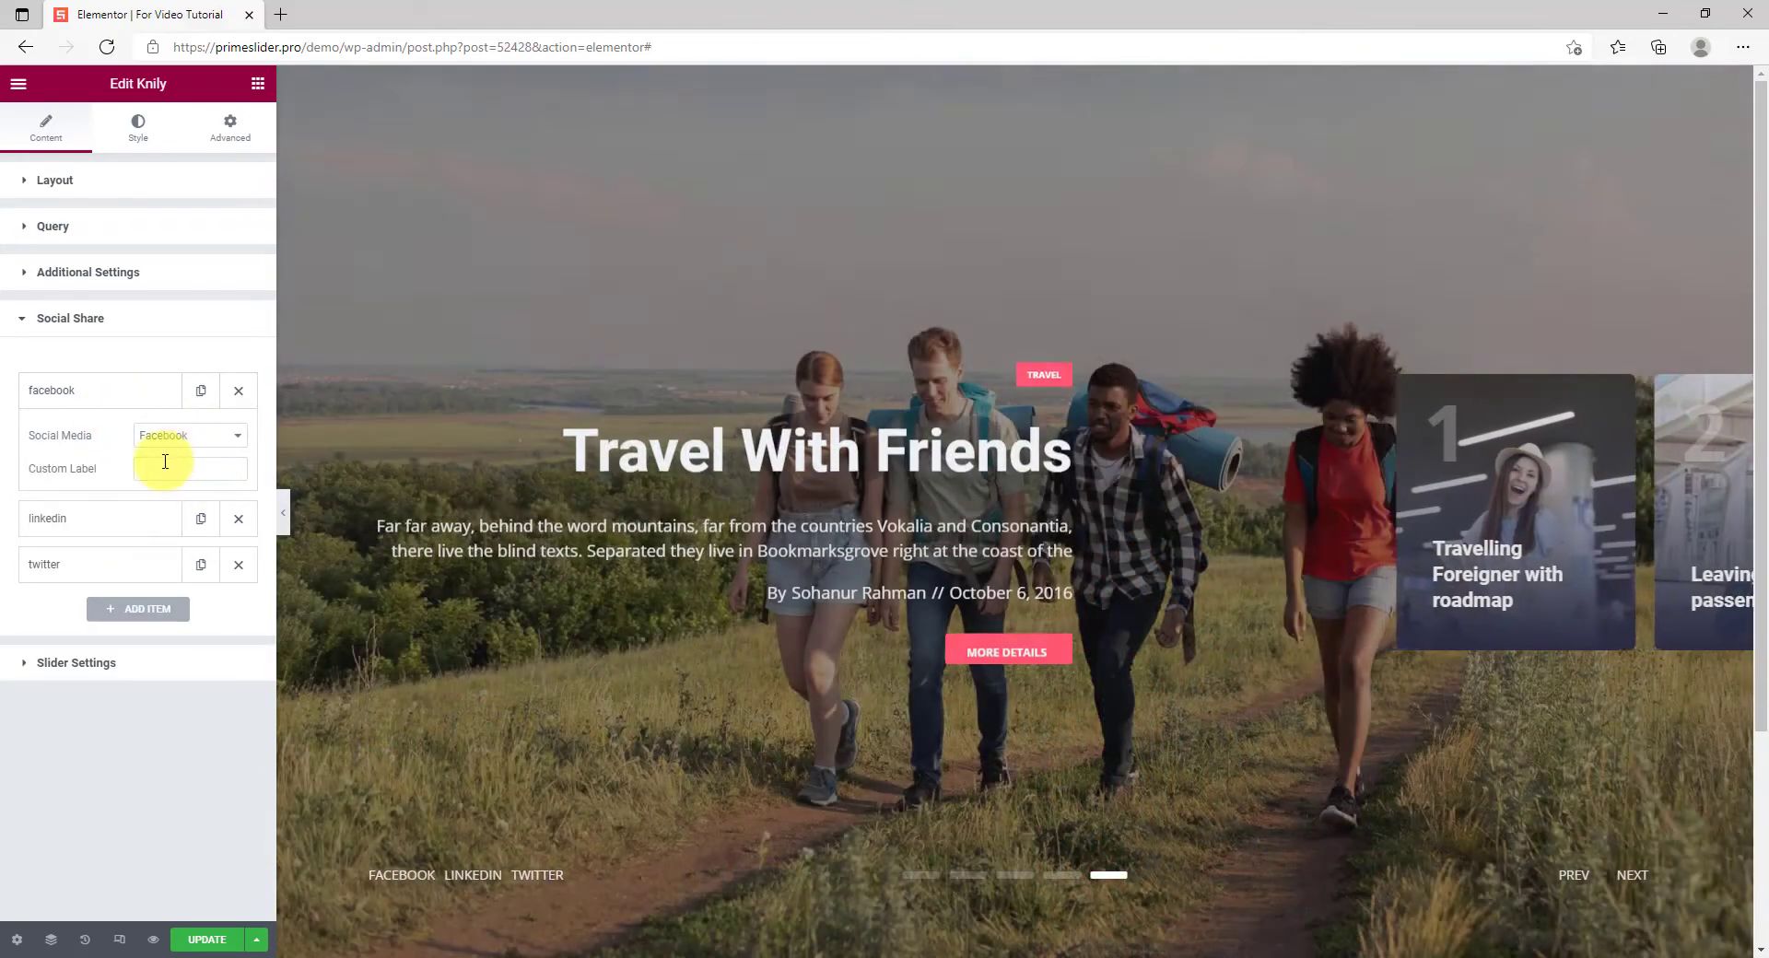
click(190, 468)
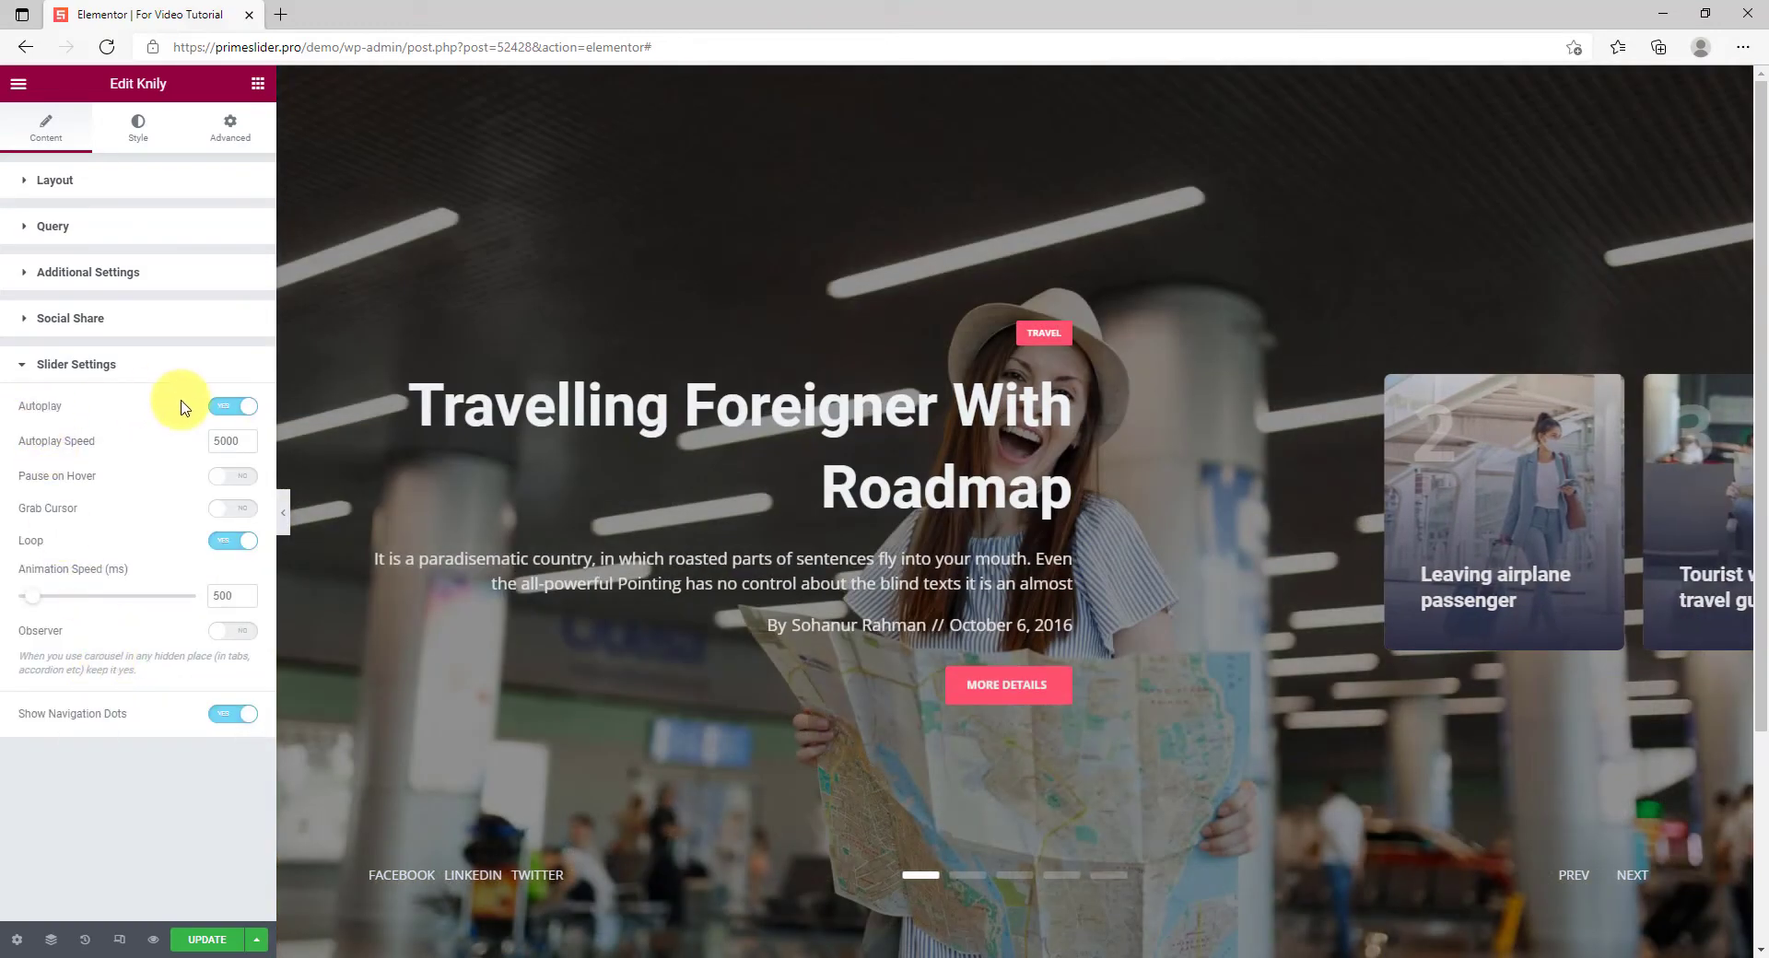
mouse_move(132, 518)
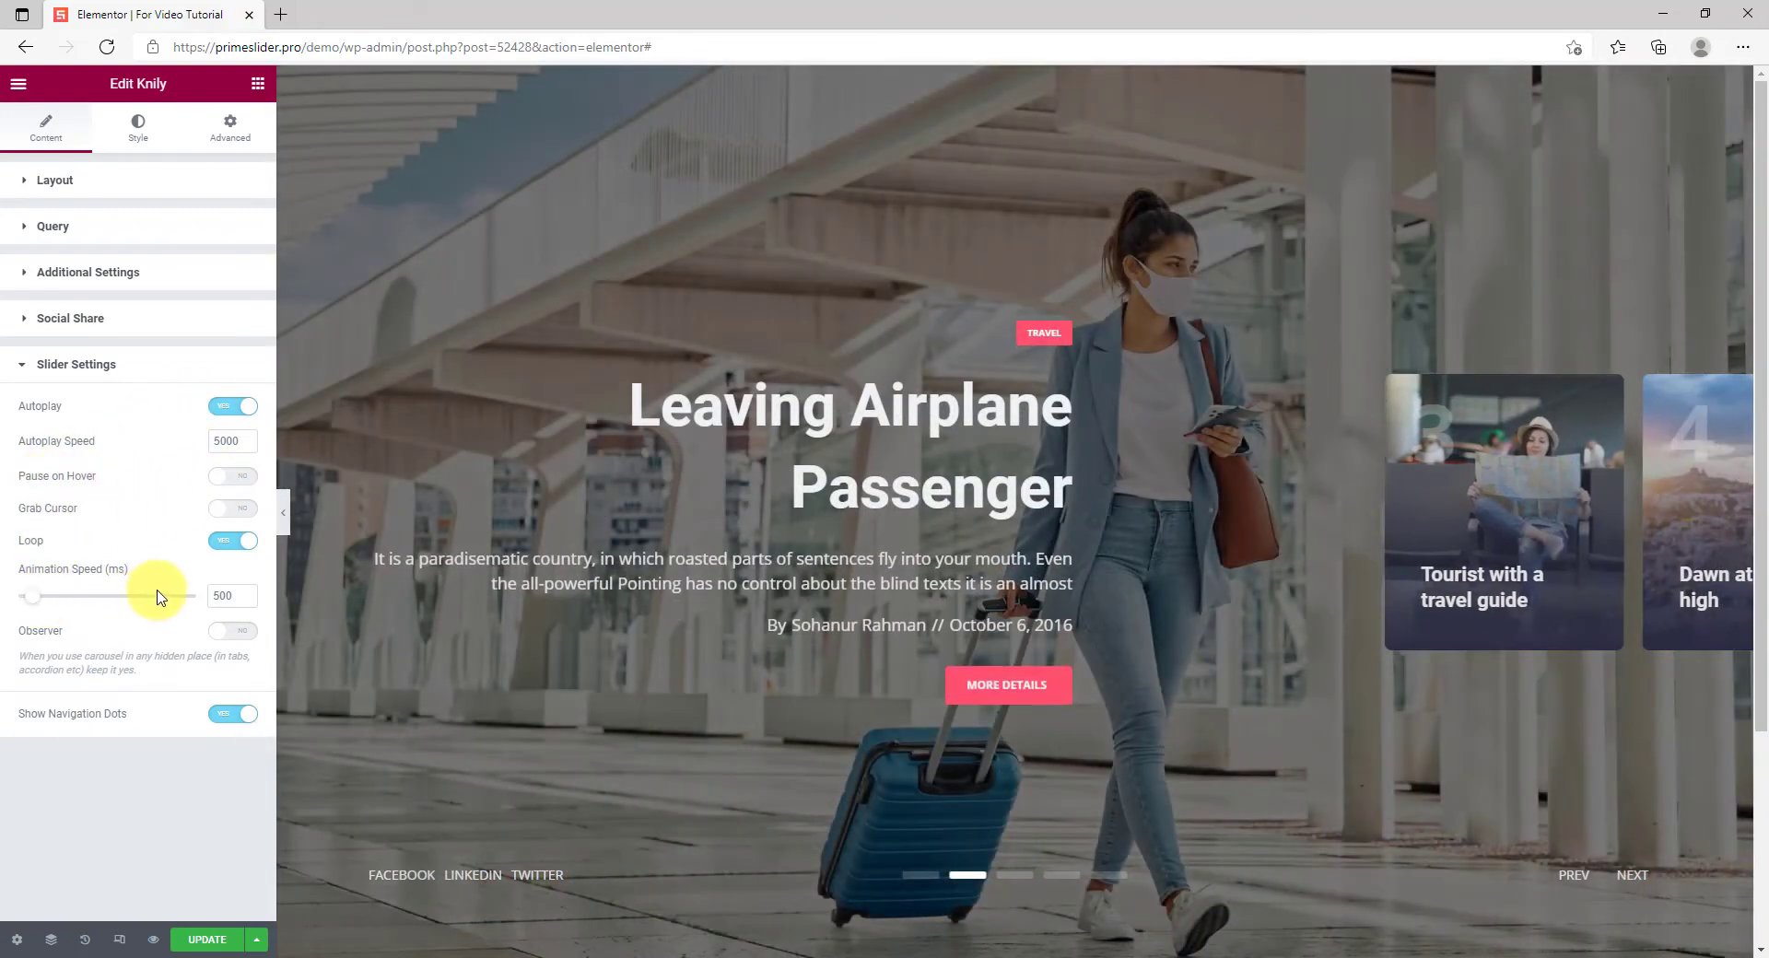
mouse_move(16, 728)
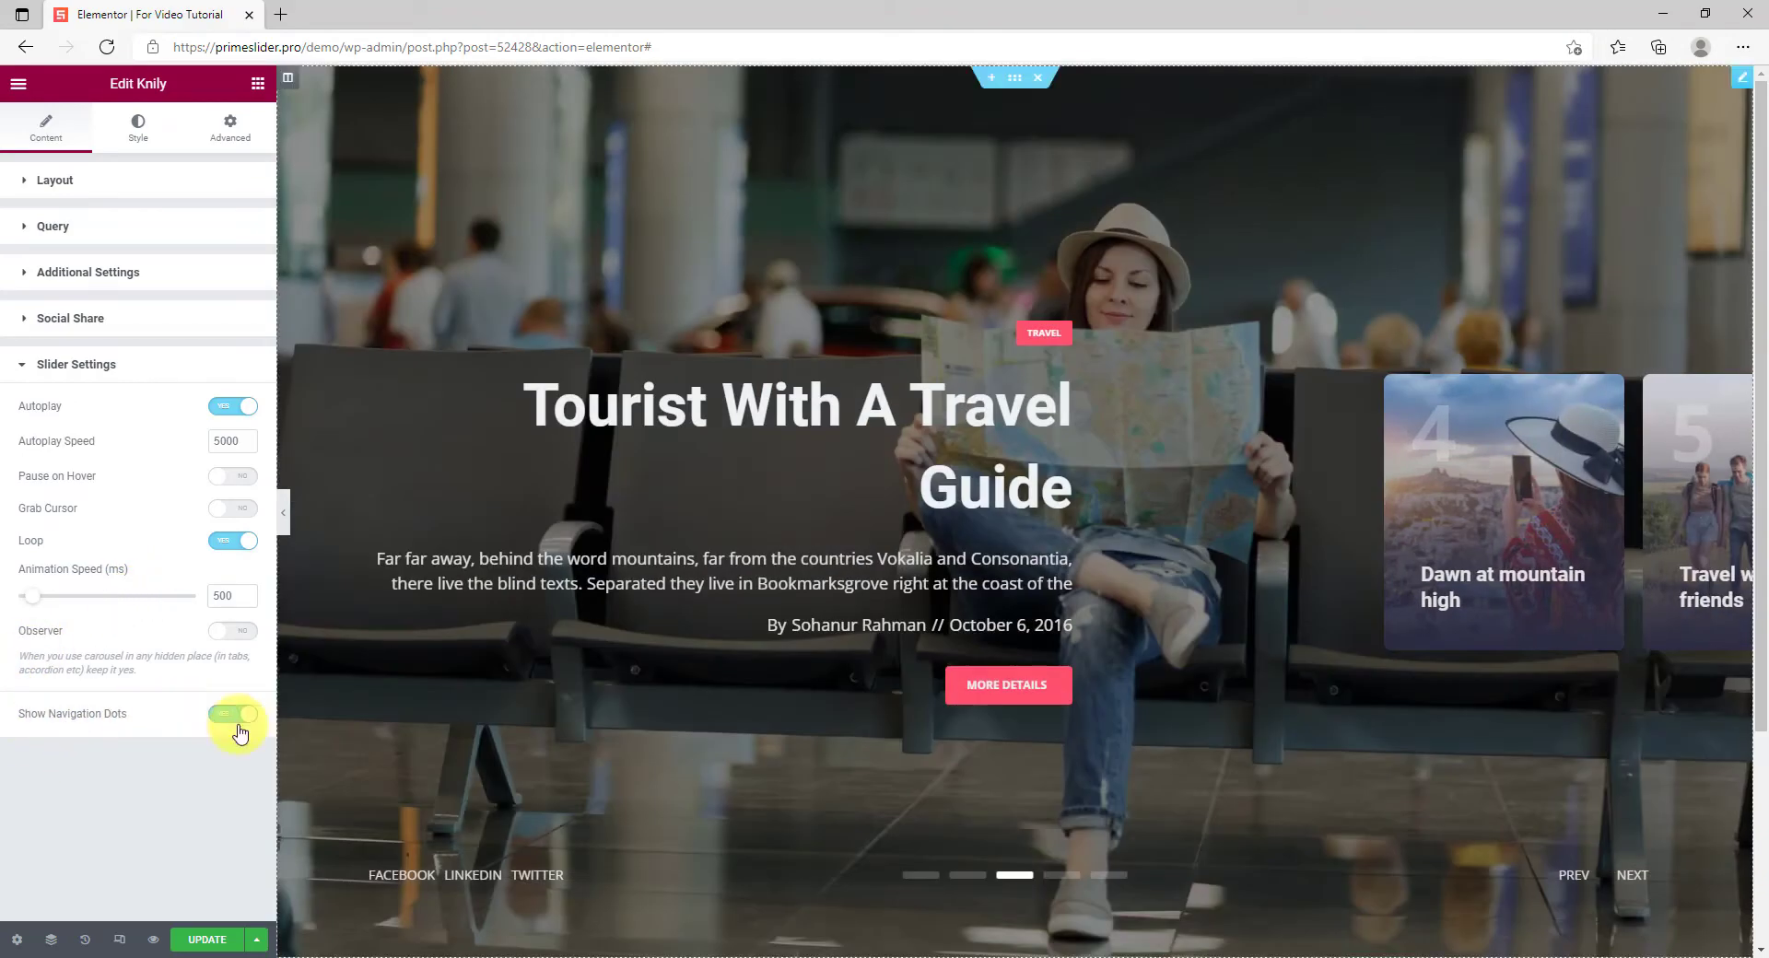
click(234, 713)
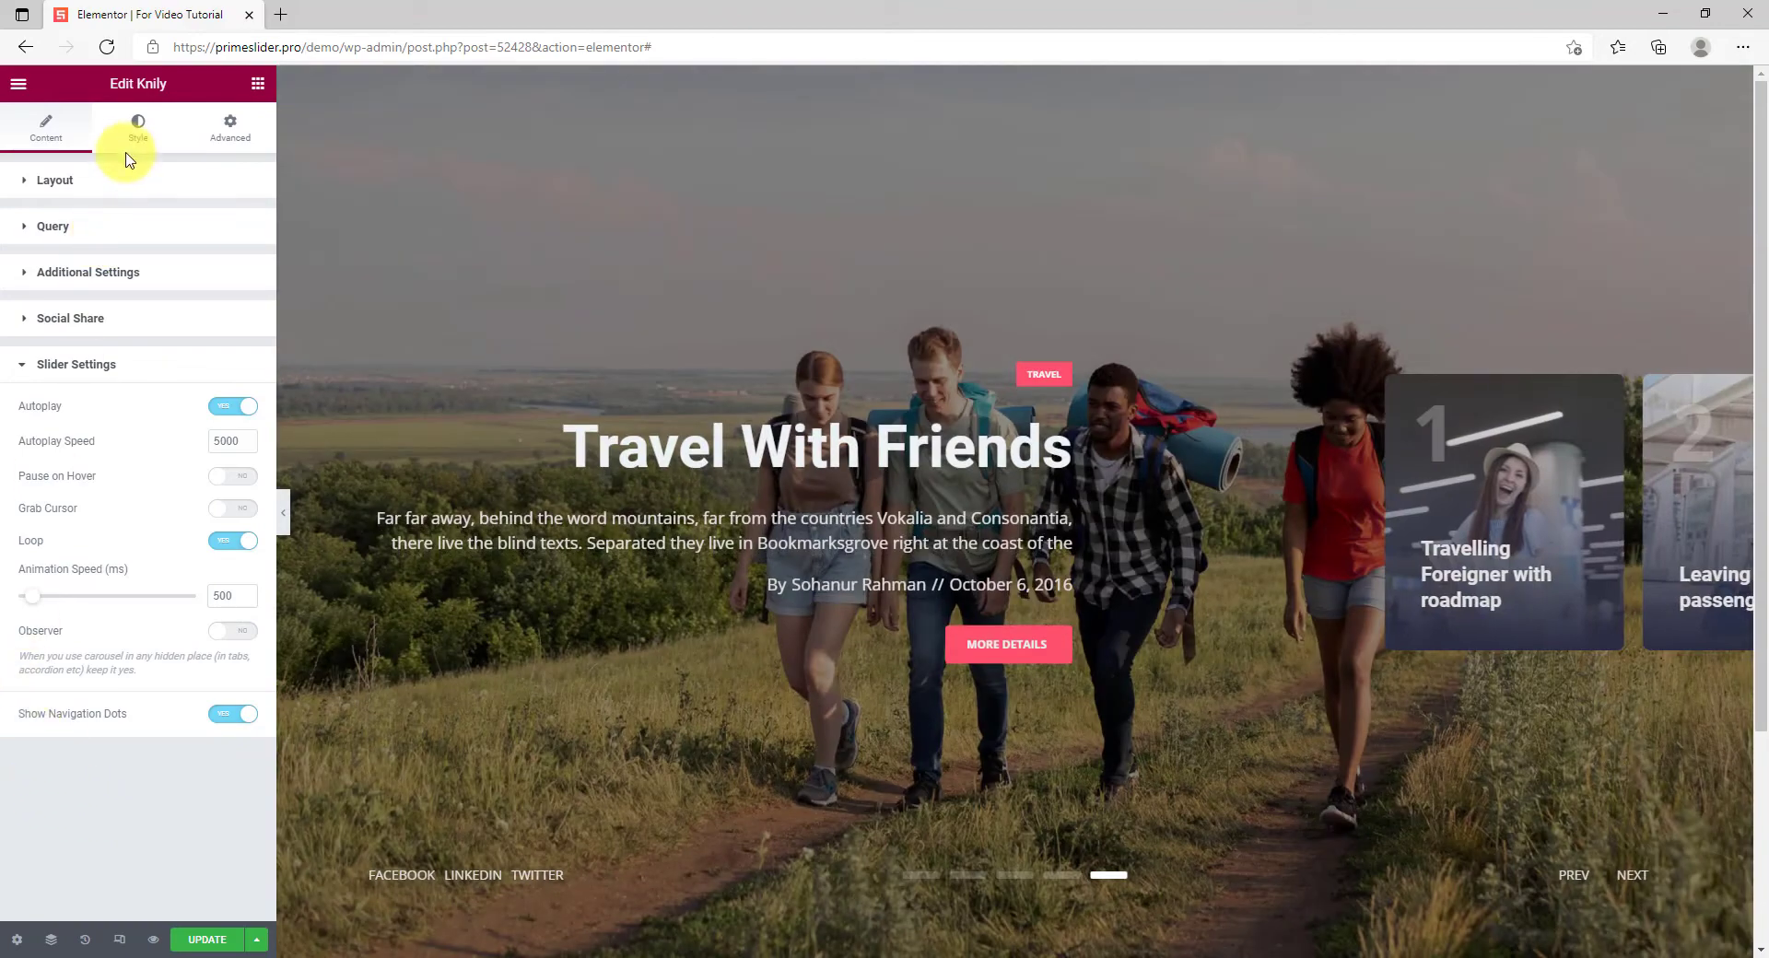
In the Style tab's Sliders section, try a green Overlay Color and clear it again
click(138, 128)
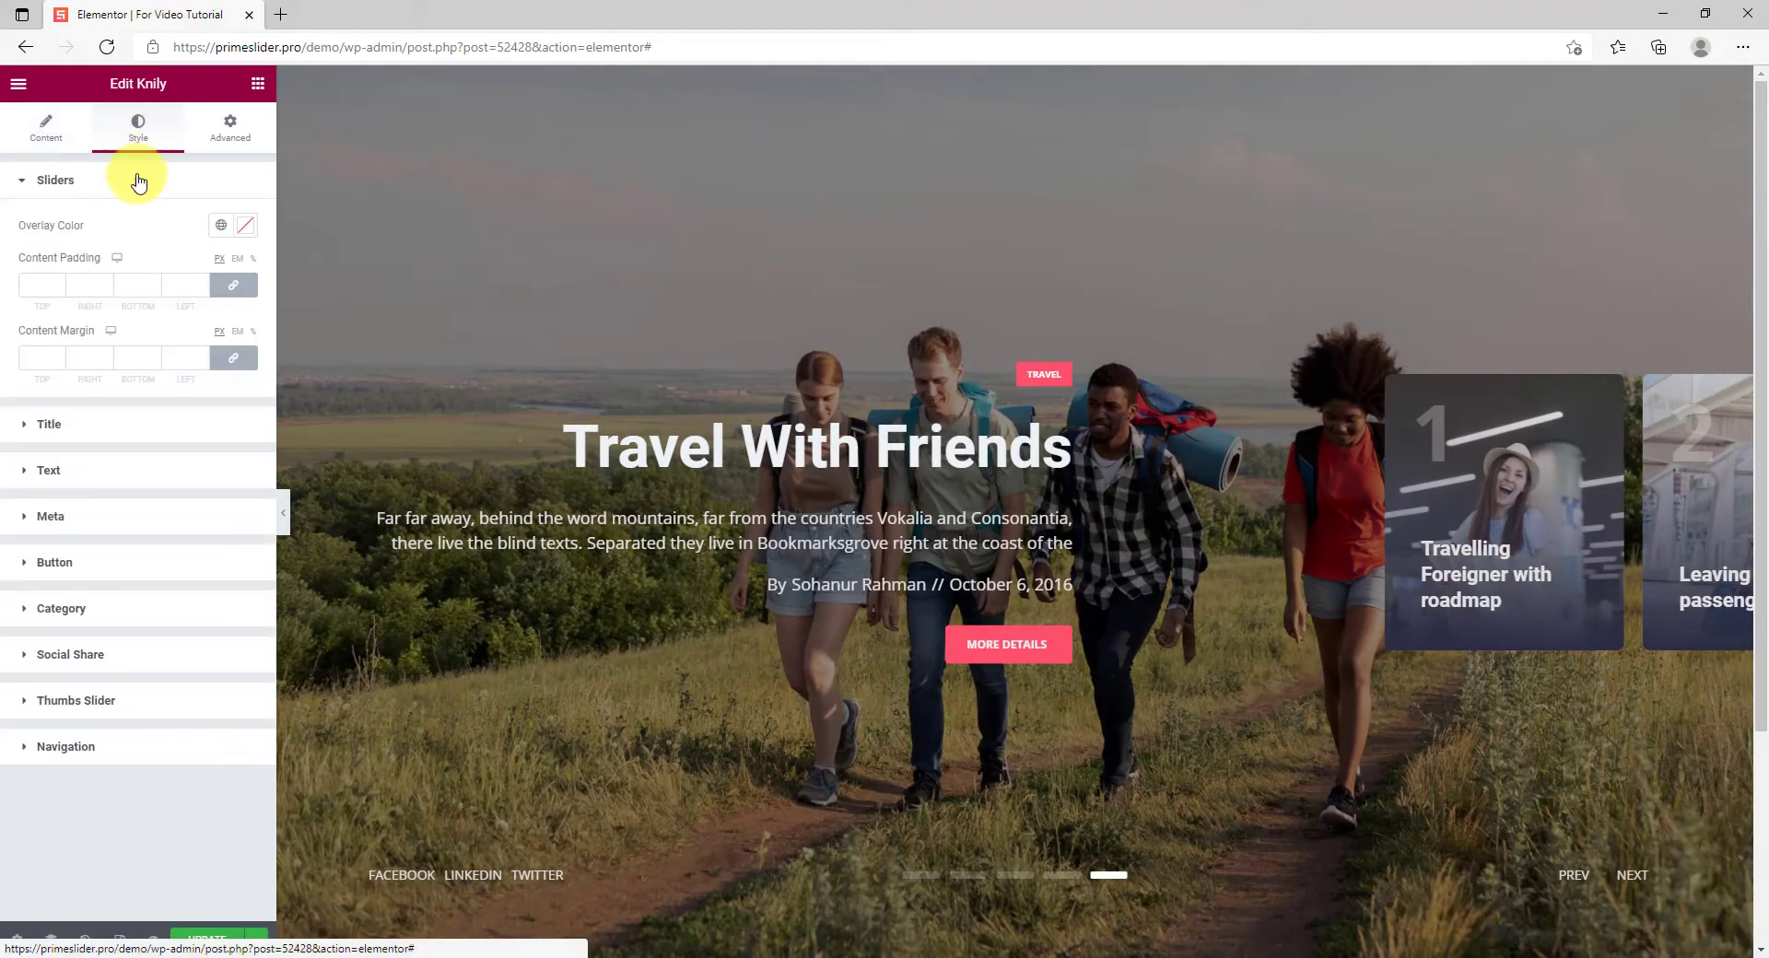
click(245, 225)
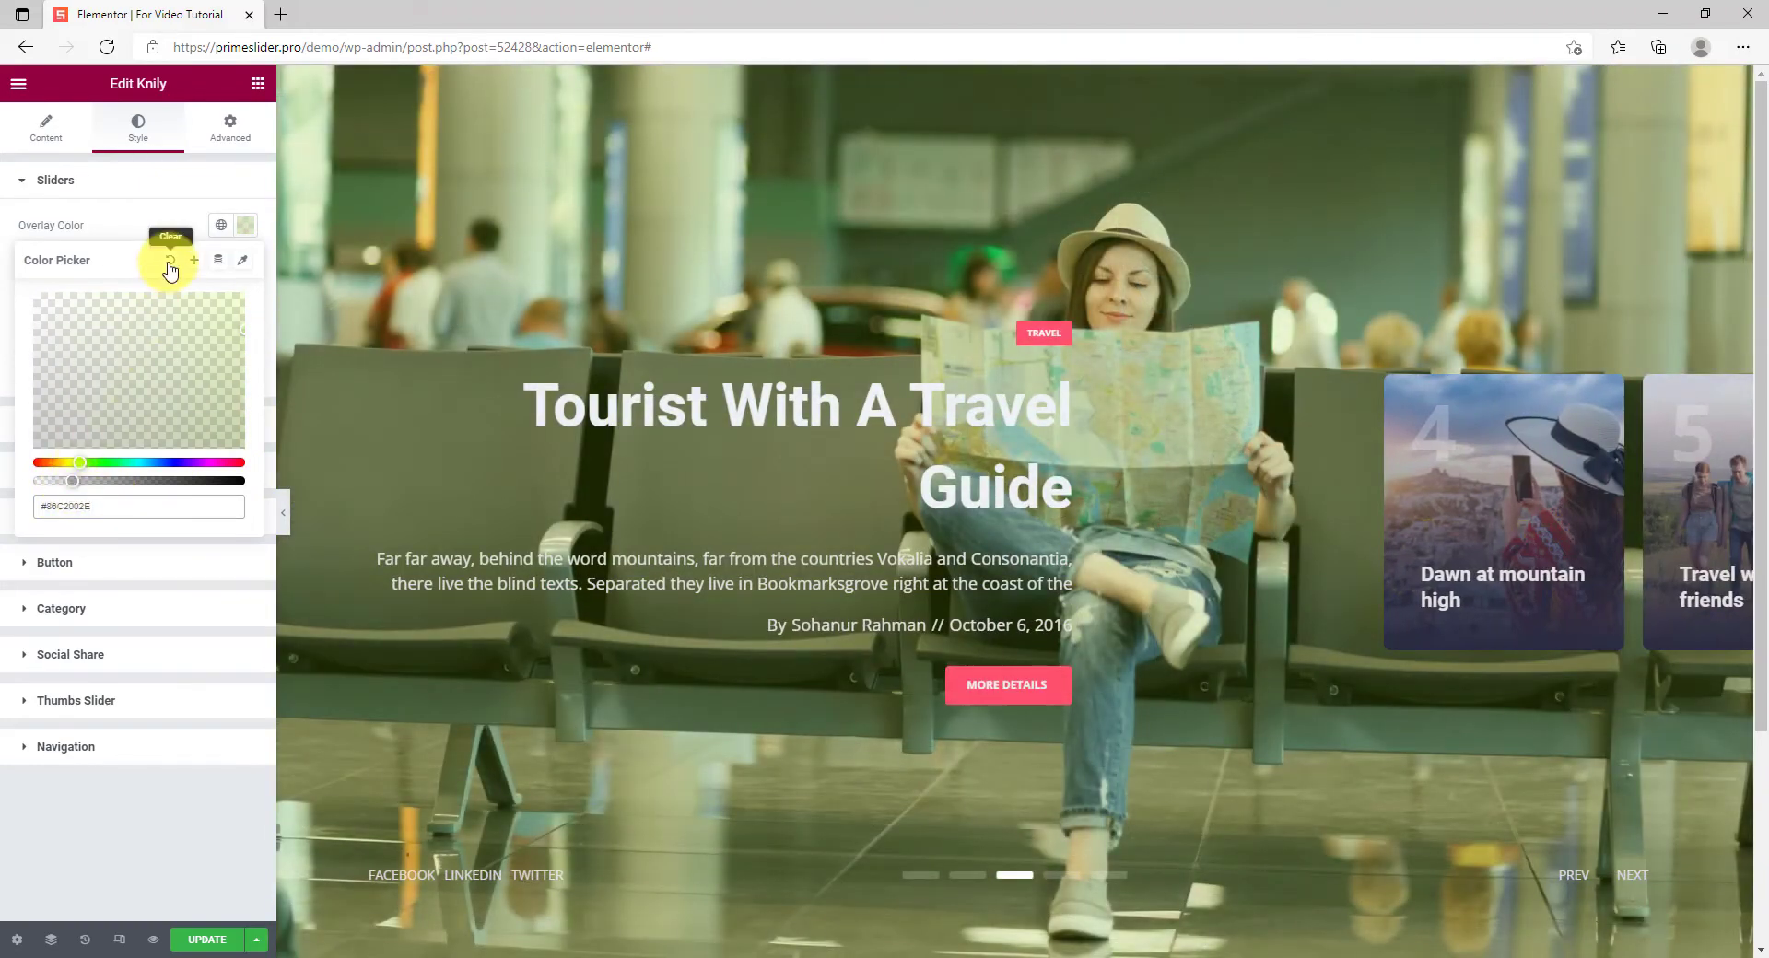
click(170, 238)
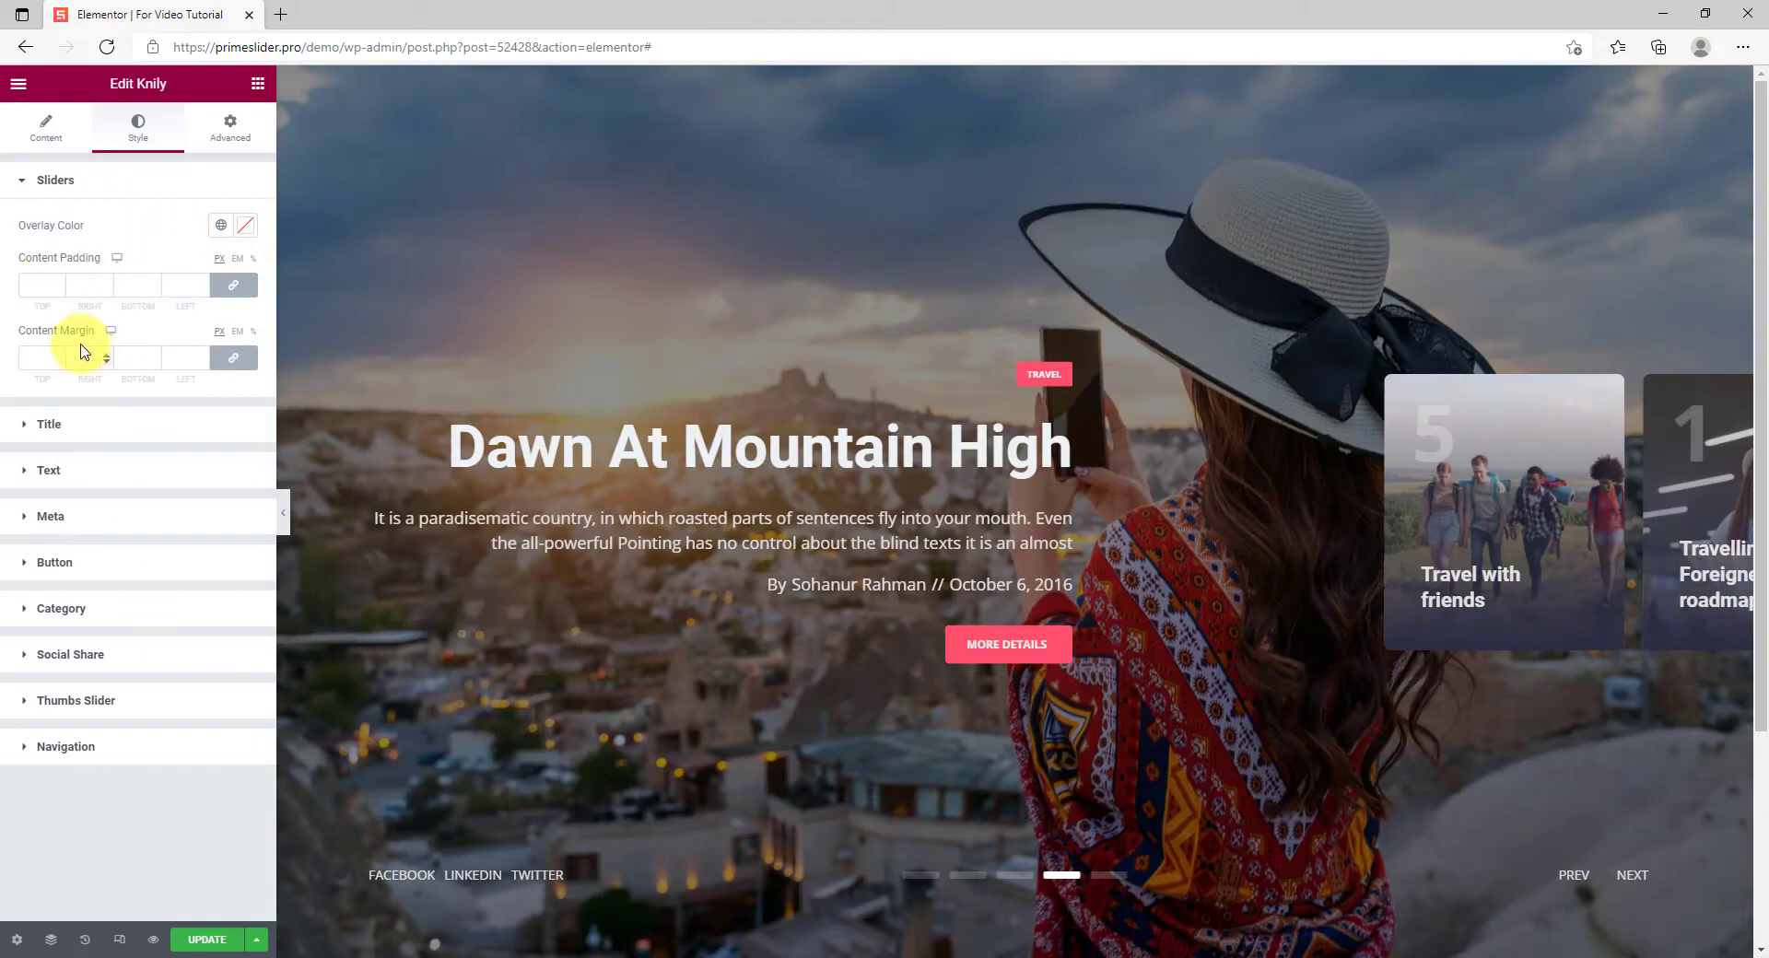
mouse_move(1062, 352)
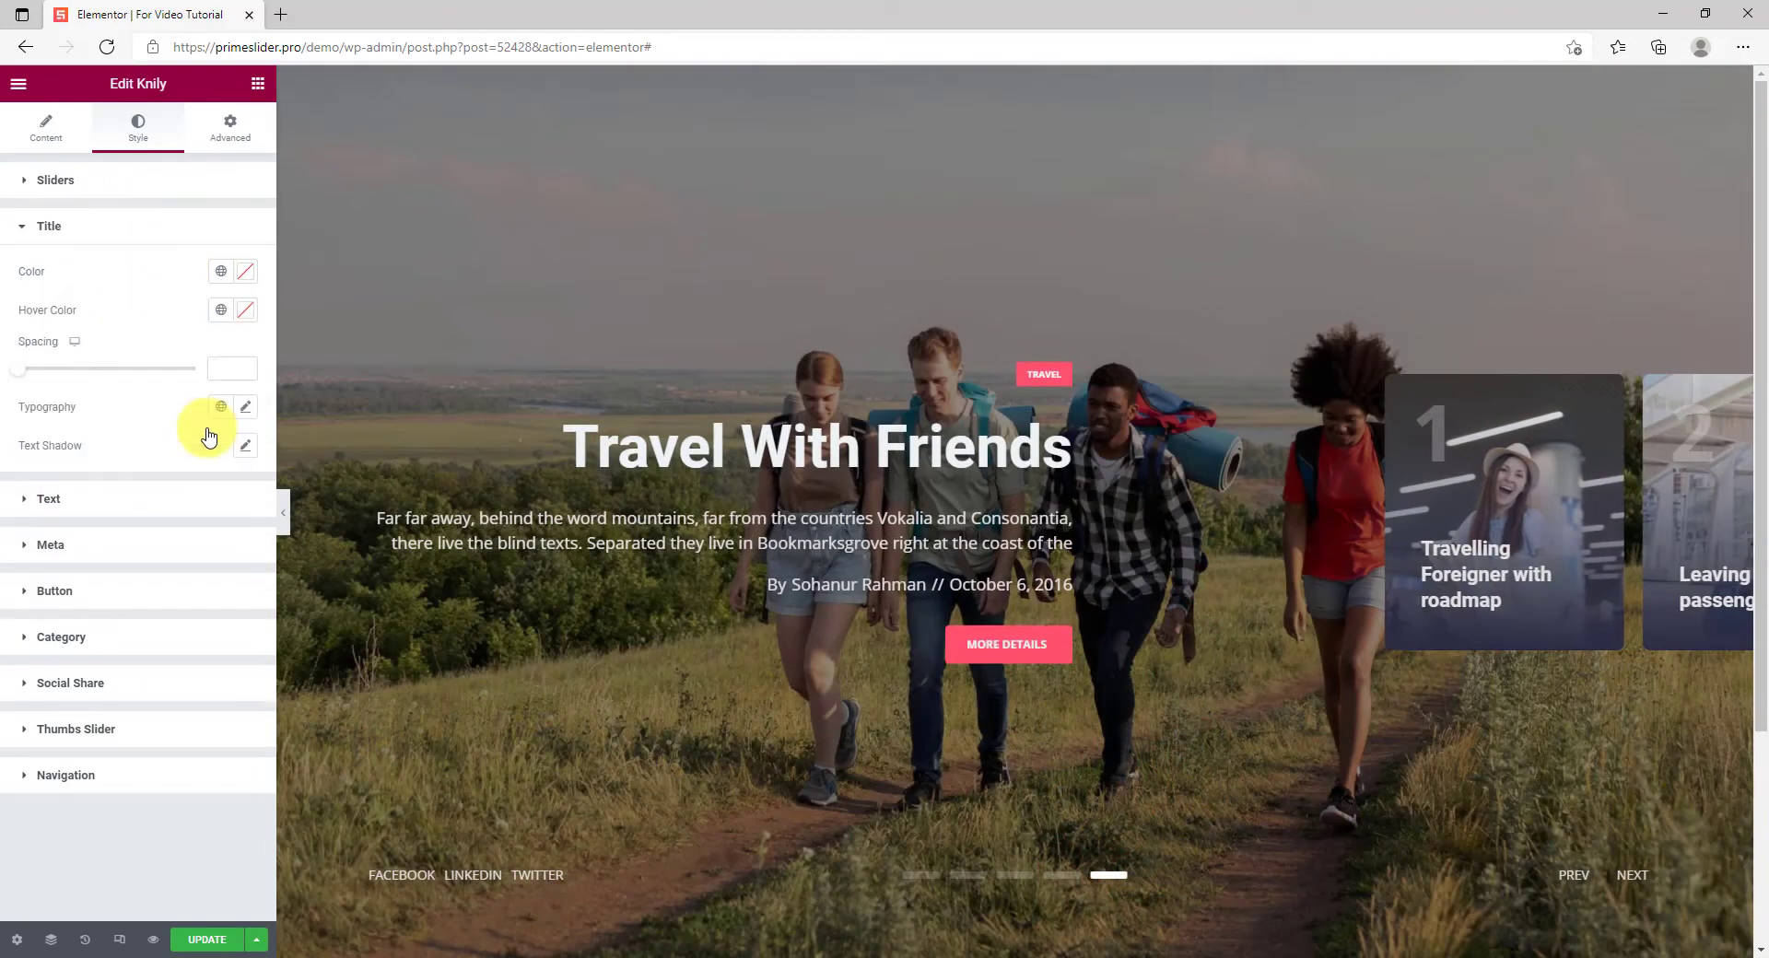
mouse_move(219, 271)
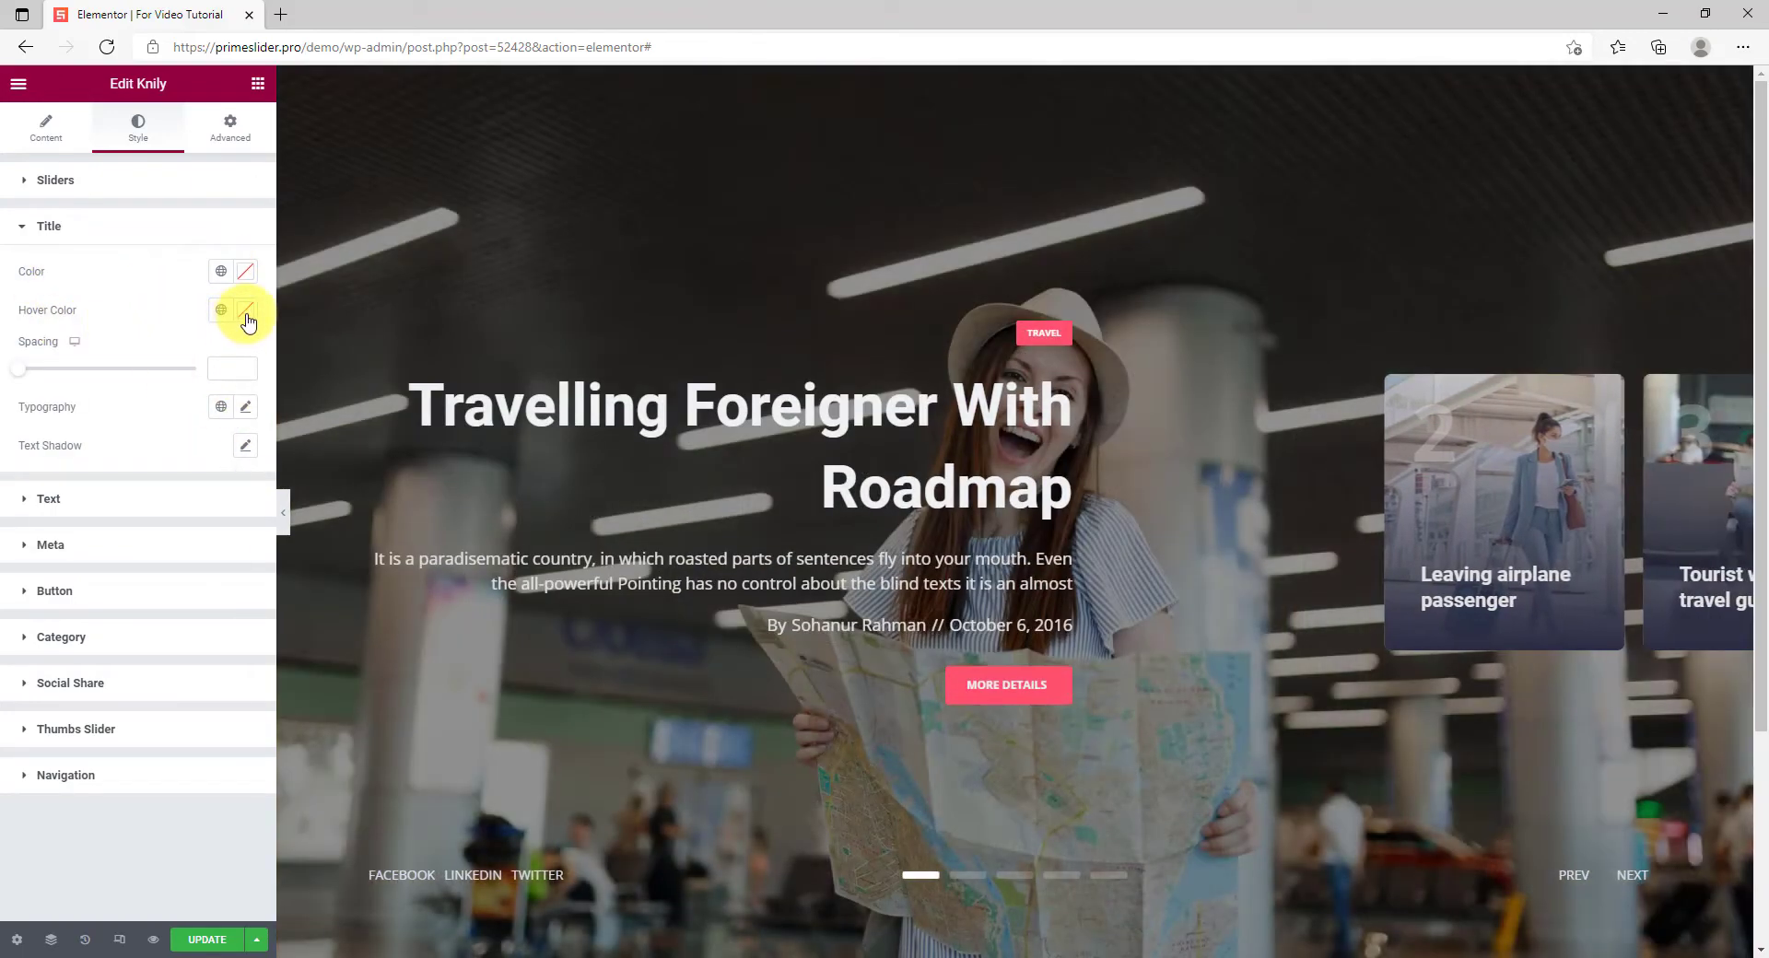
Set the Title Hover Color to green
click(245, 309)
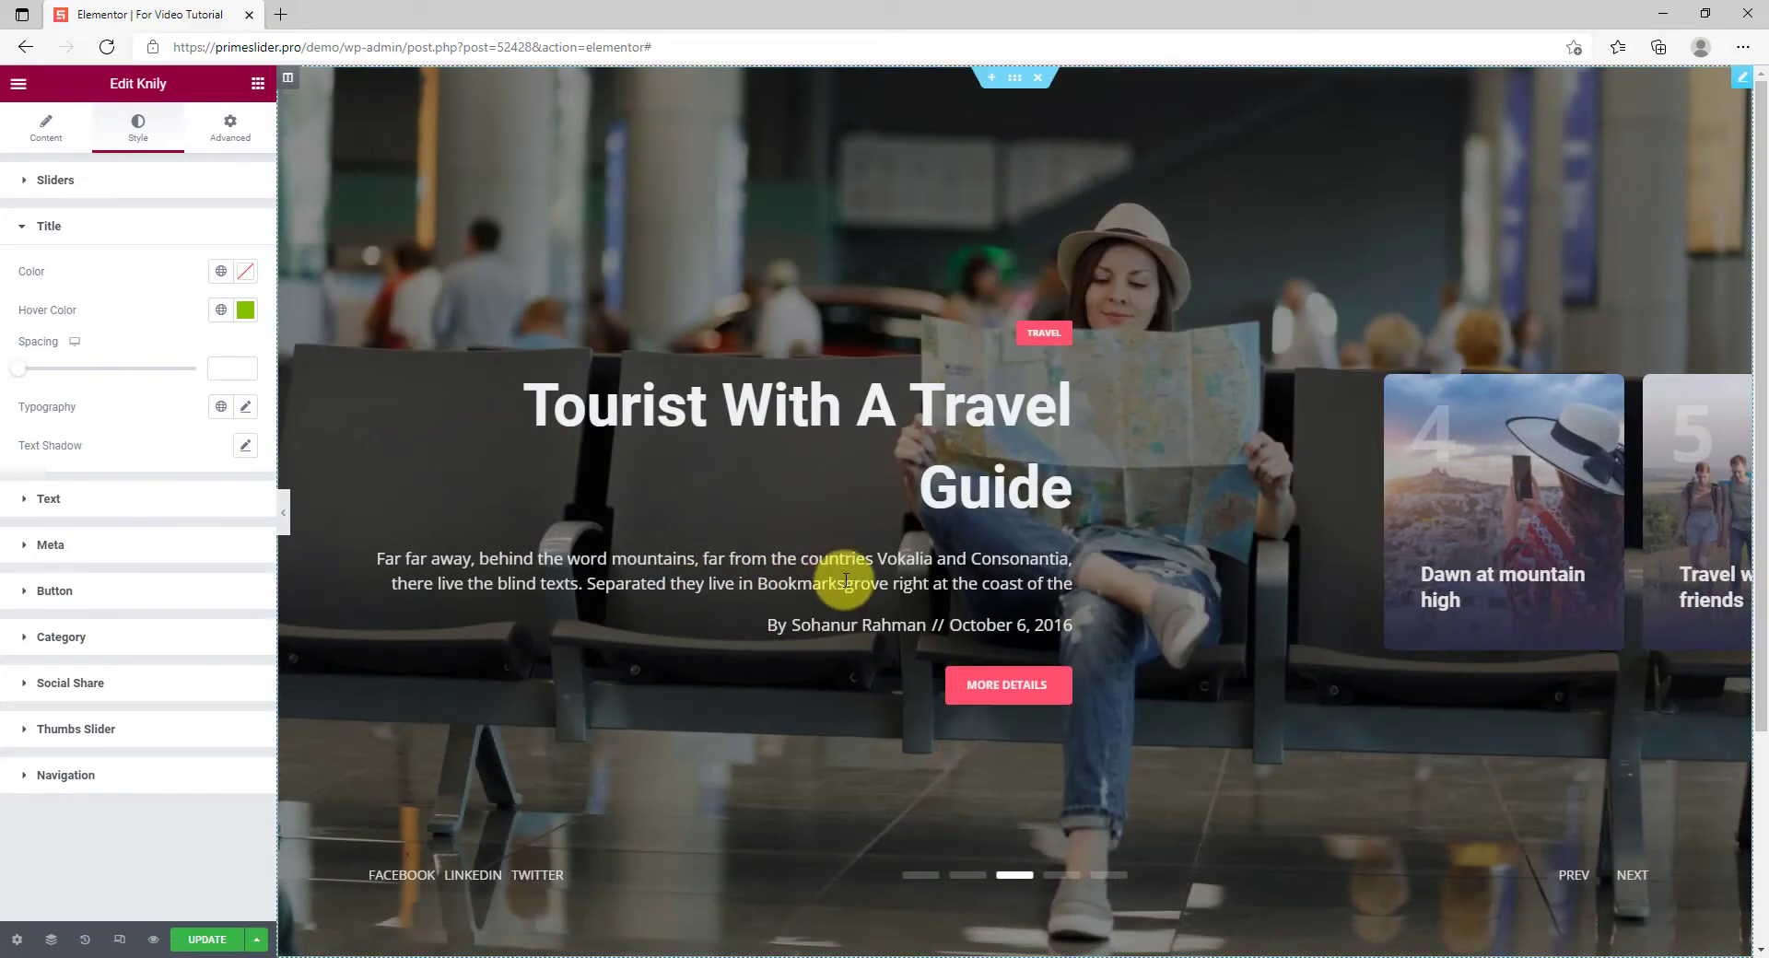
mouse_move(546, 556)
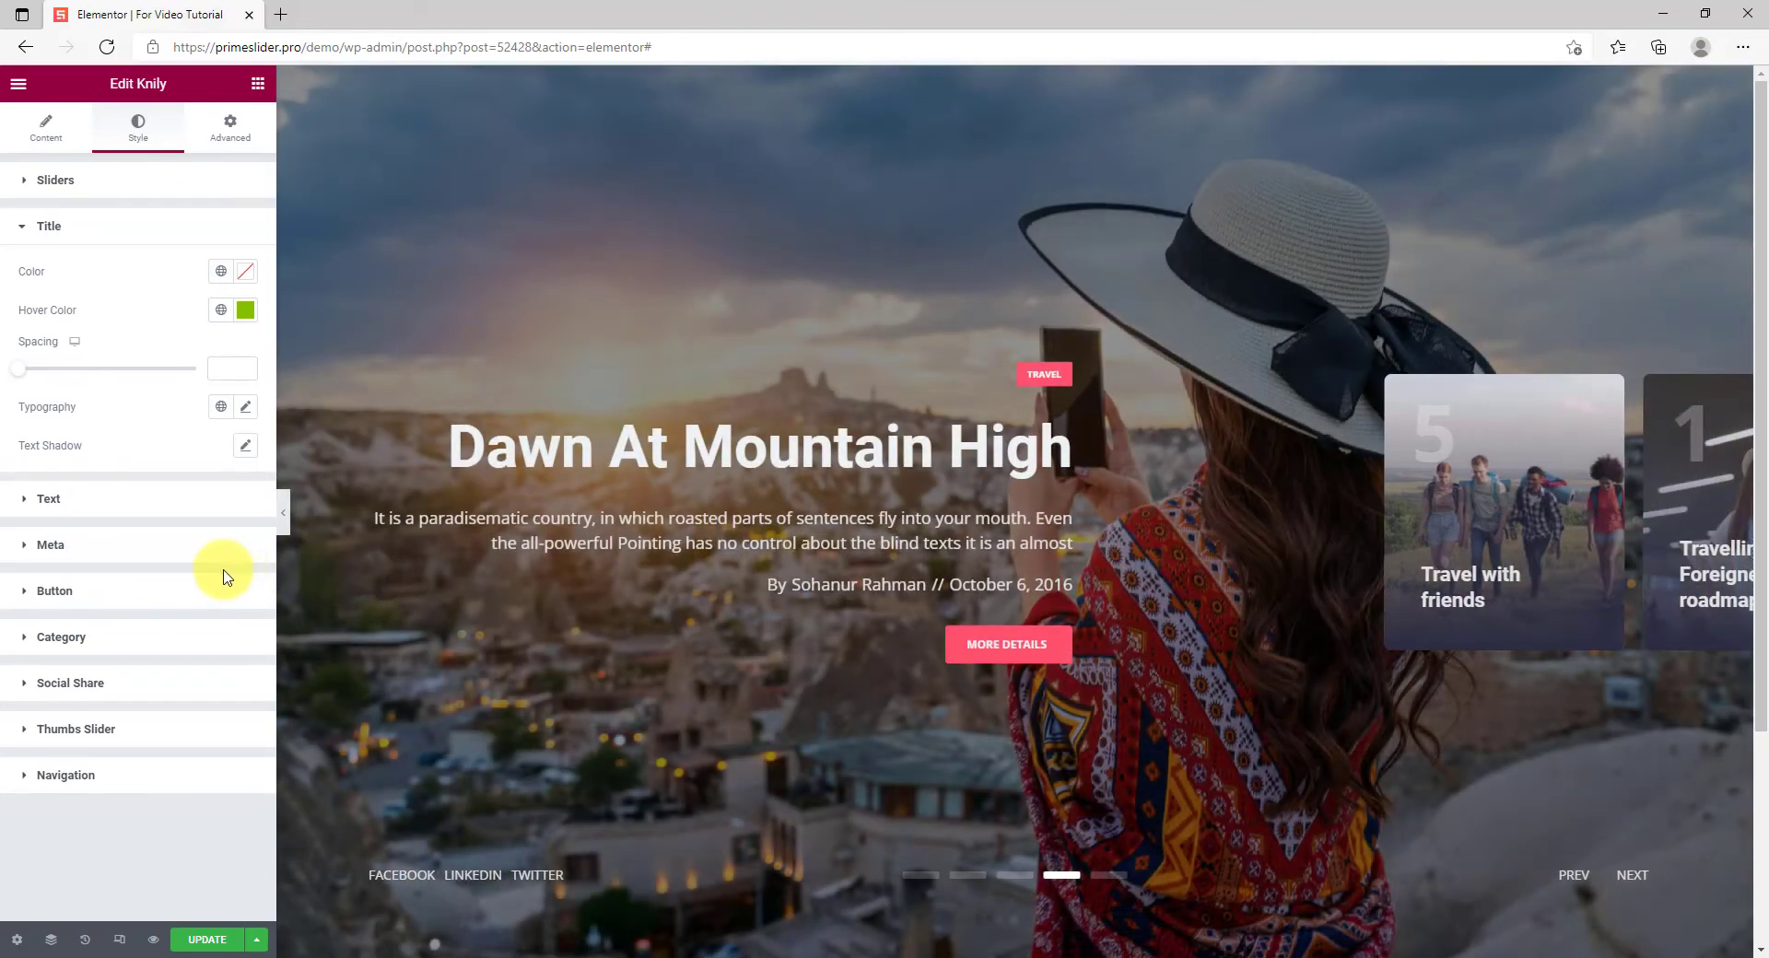
click(53, 590)
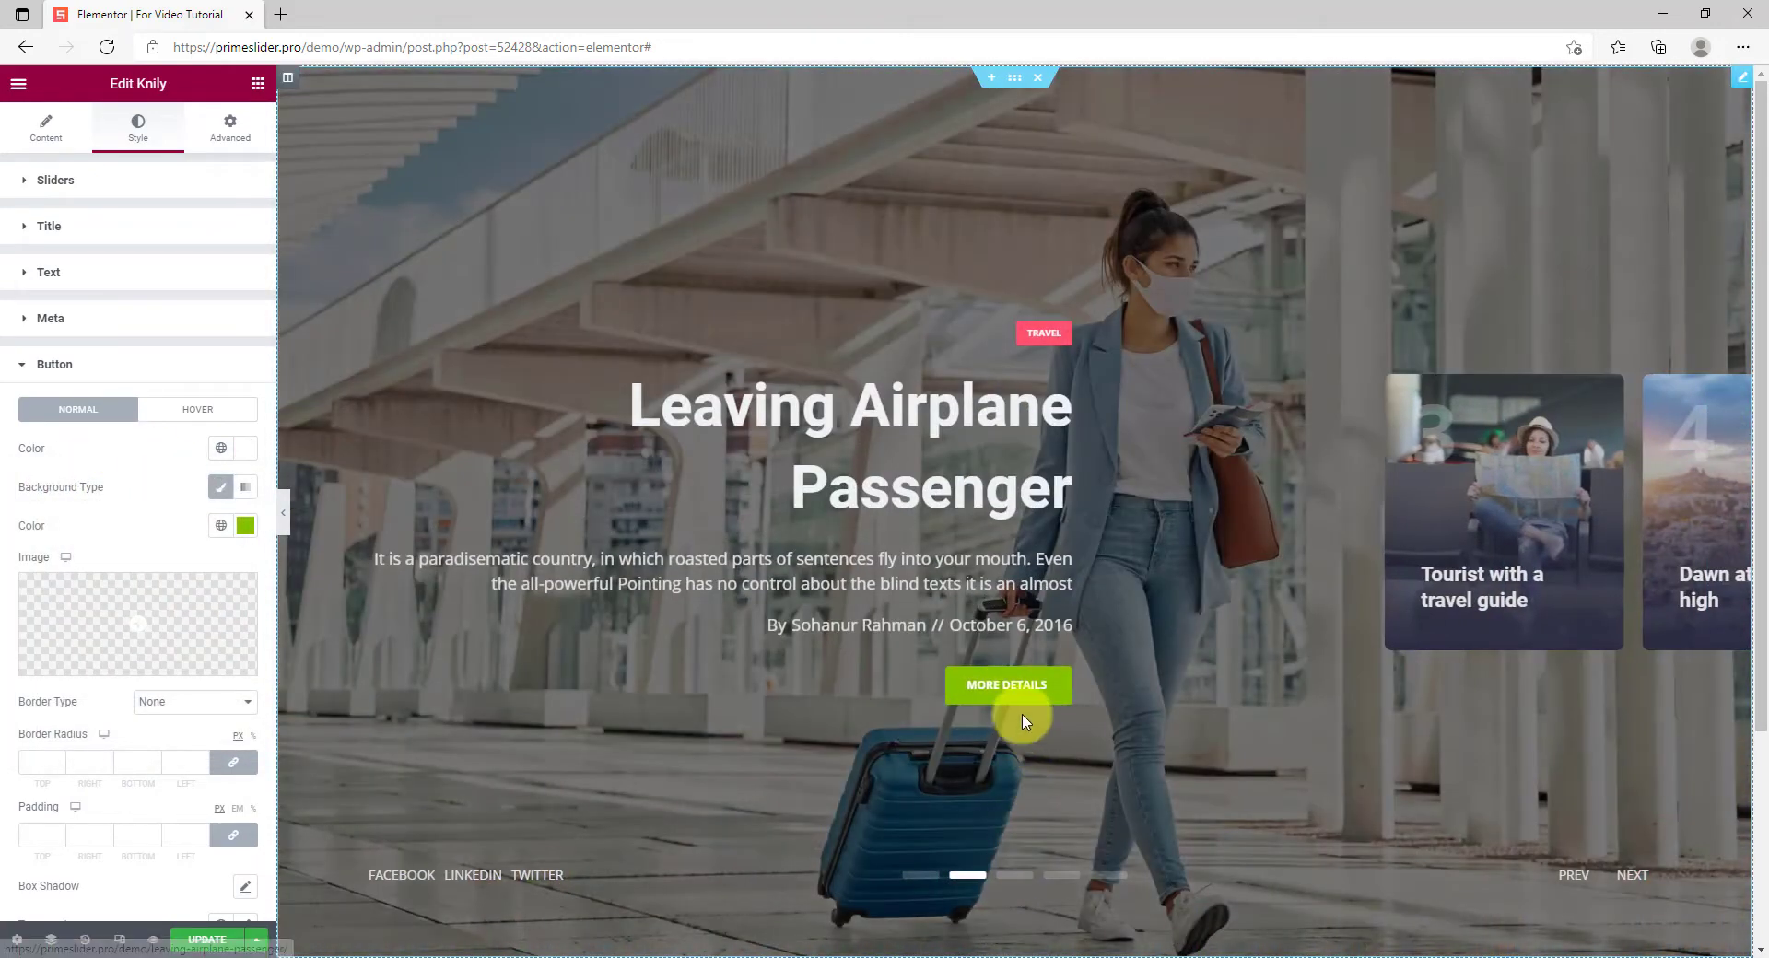
mouse_move(1006, 686)
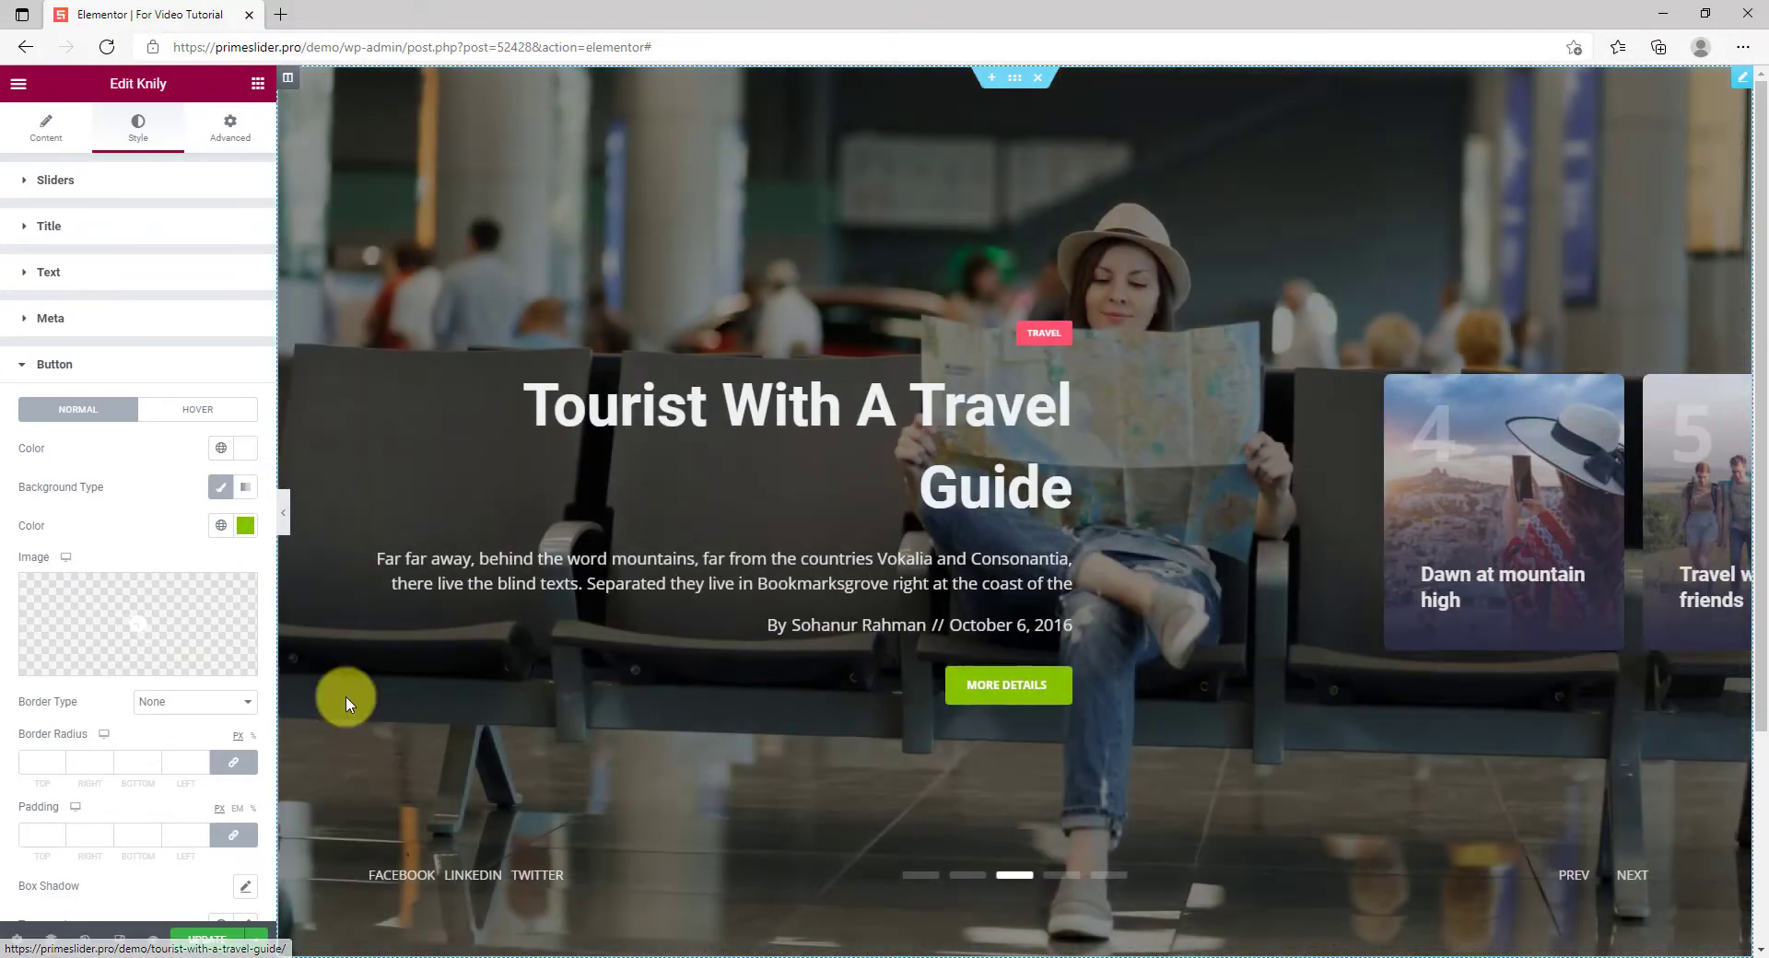
Collapse the Button style section after the green background is applied
click(54, 363)
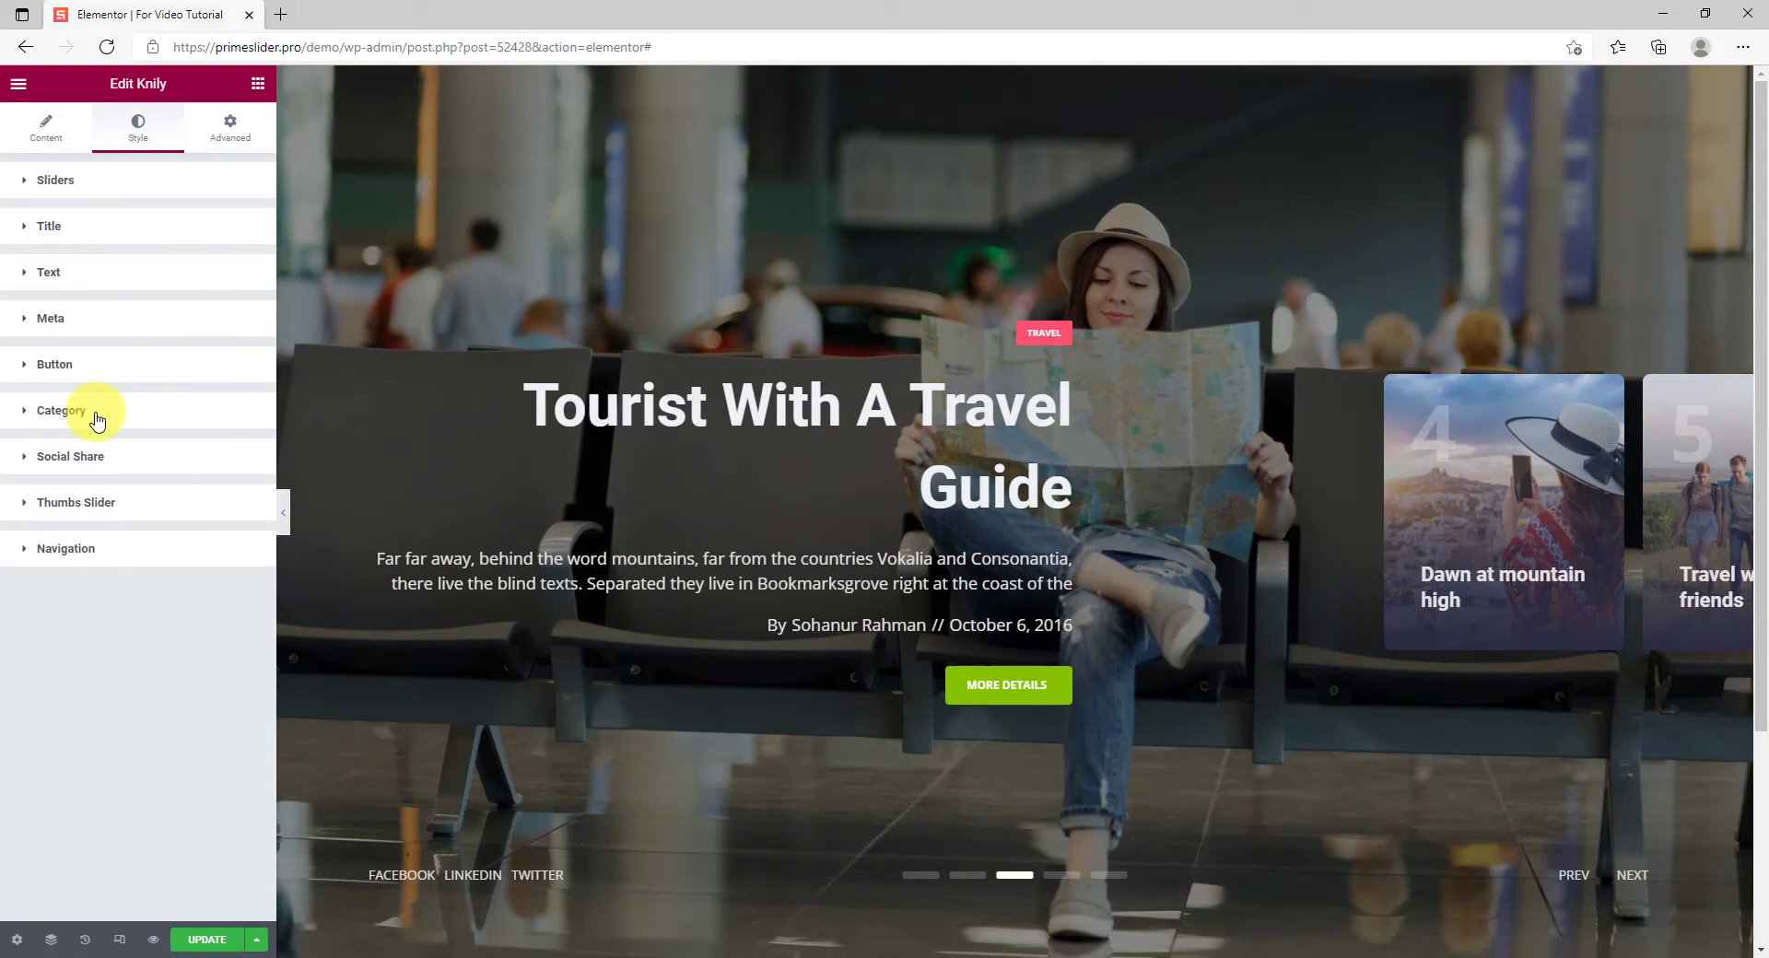
Give the category tag a green background Color under Normal, then close the section
click(61, 409)
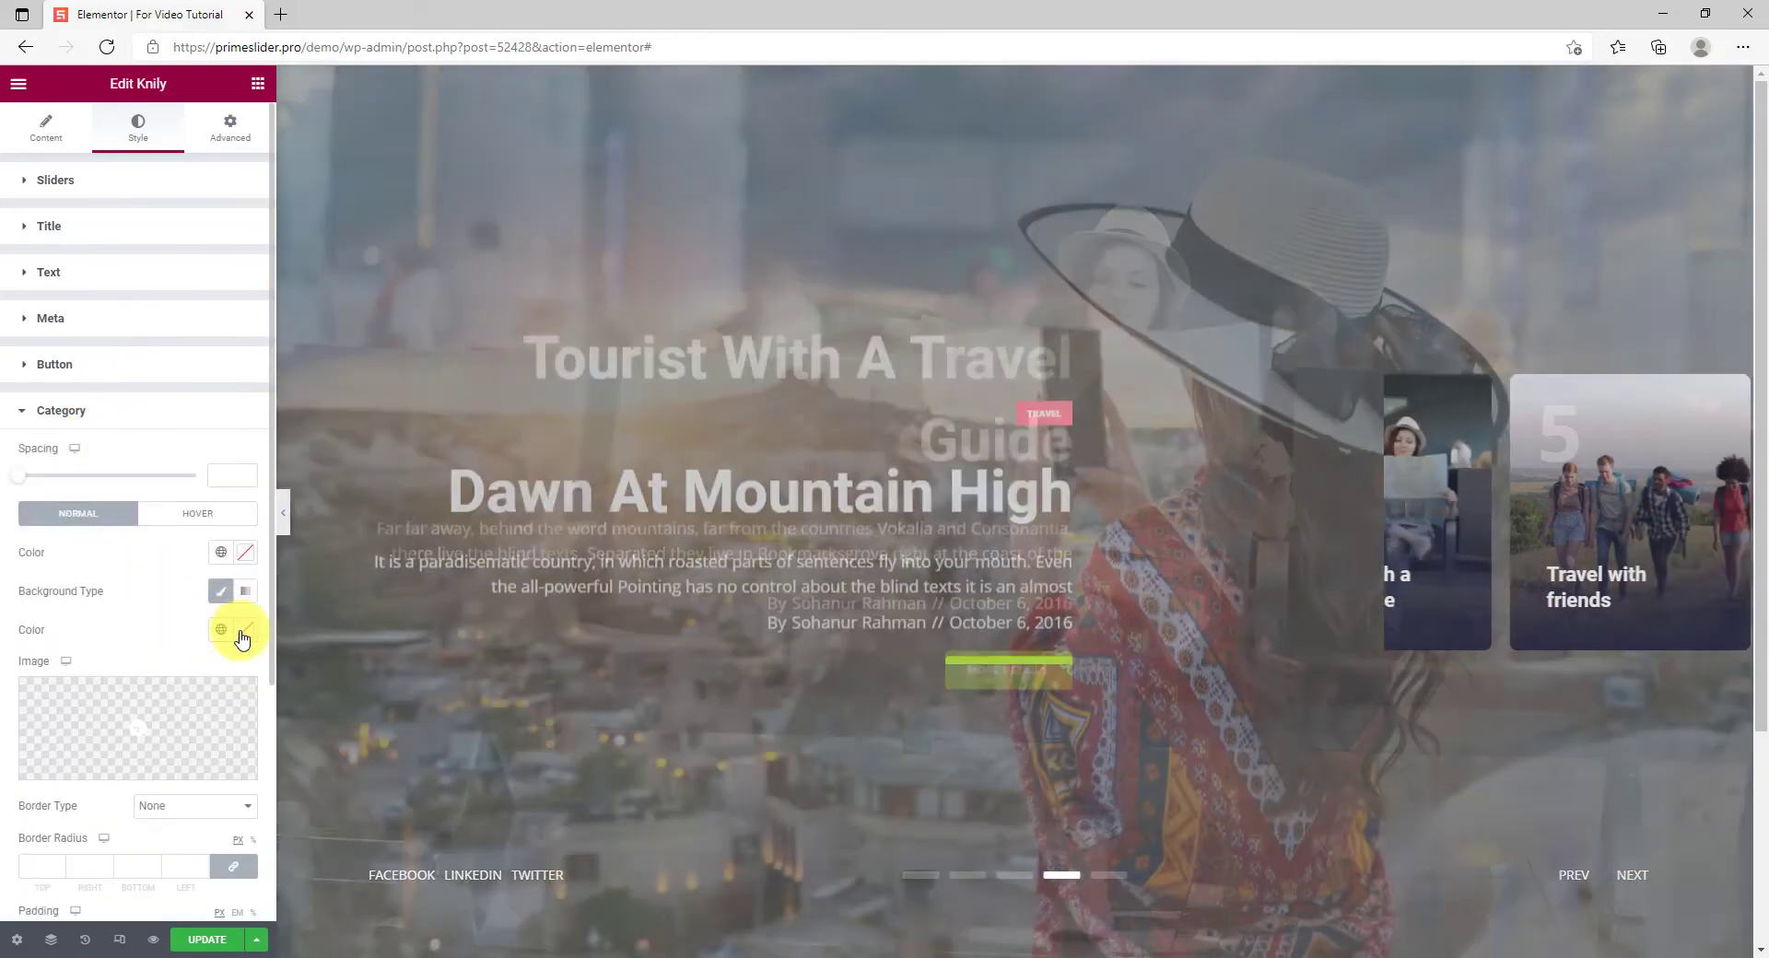
click(223, 630)
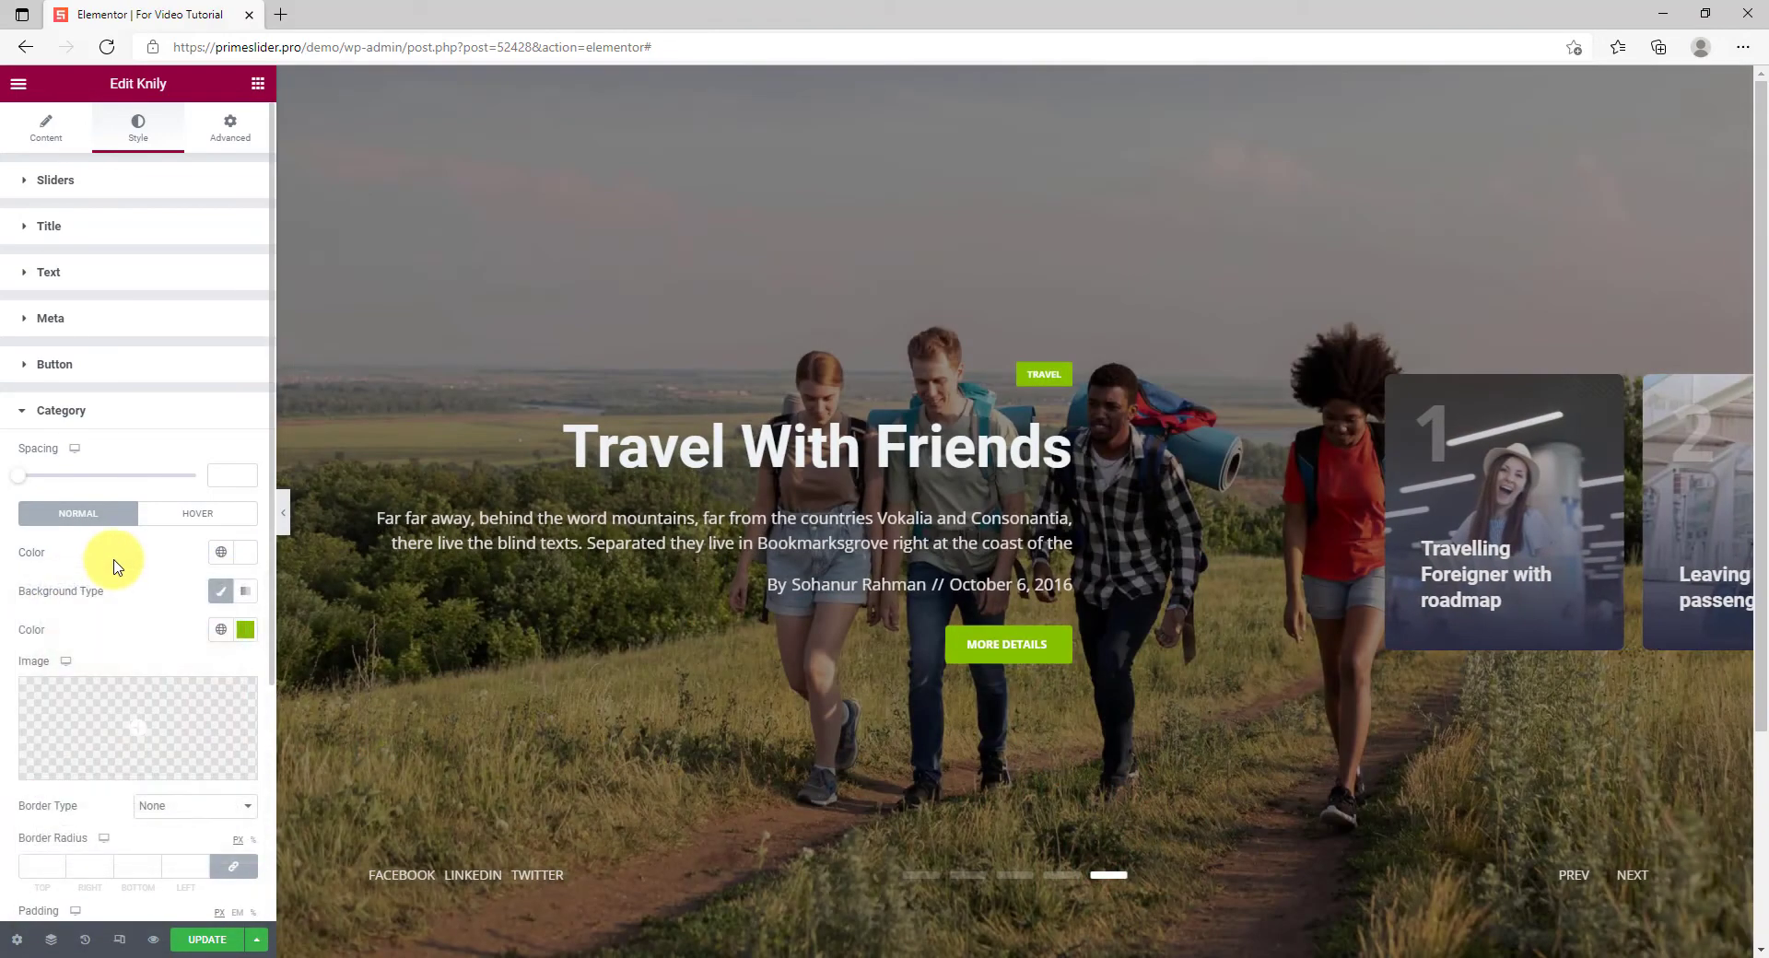
mouse_move(1043, 374)
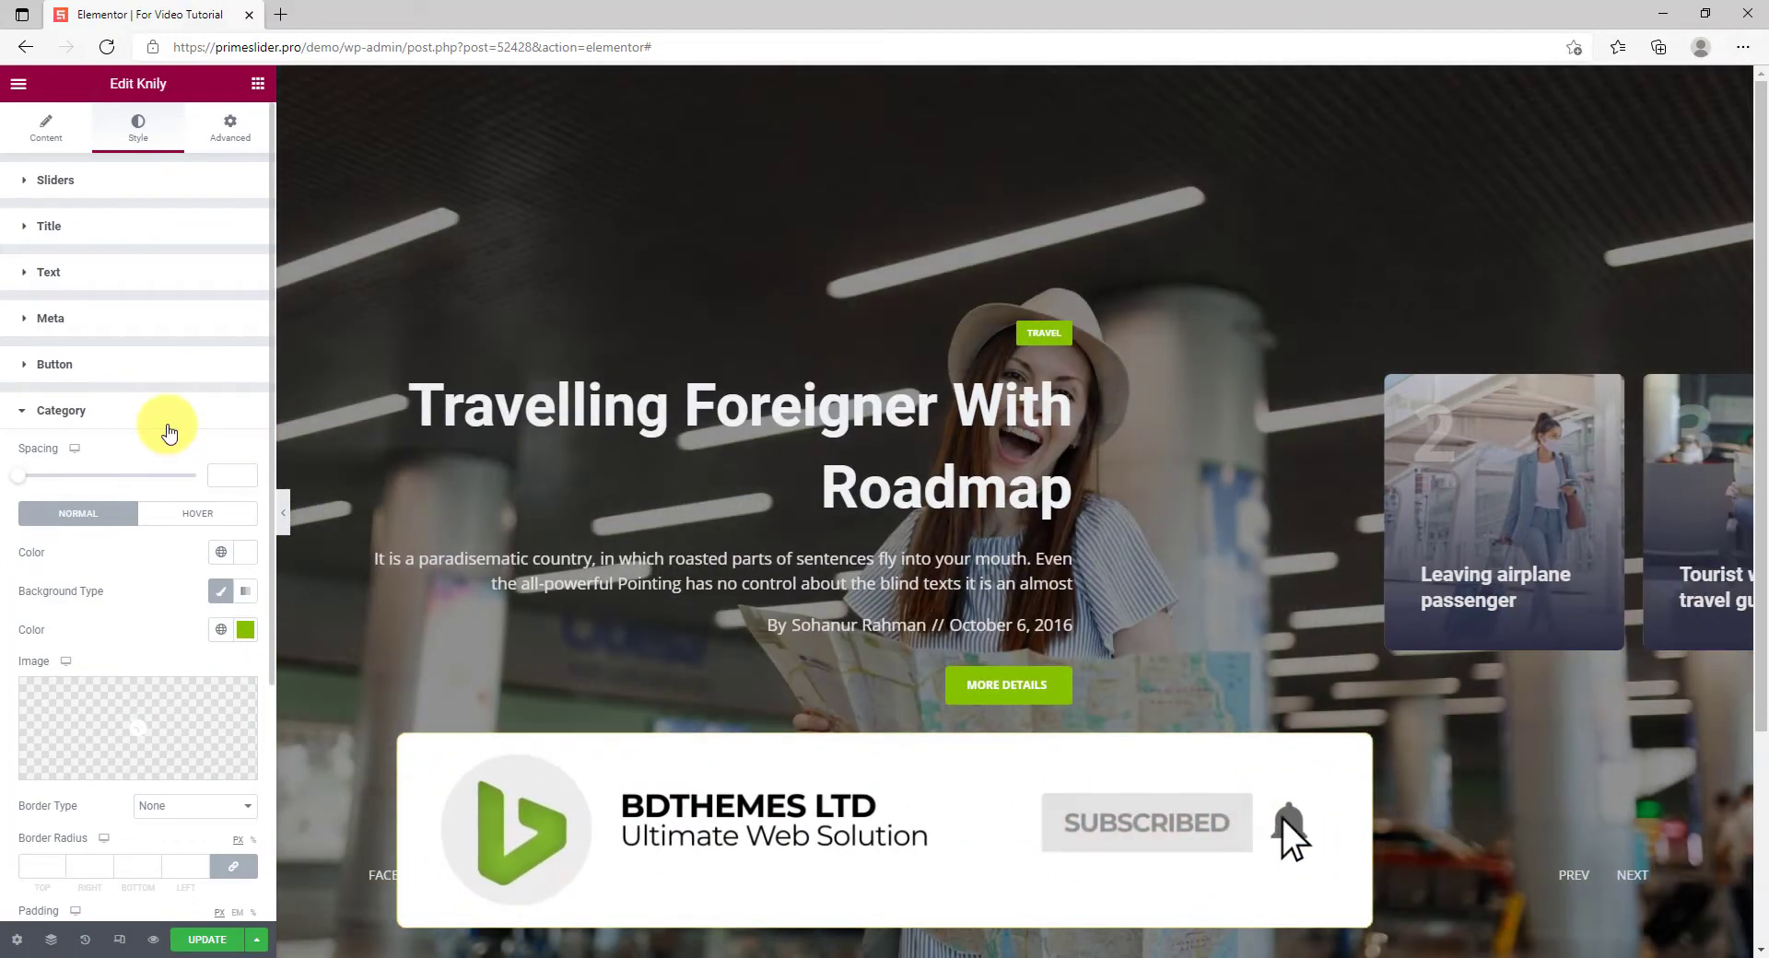
click(60, 409)
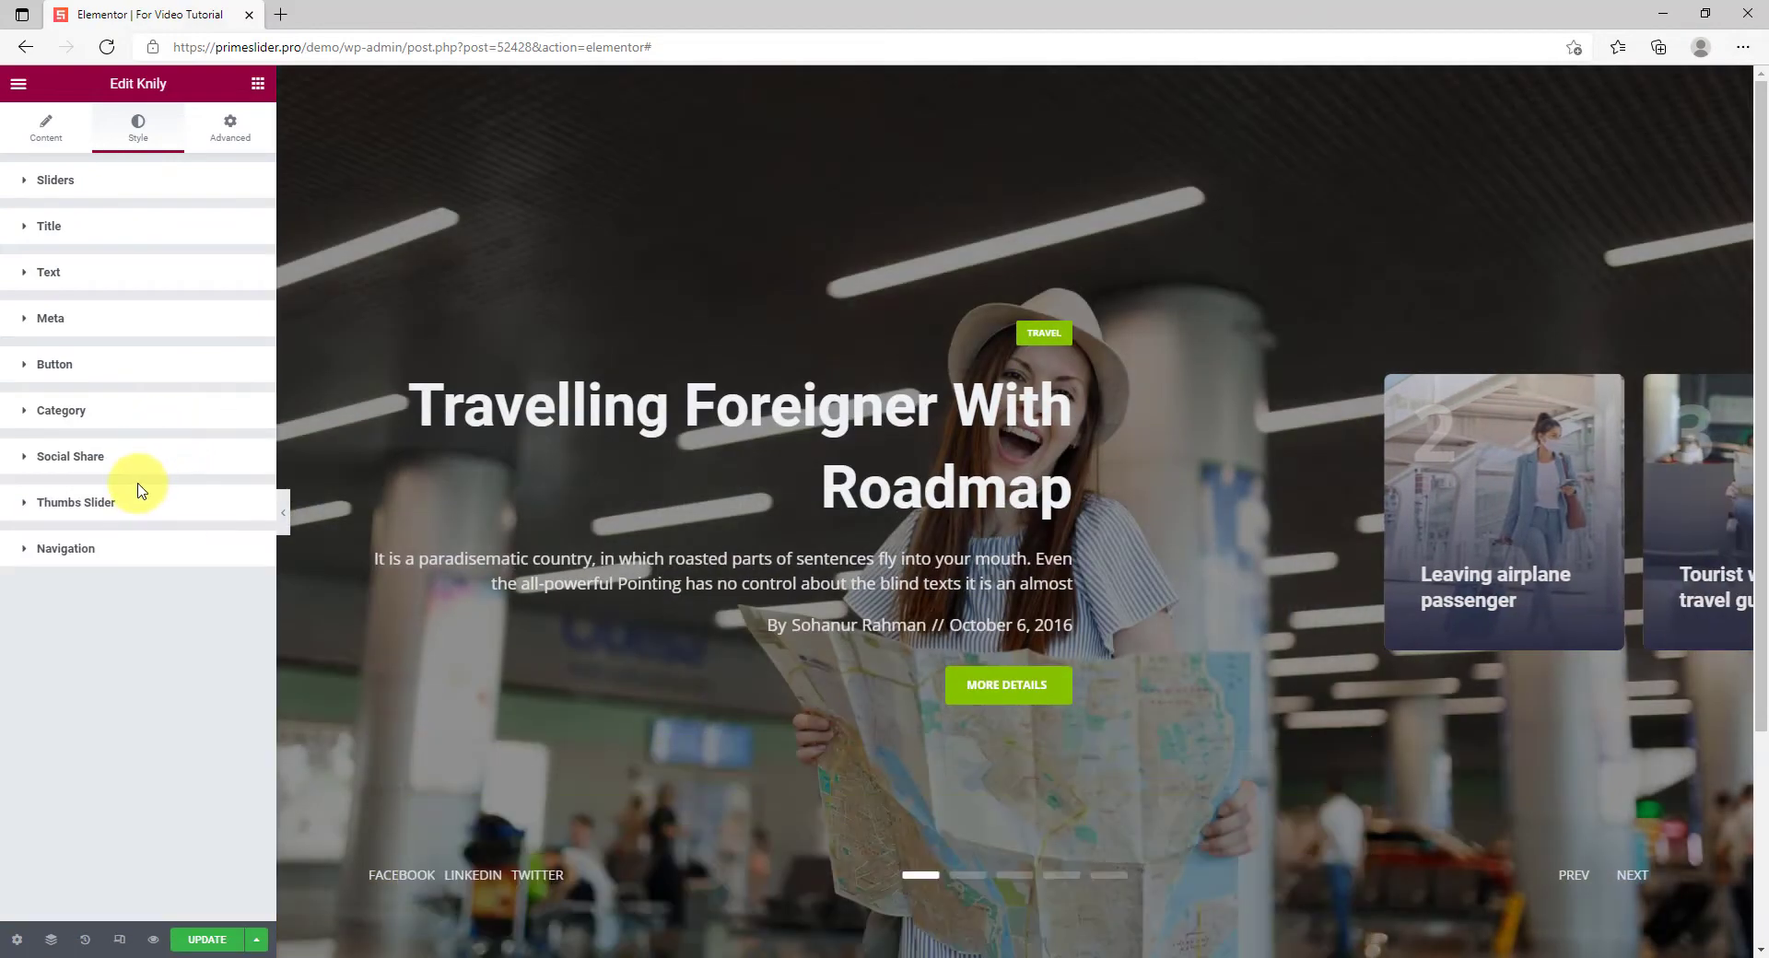
In Thumbs Slider, drag Height to 323 and choose a grey Overlay Color
click(76, 503)
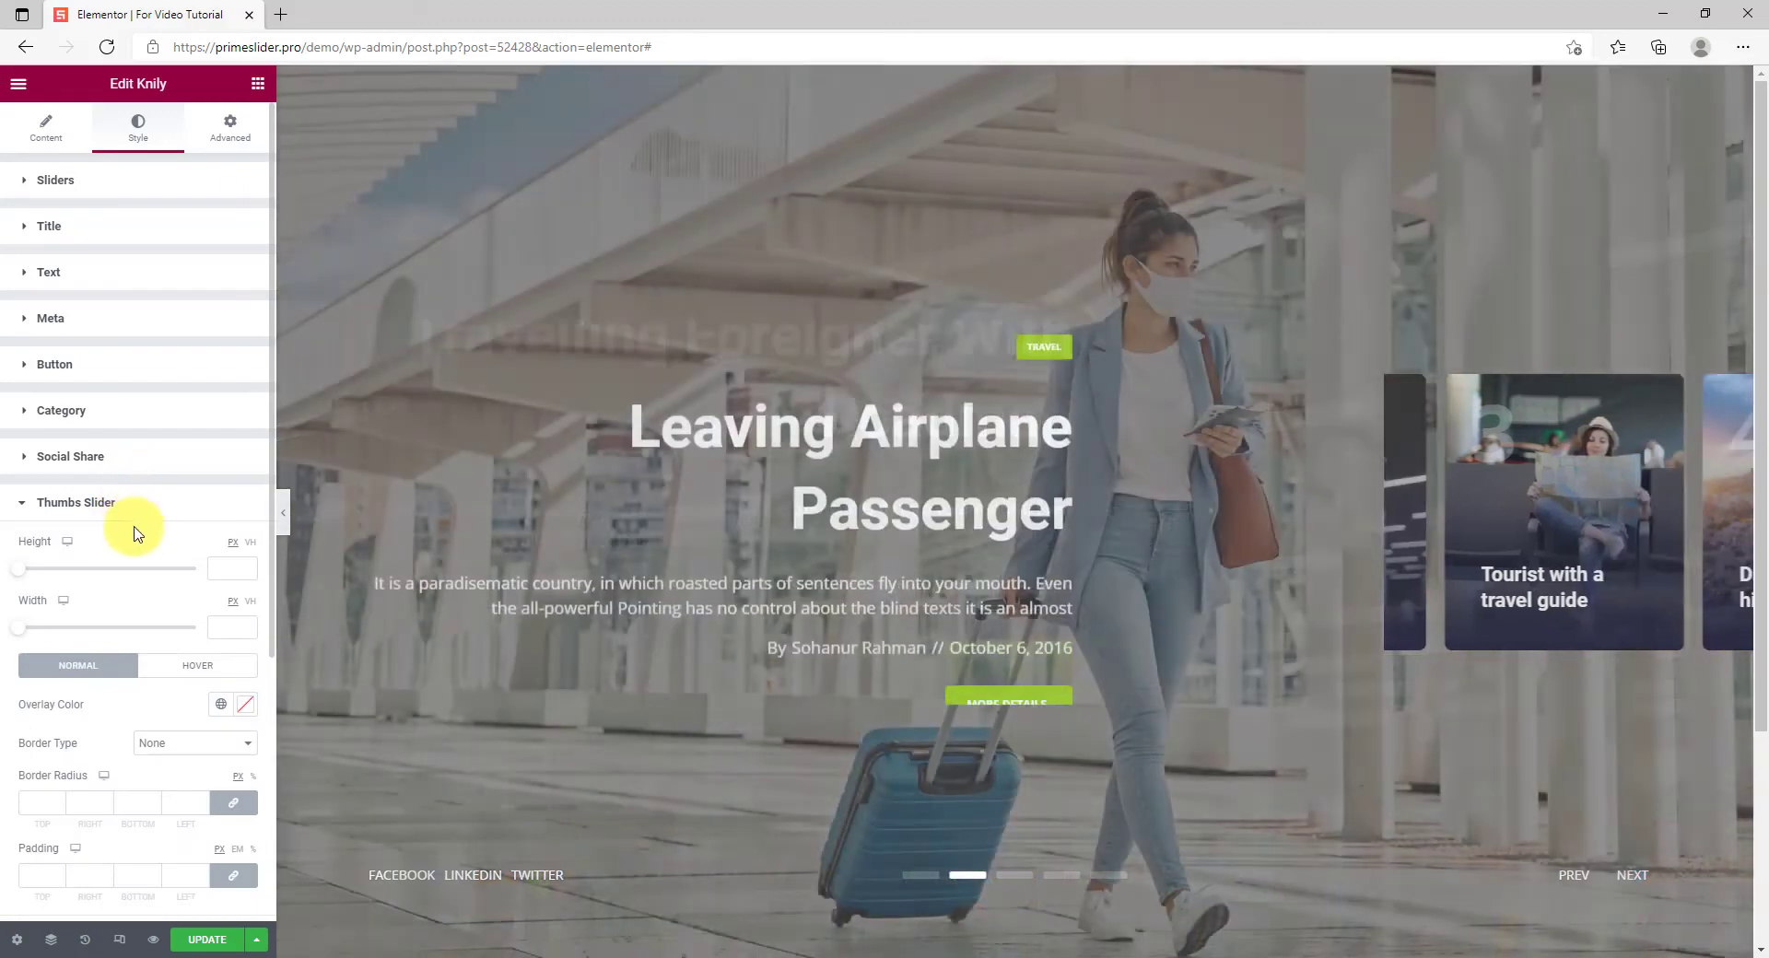
scroll(down, 3)
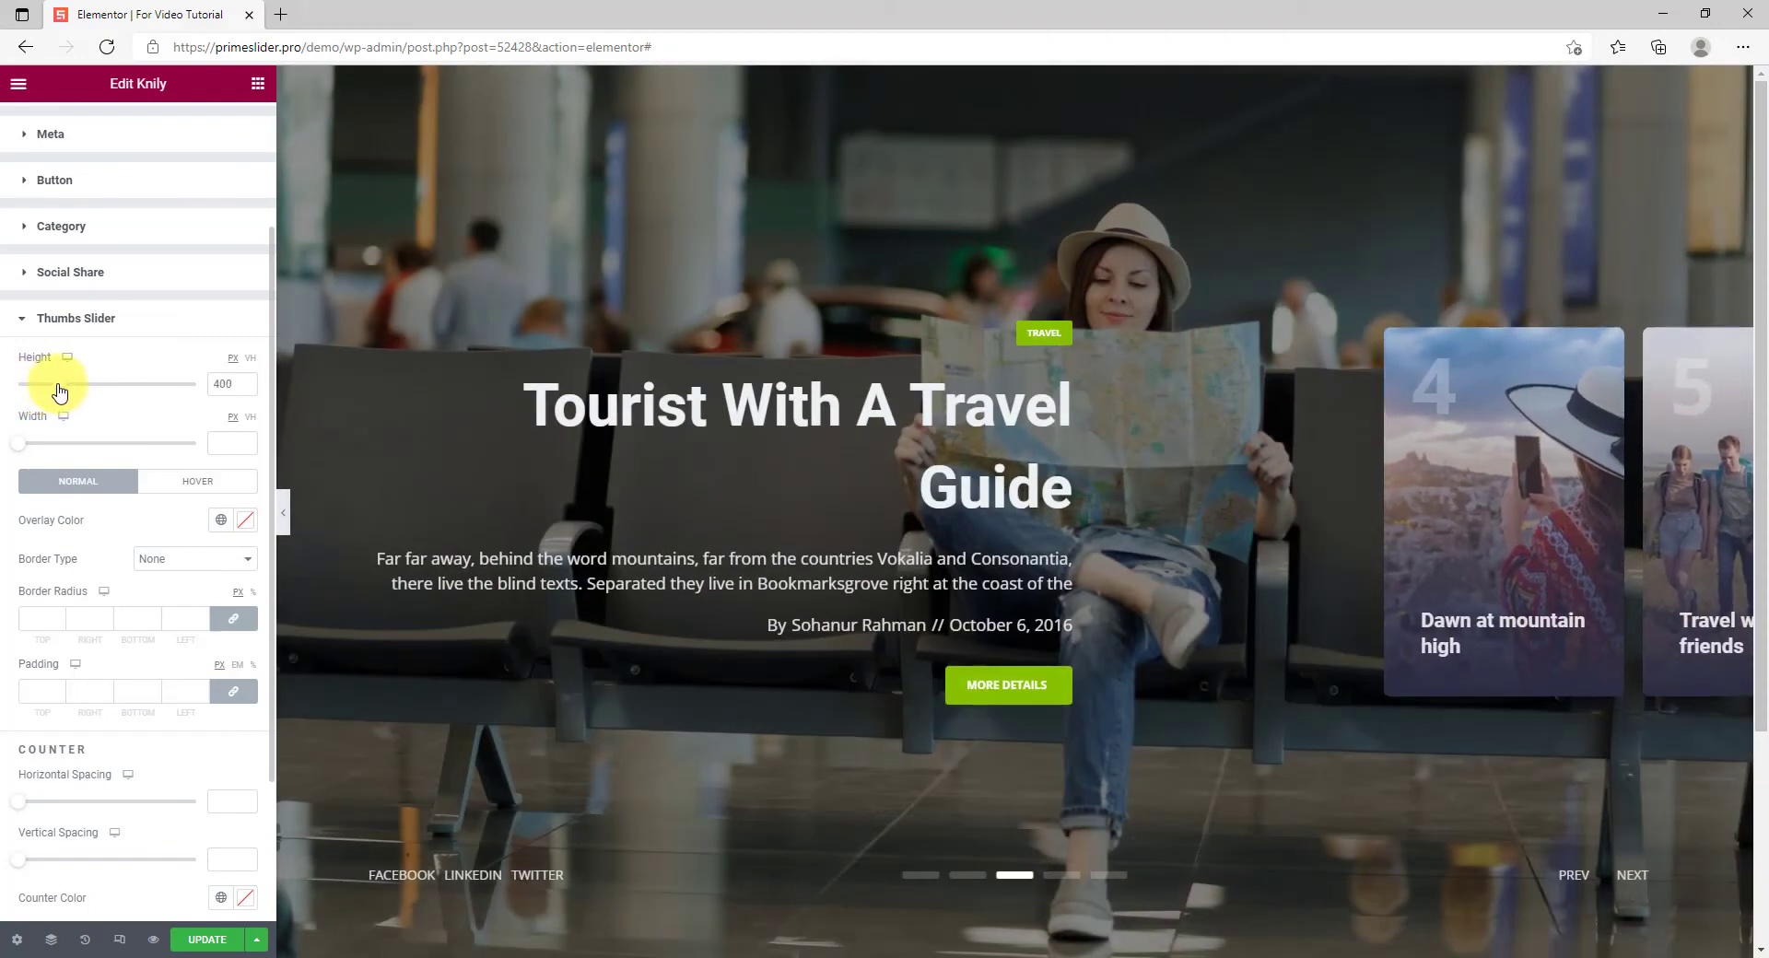
drag(68, 383, 57, 383)
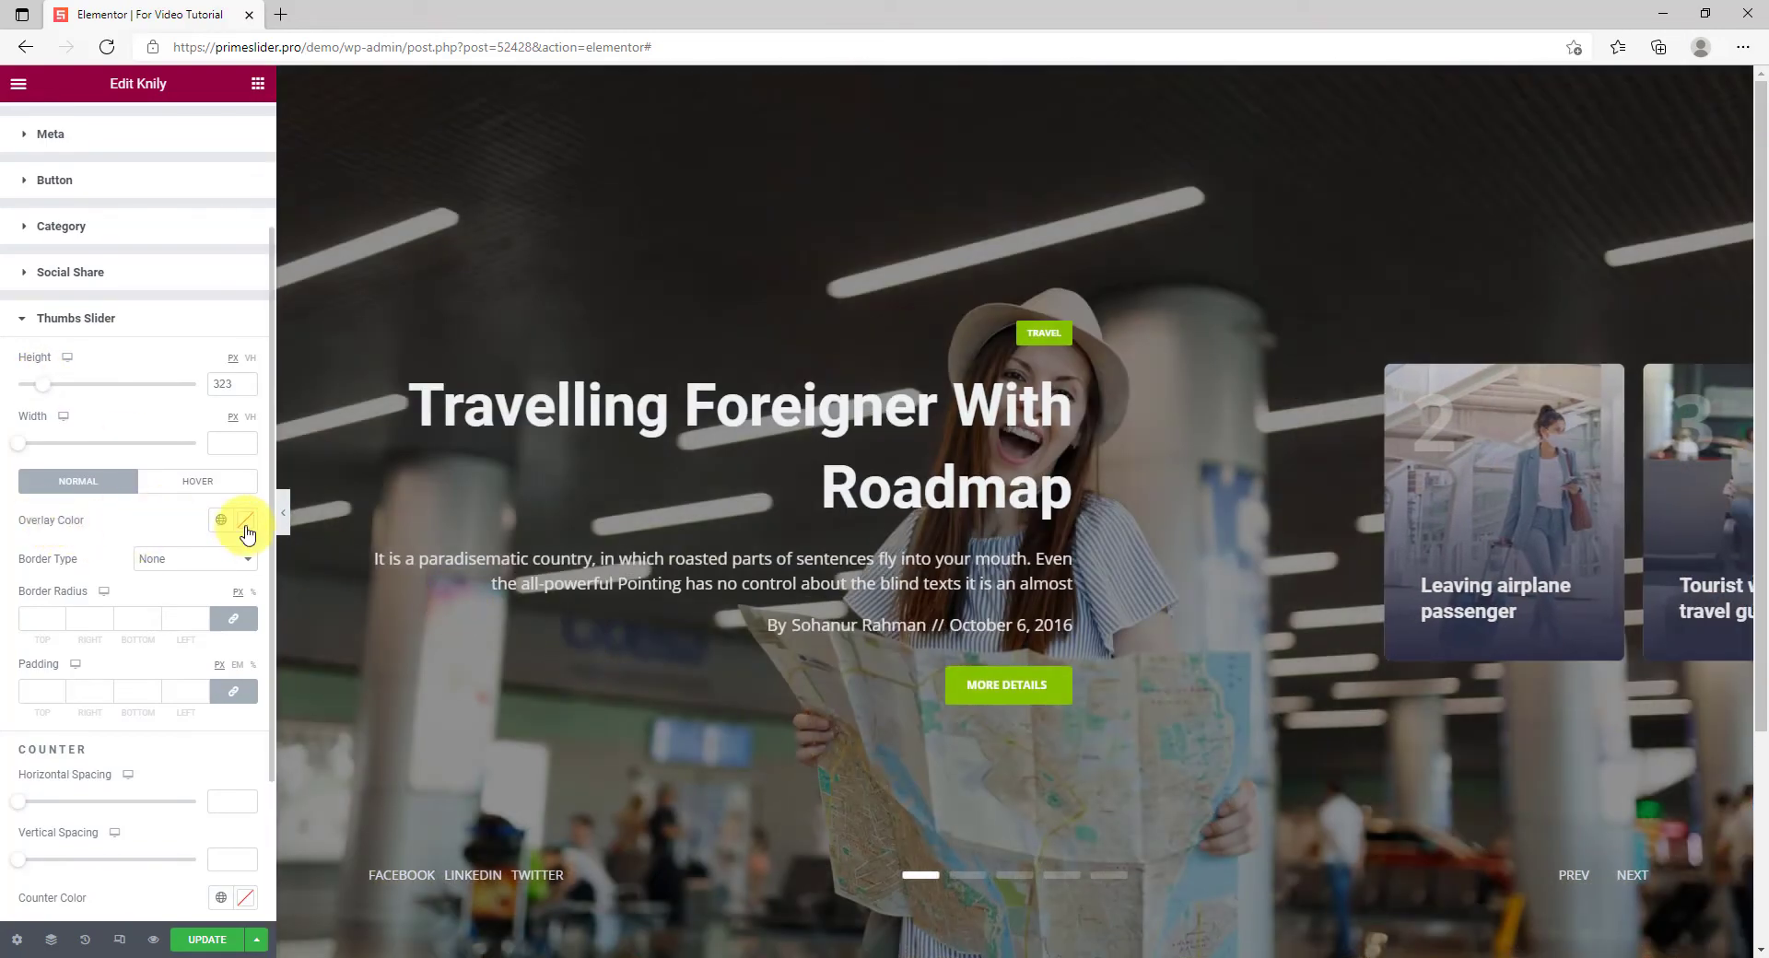
click(223, 520)
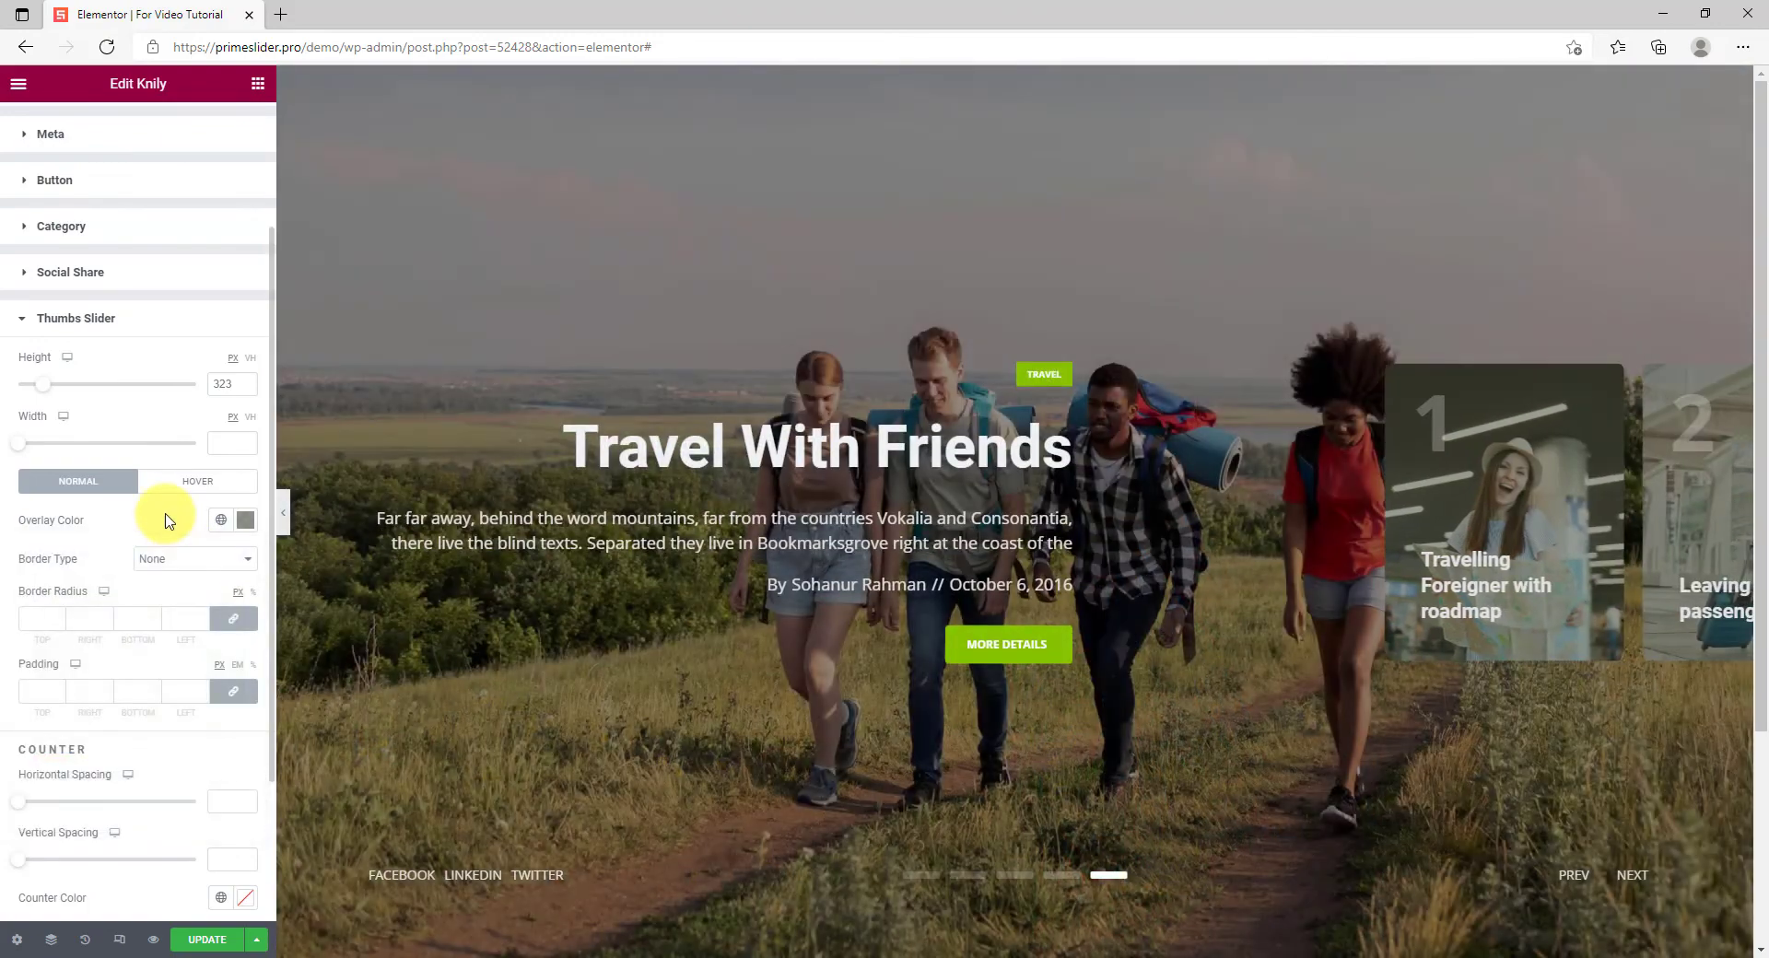
Set the Thumbs Slider Counter Color to green
scroll(down, 3)
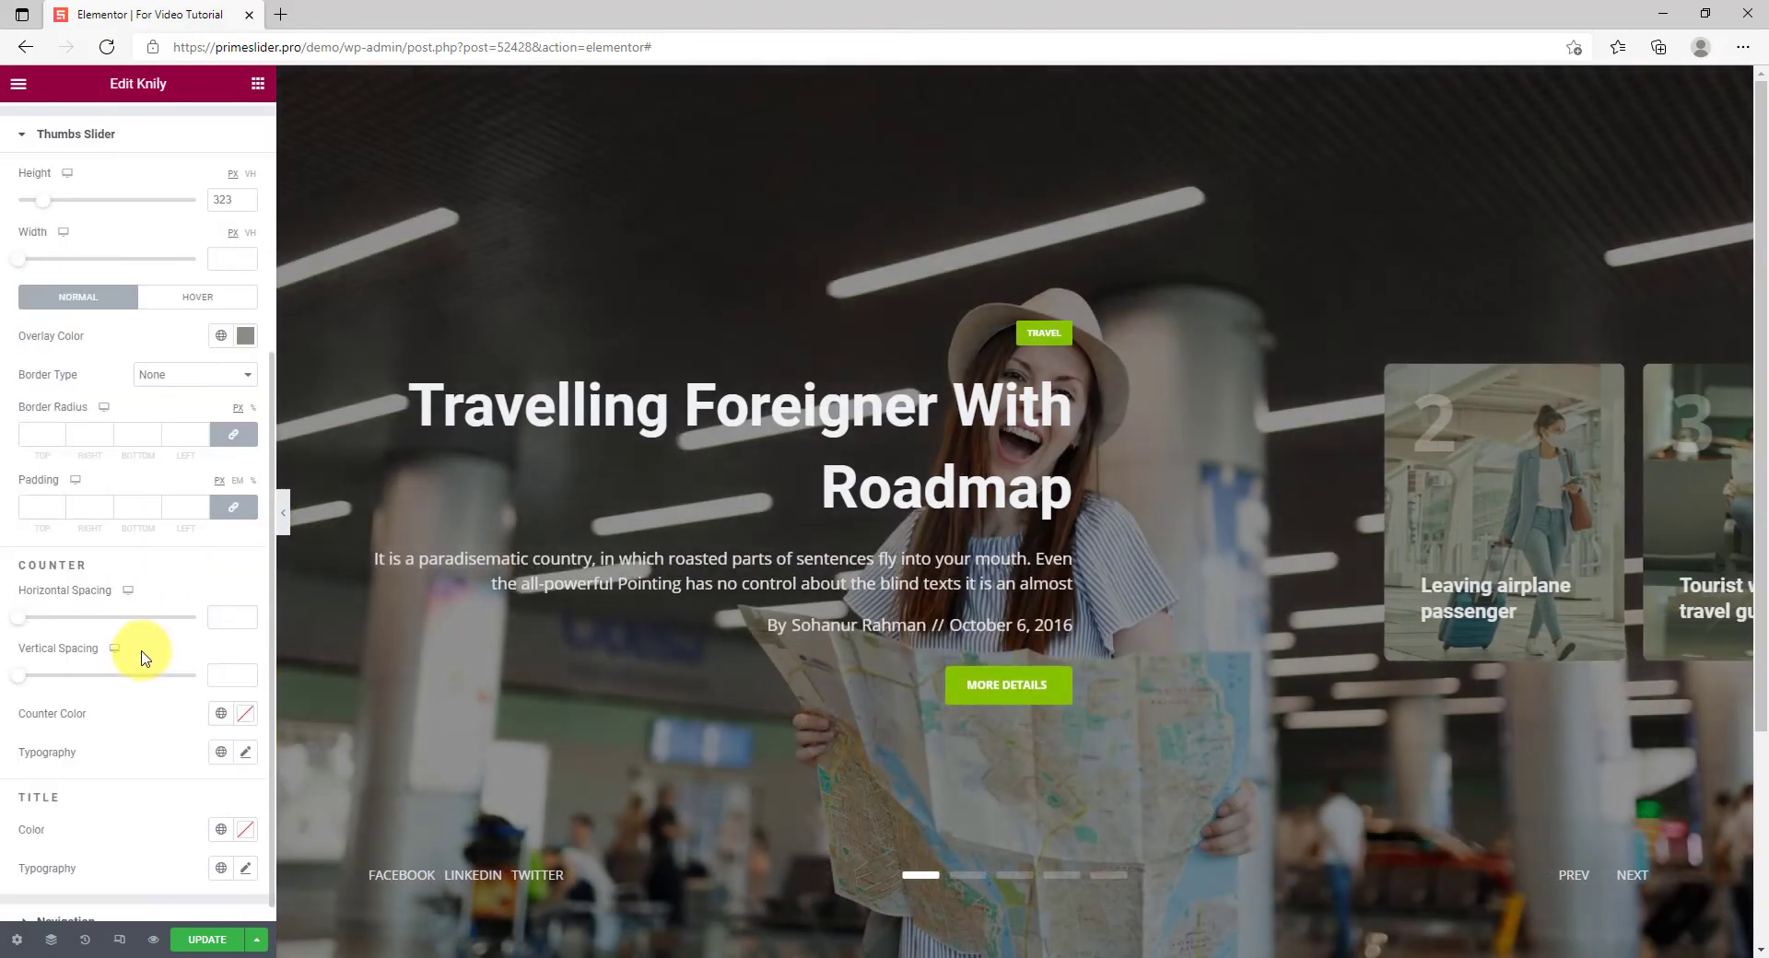
click(243, 713)
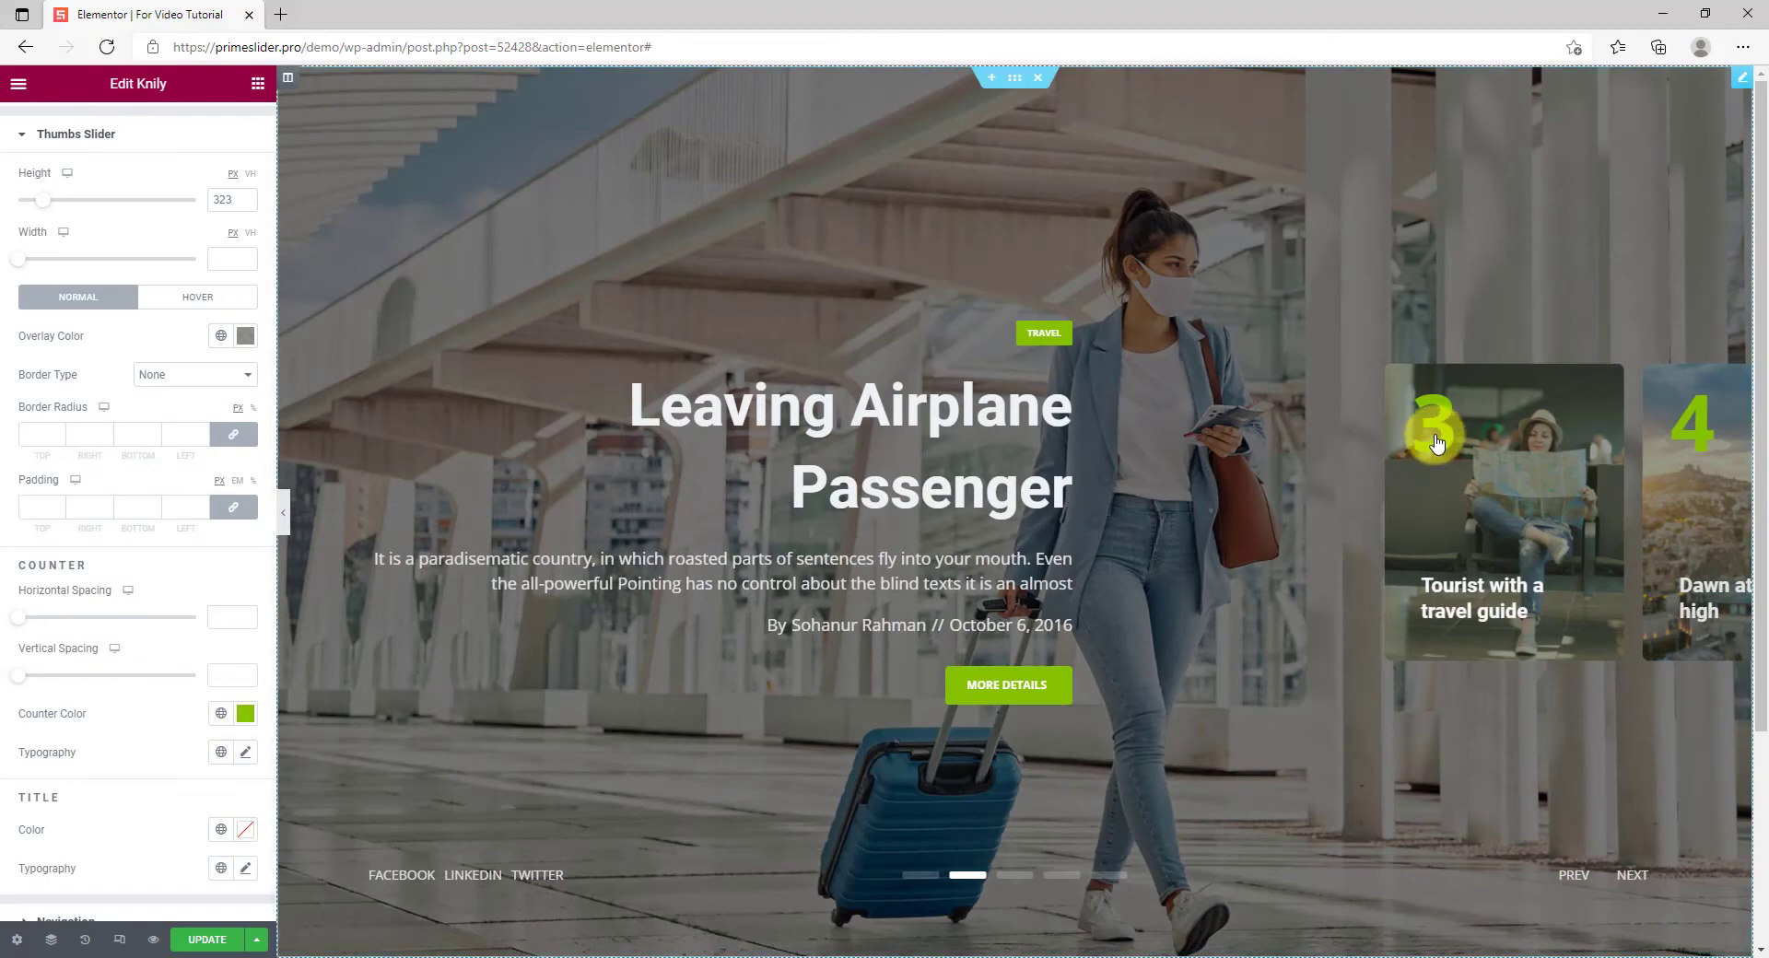
mouse_move(171, 756)
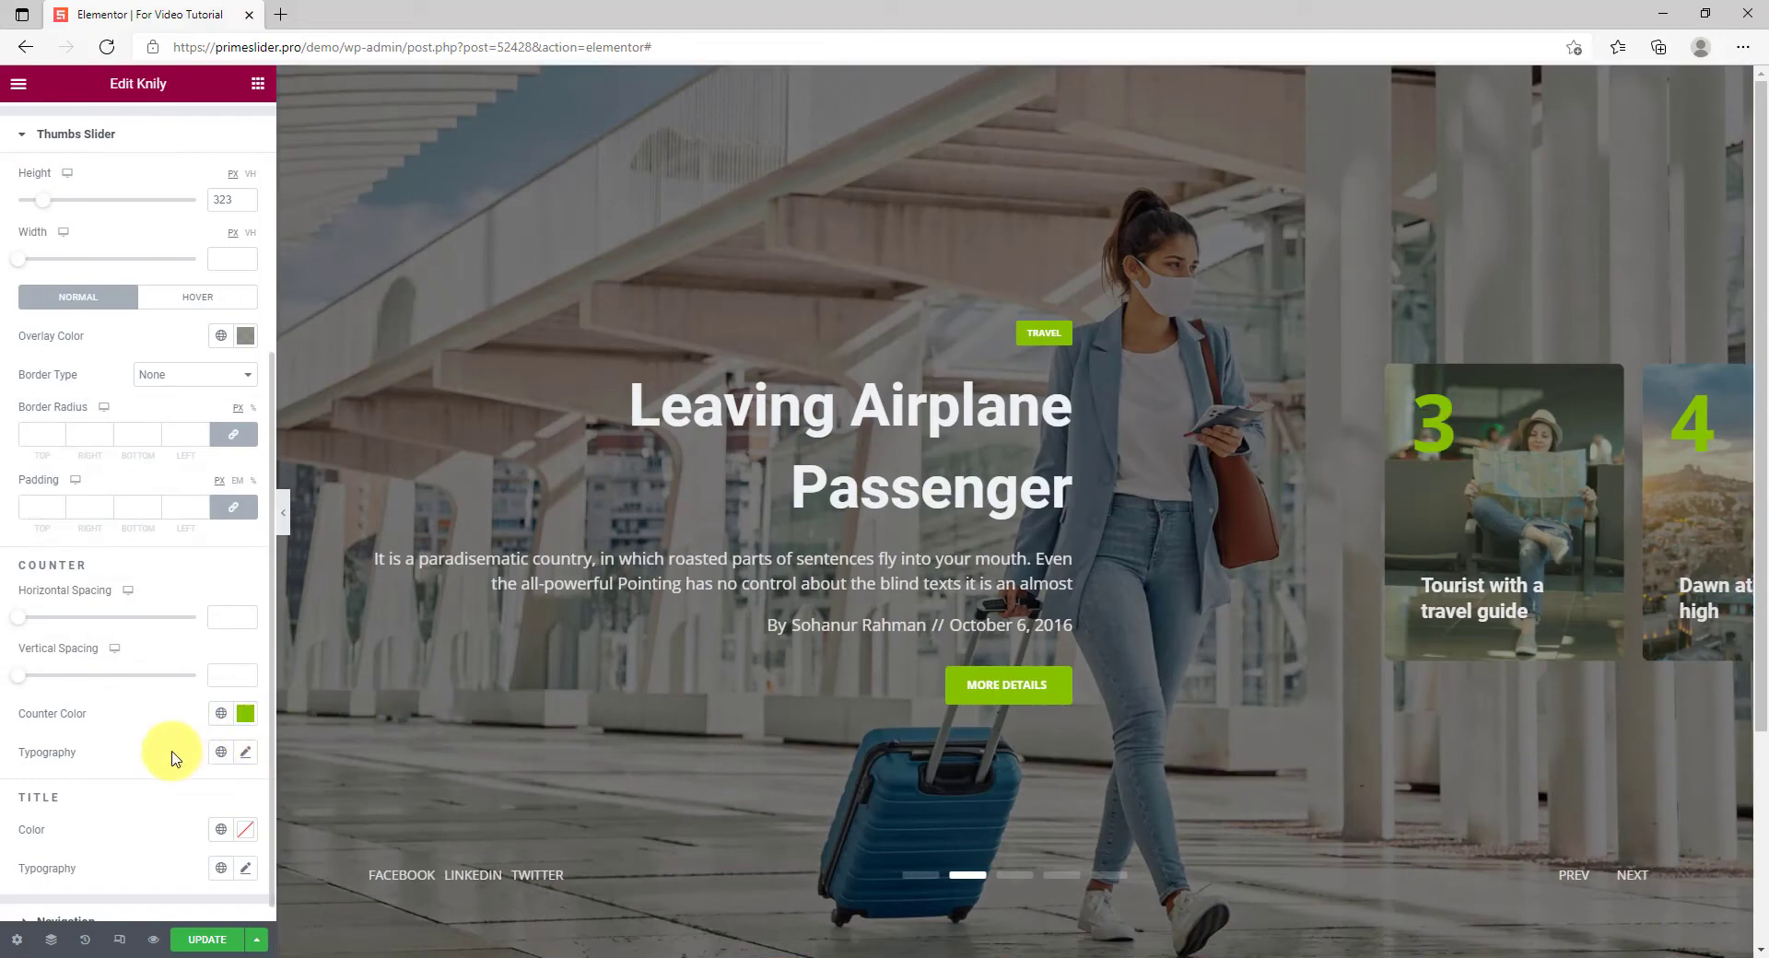